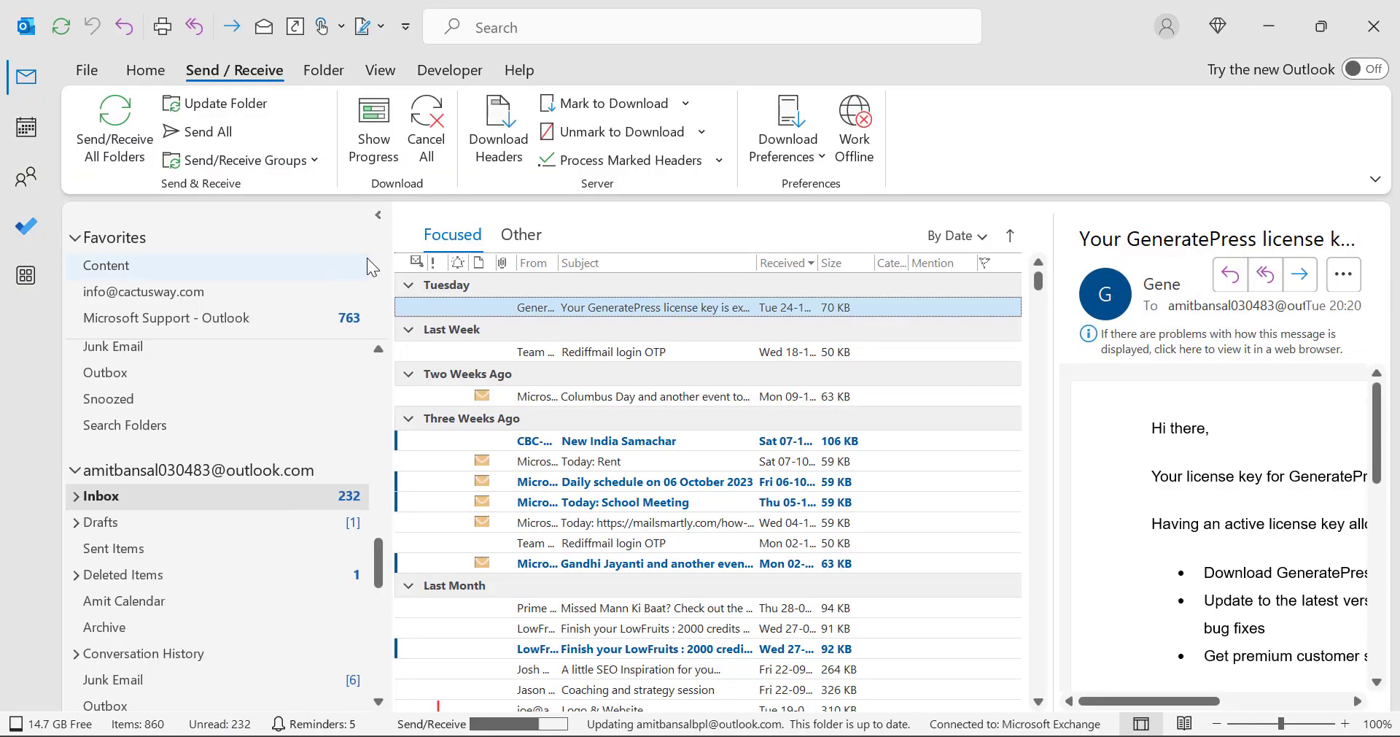
mouse_move(8, 408)
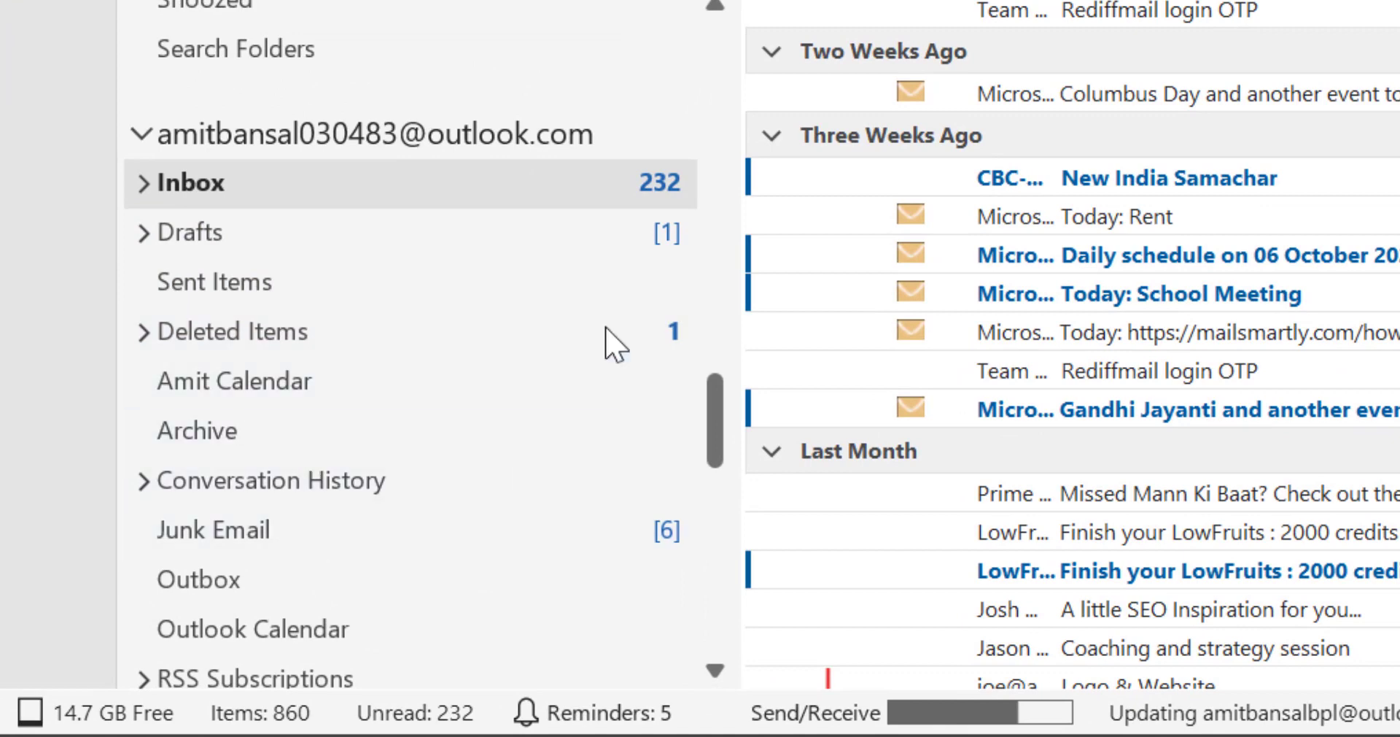
mouse_move(719, 194)
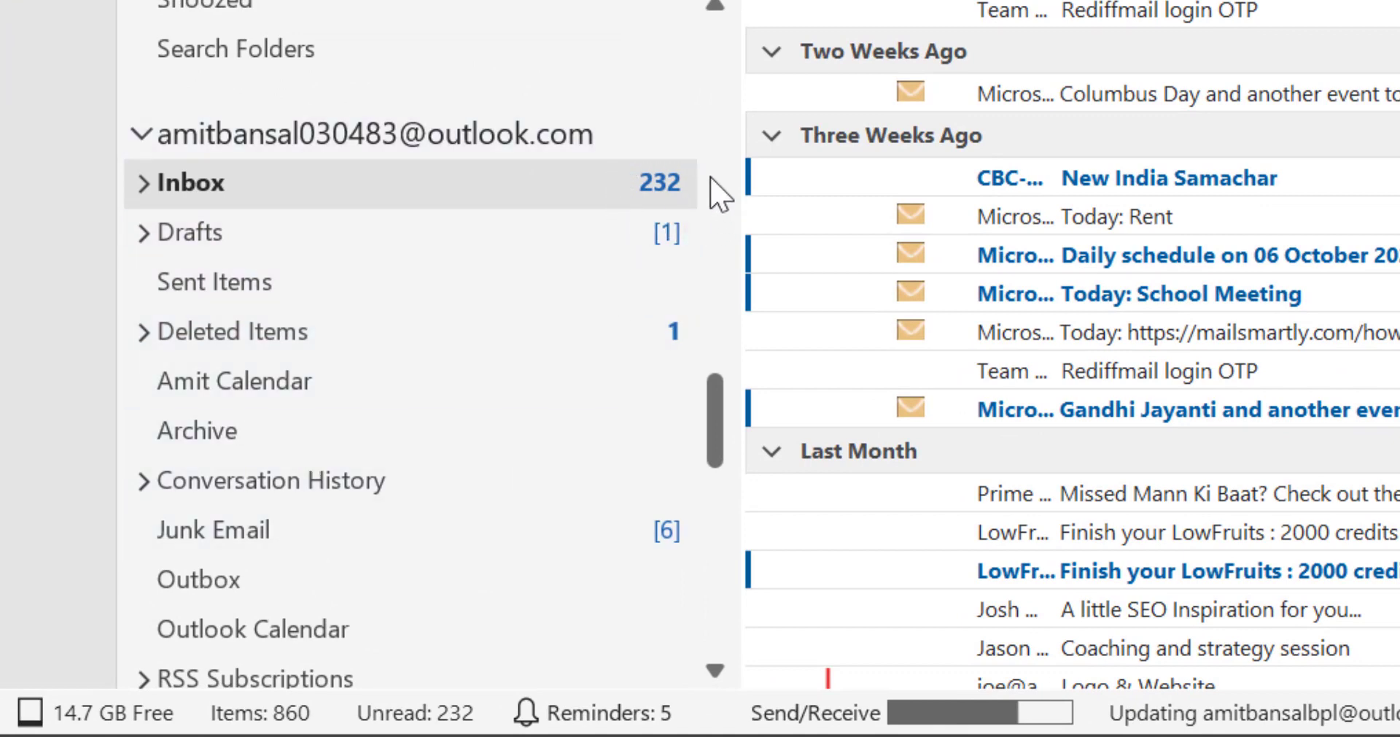
mouse_move(634, 197)
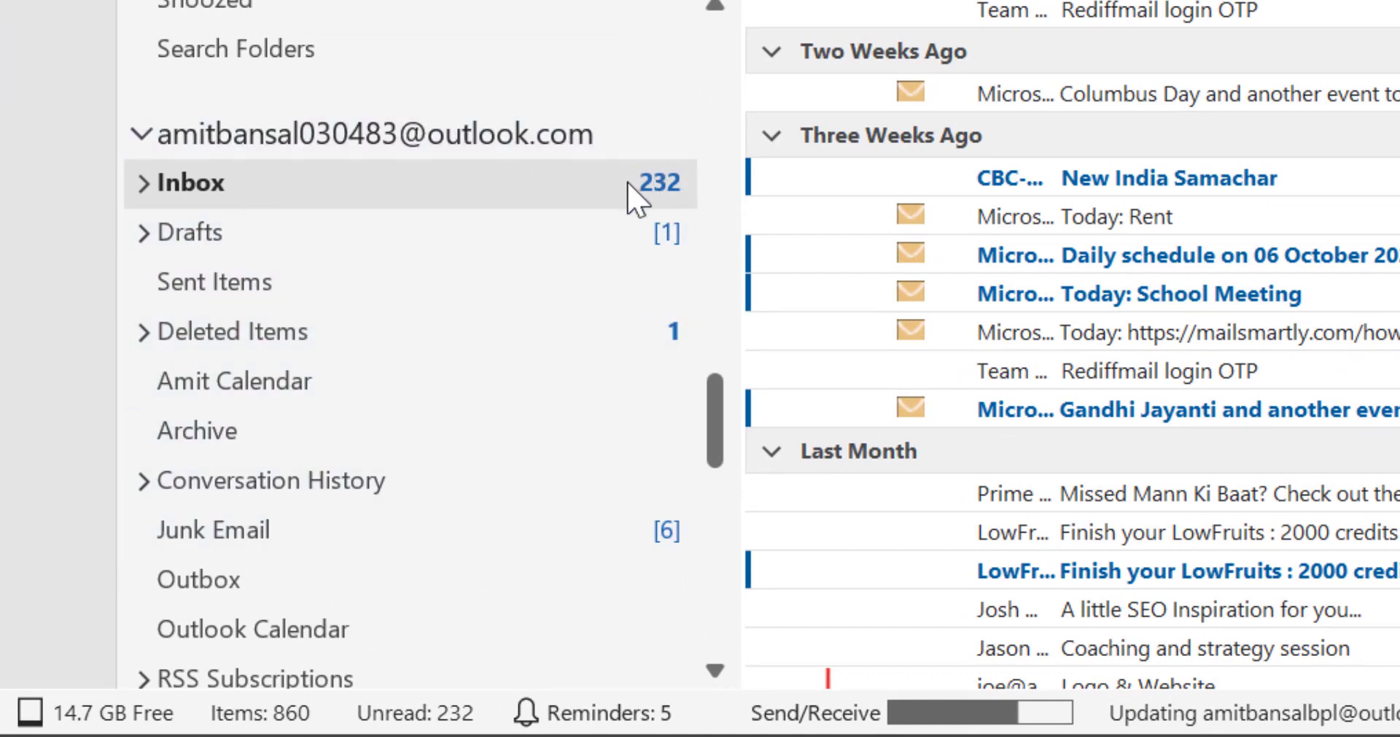
mouse_move(236, 201)
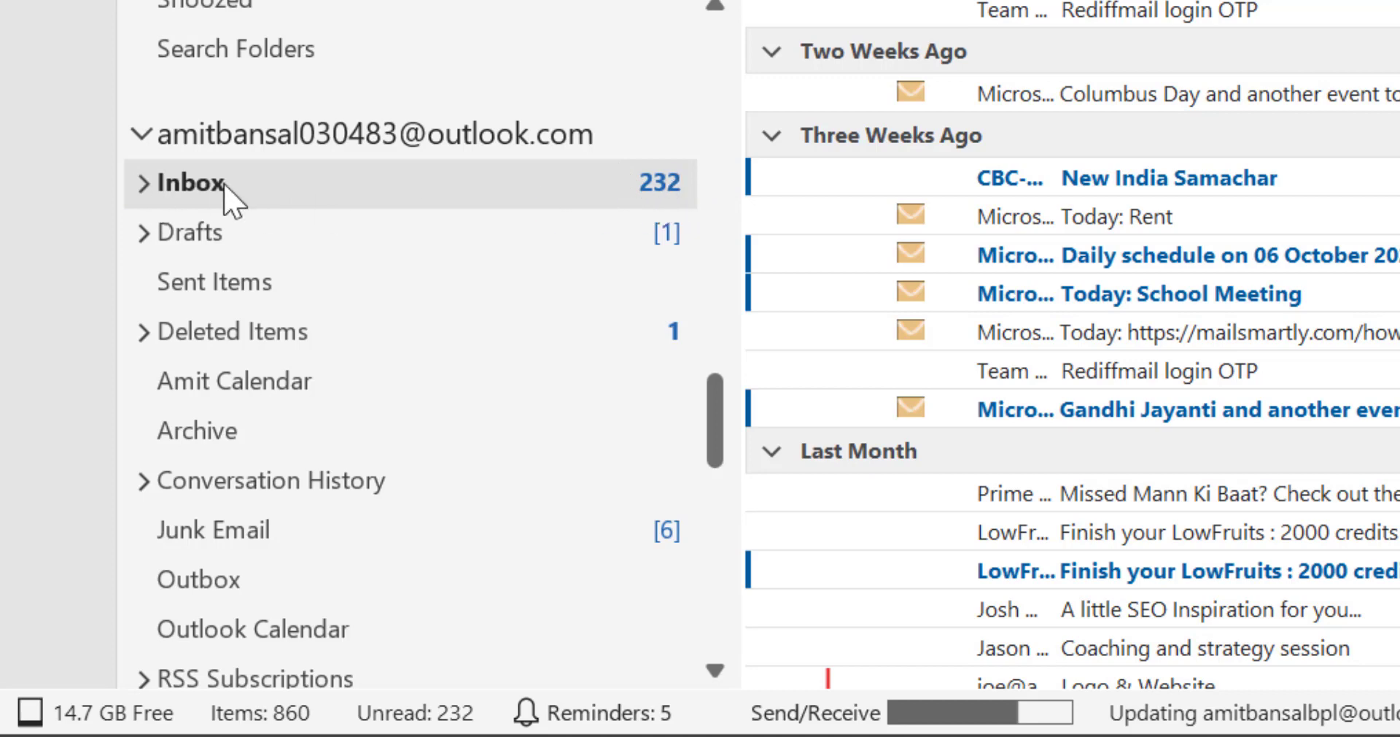
mouse_move(222, 210)
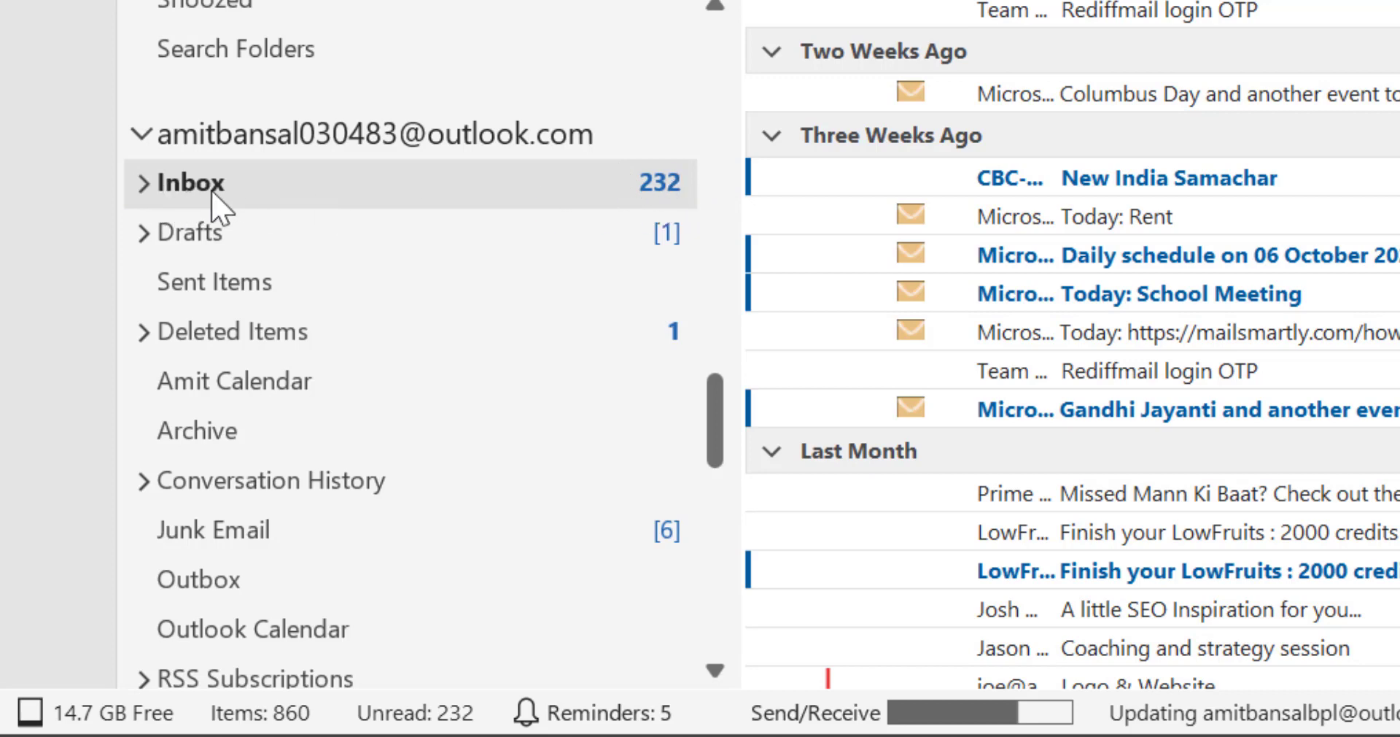
mouse_move(694, 201)
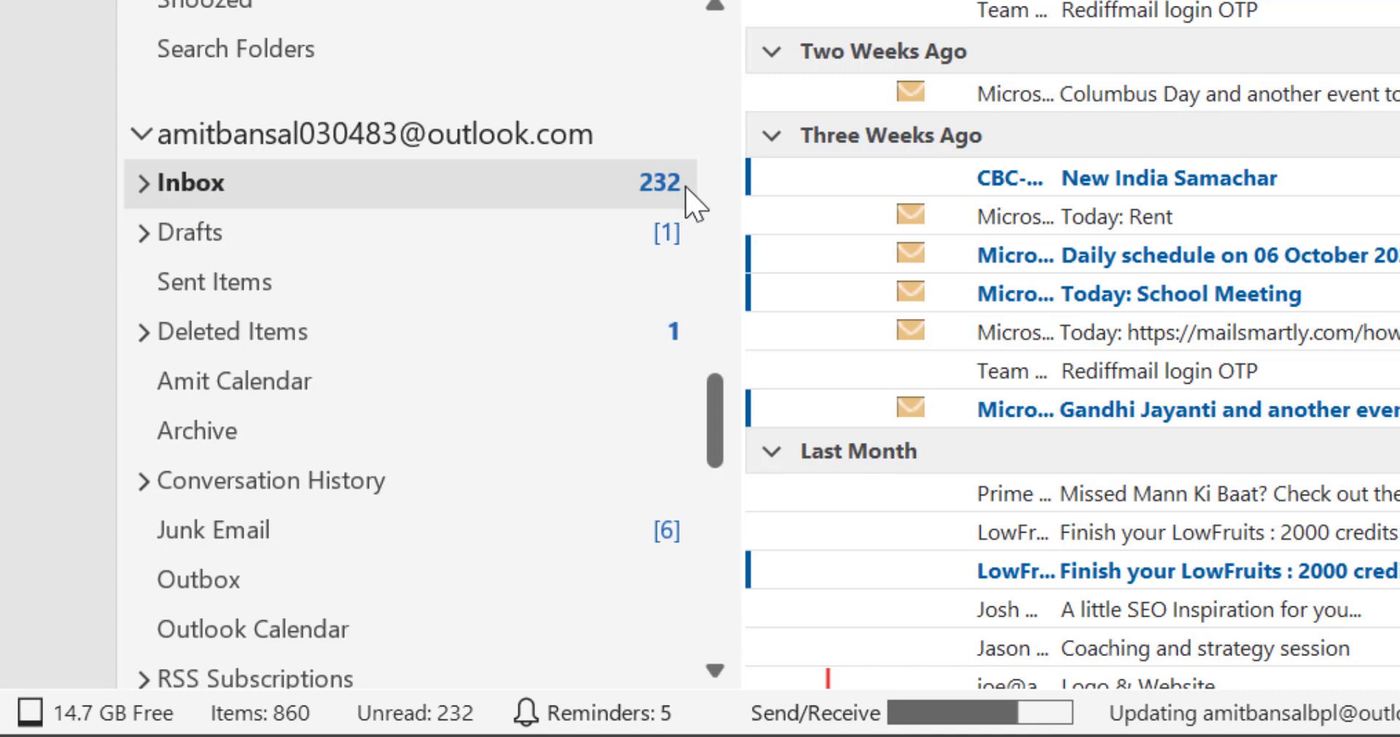
mouse_move(232, 243)
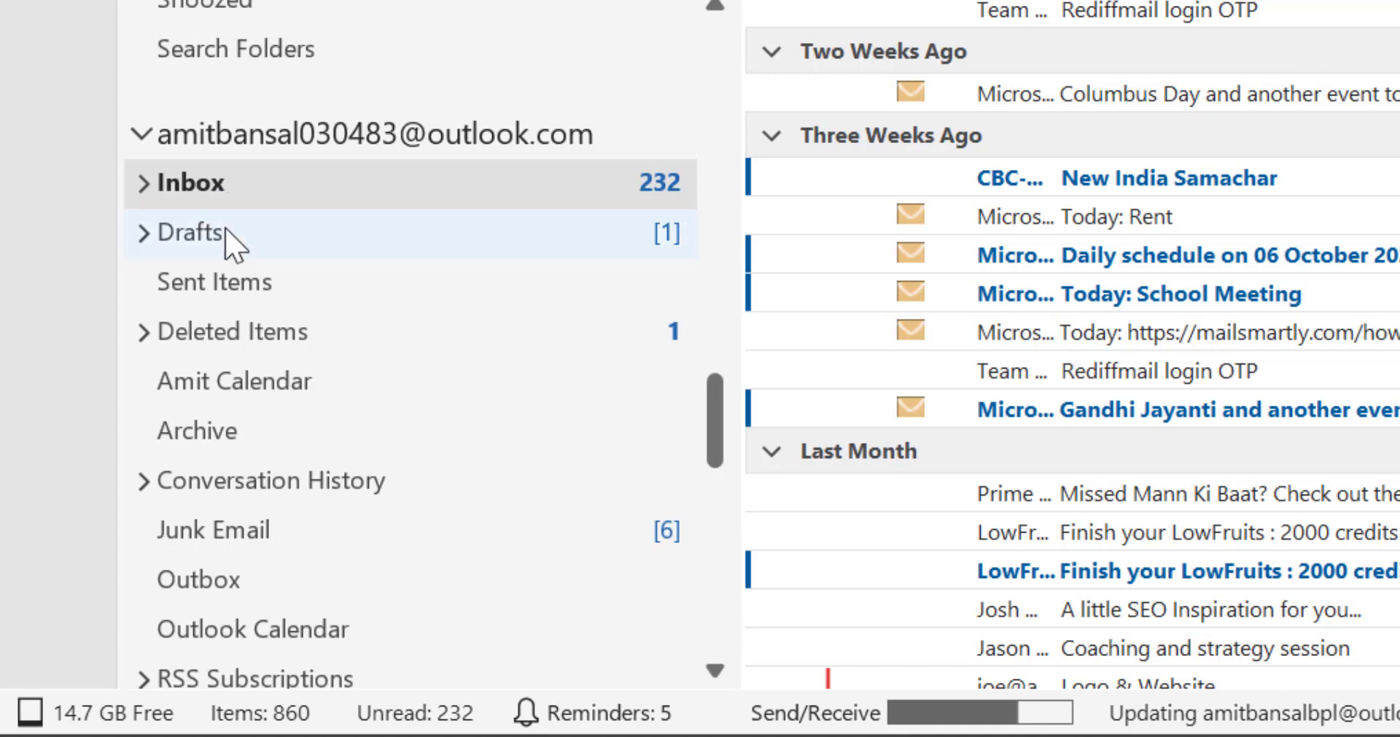
mouse_move(699, 264)
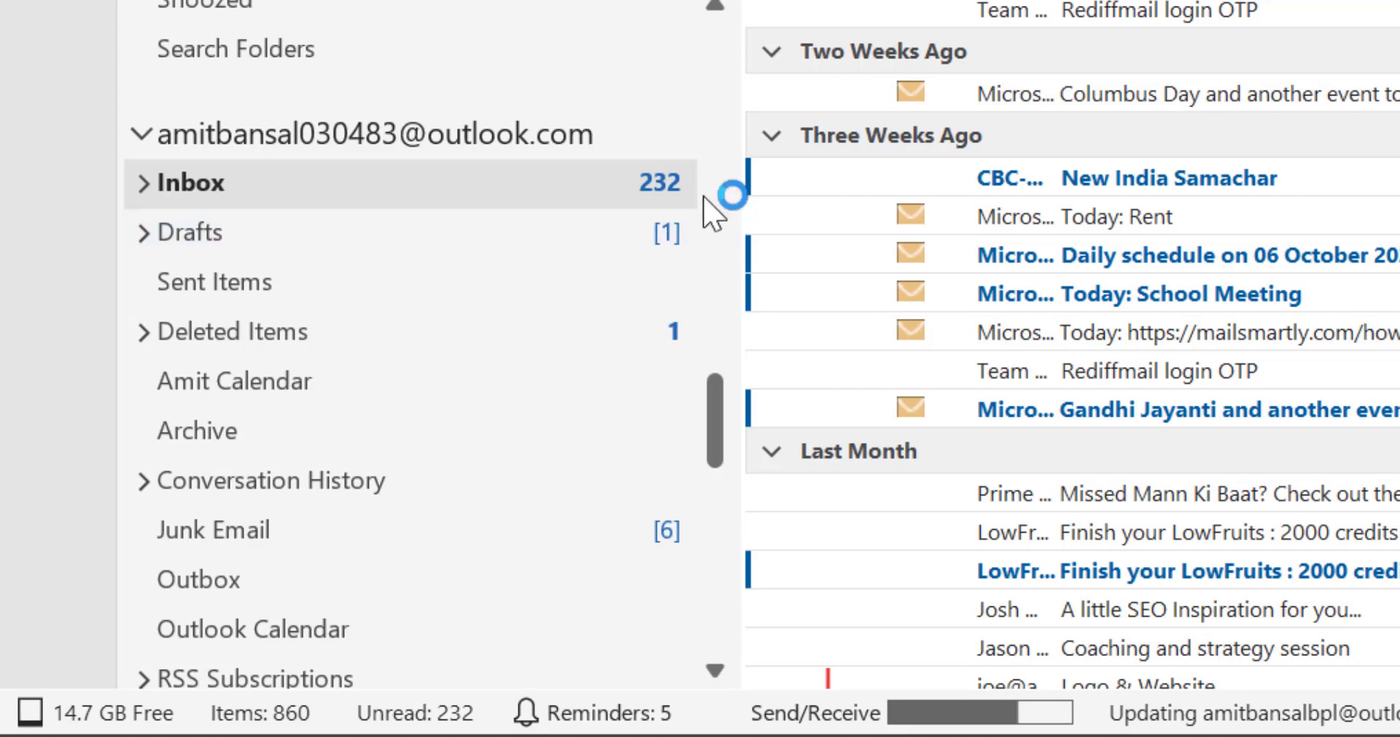
mouse_move(711, 218)
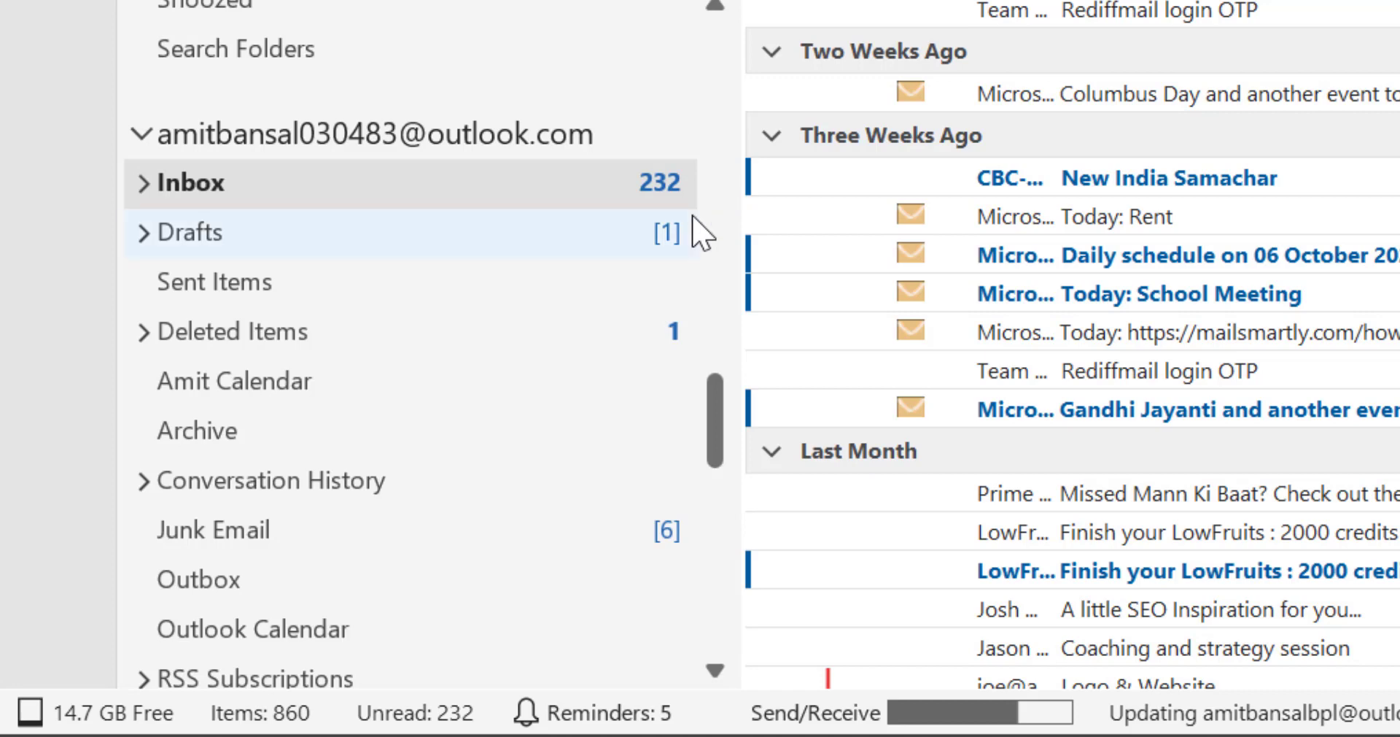
mouse_move(622, 273)
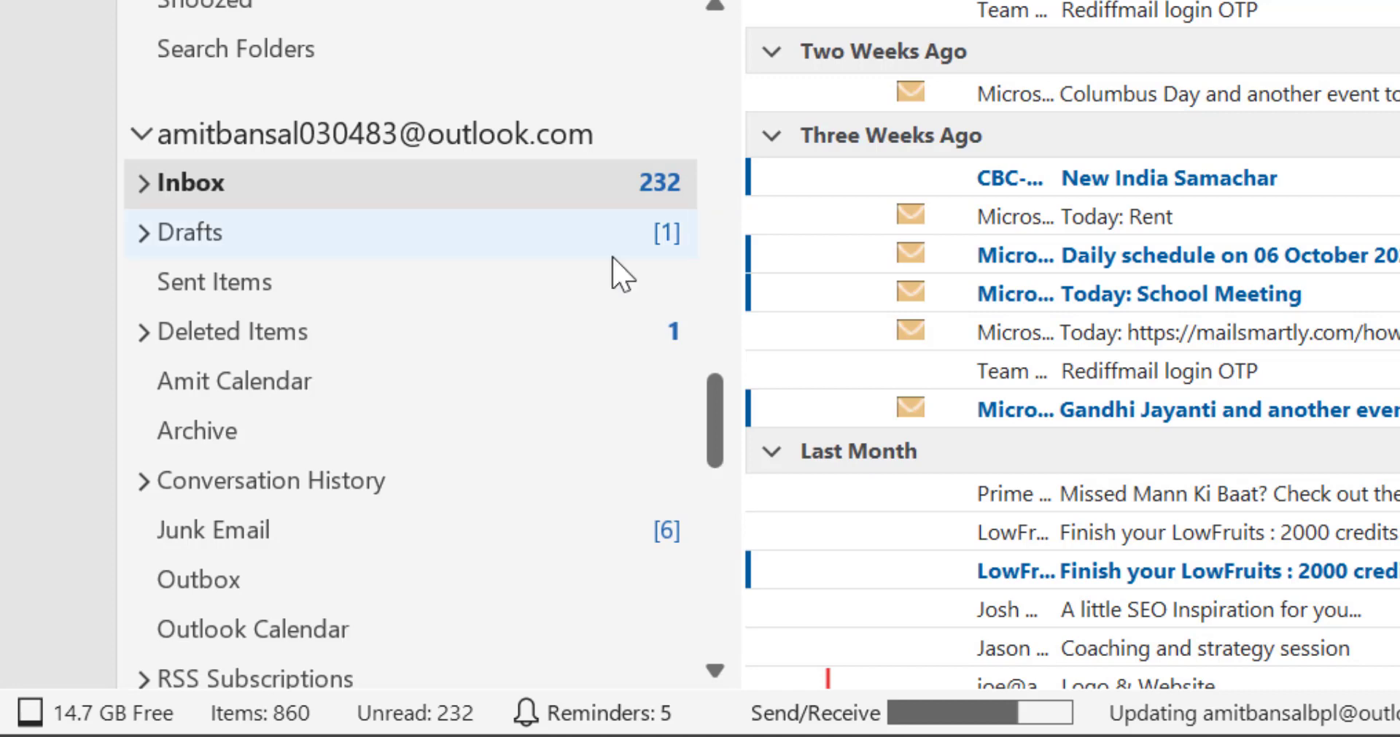
mouse_move(98, 712)
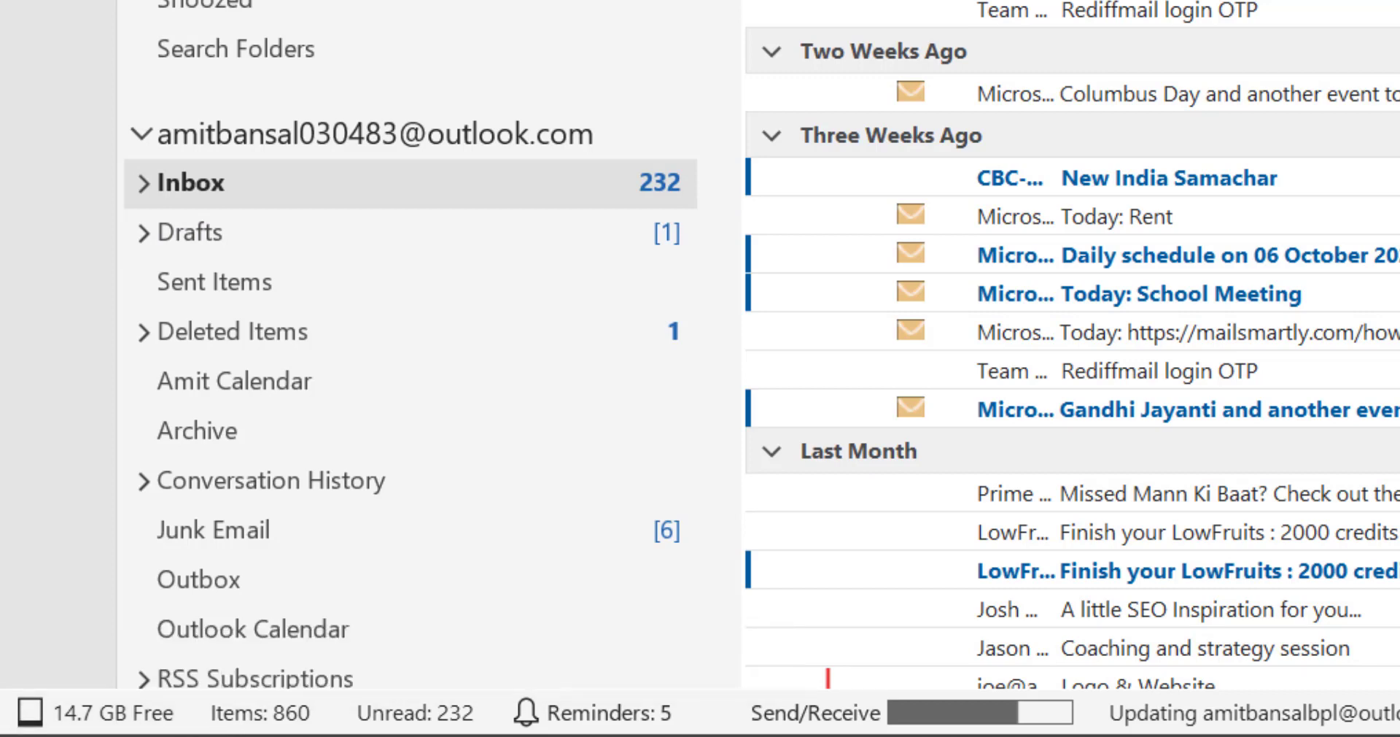
mouse_move(259, 712)
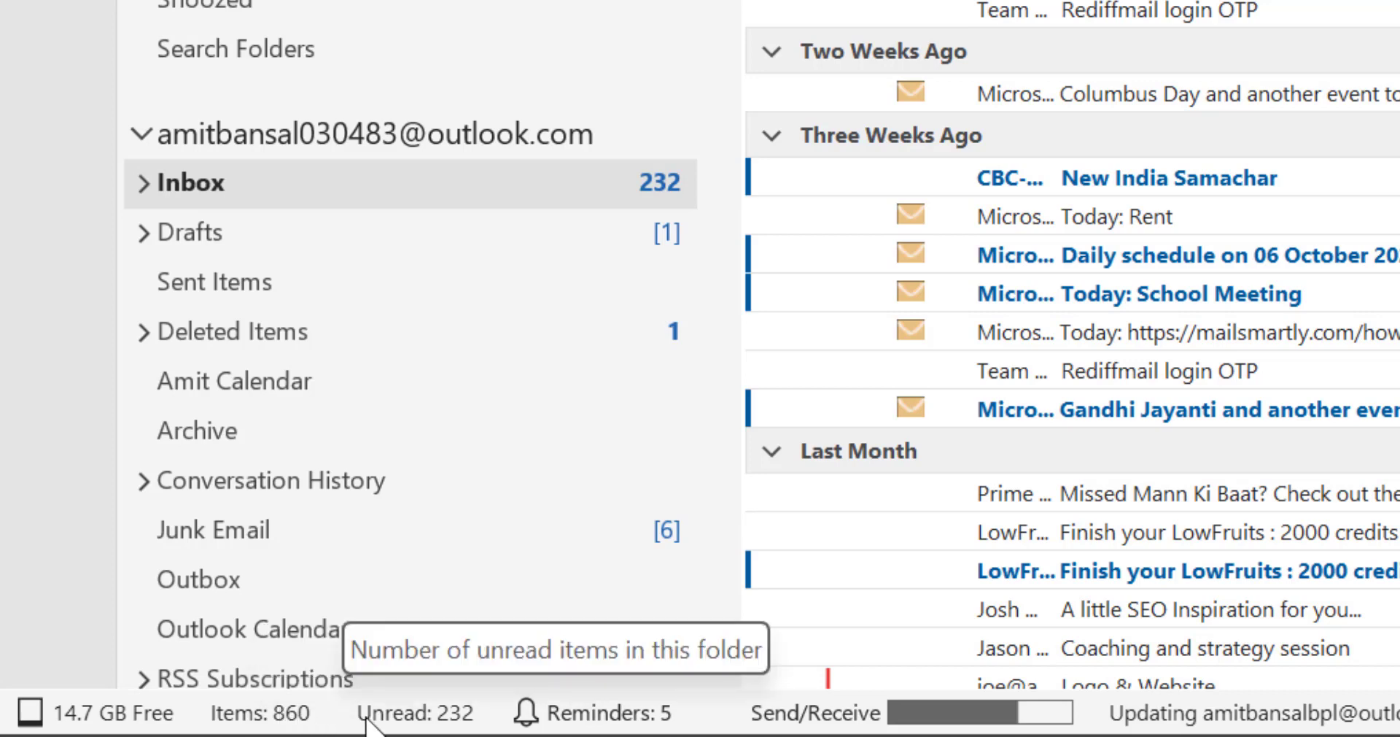
mouse_move(679, 192)
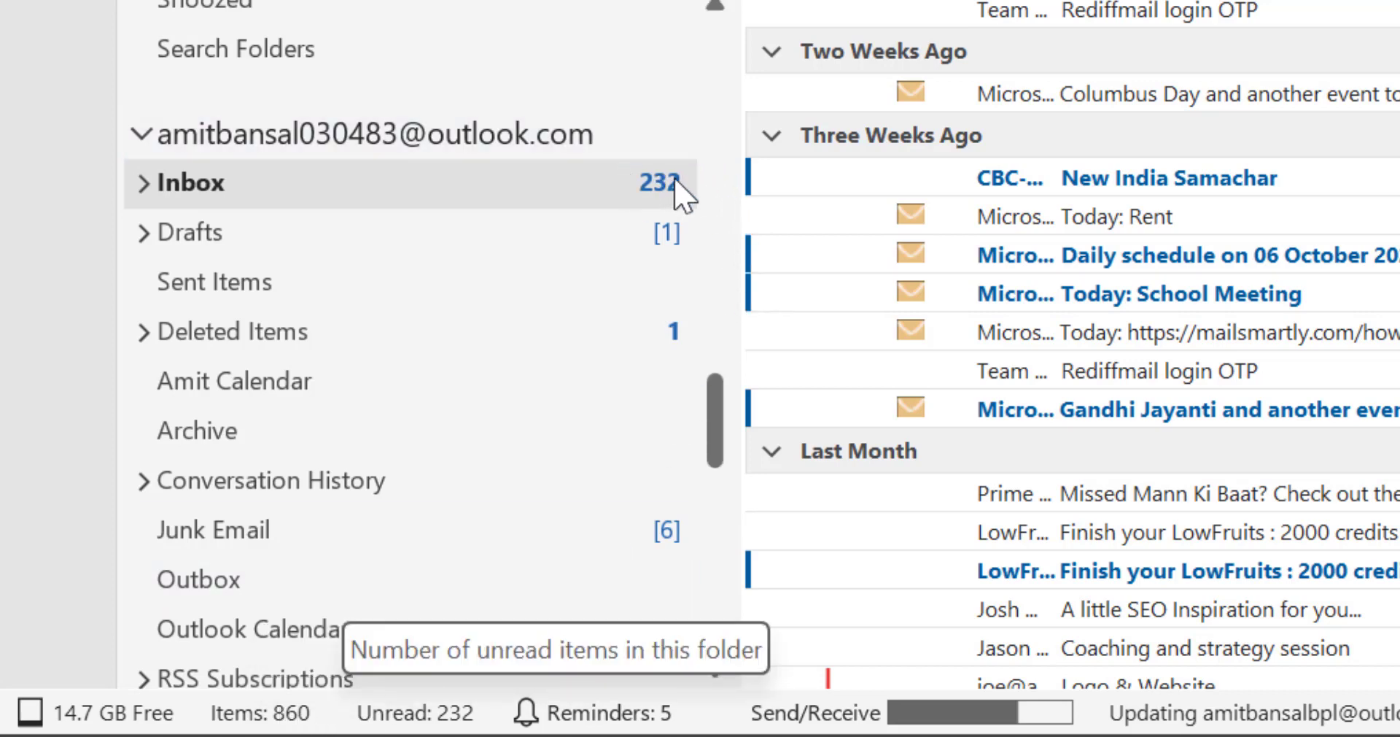
mouse_move(388, 728)
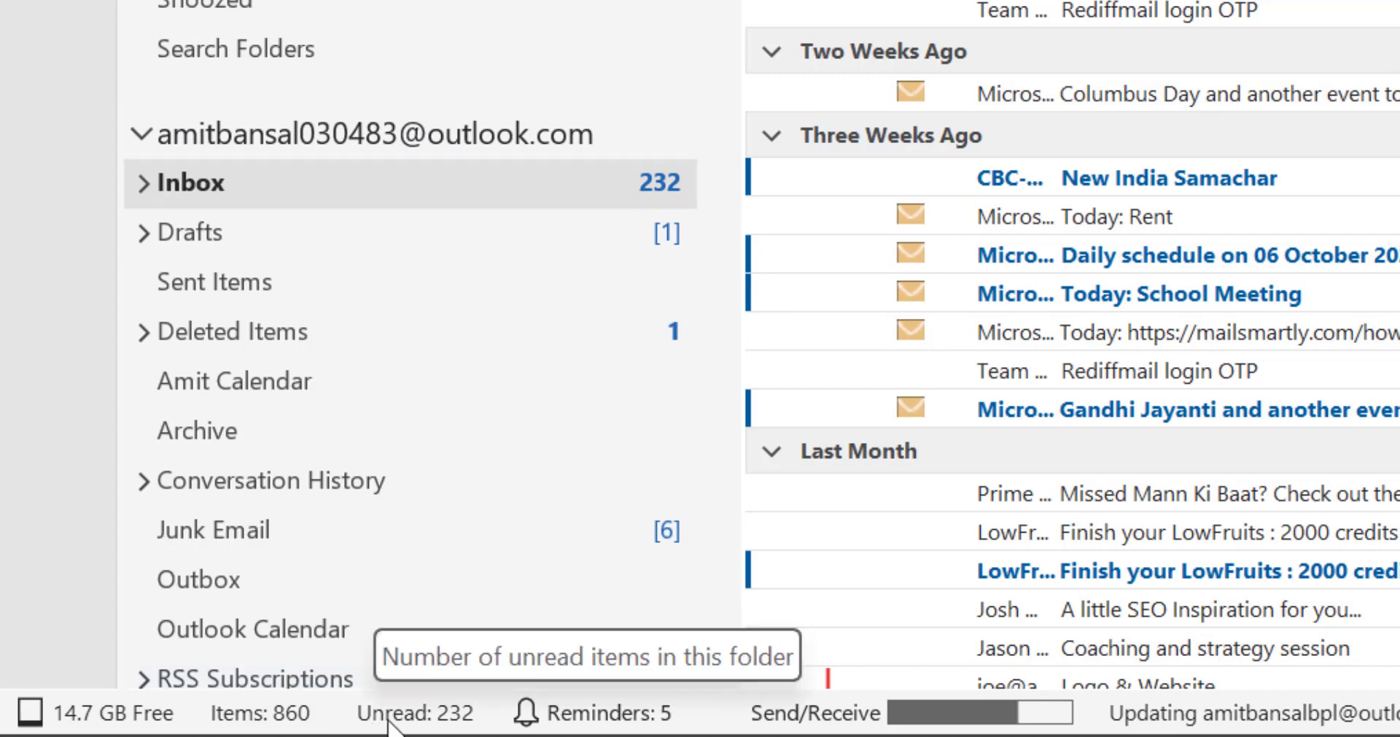
mouse_move(404, 715)
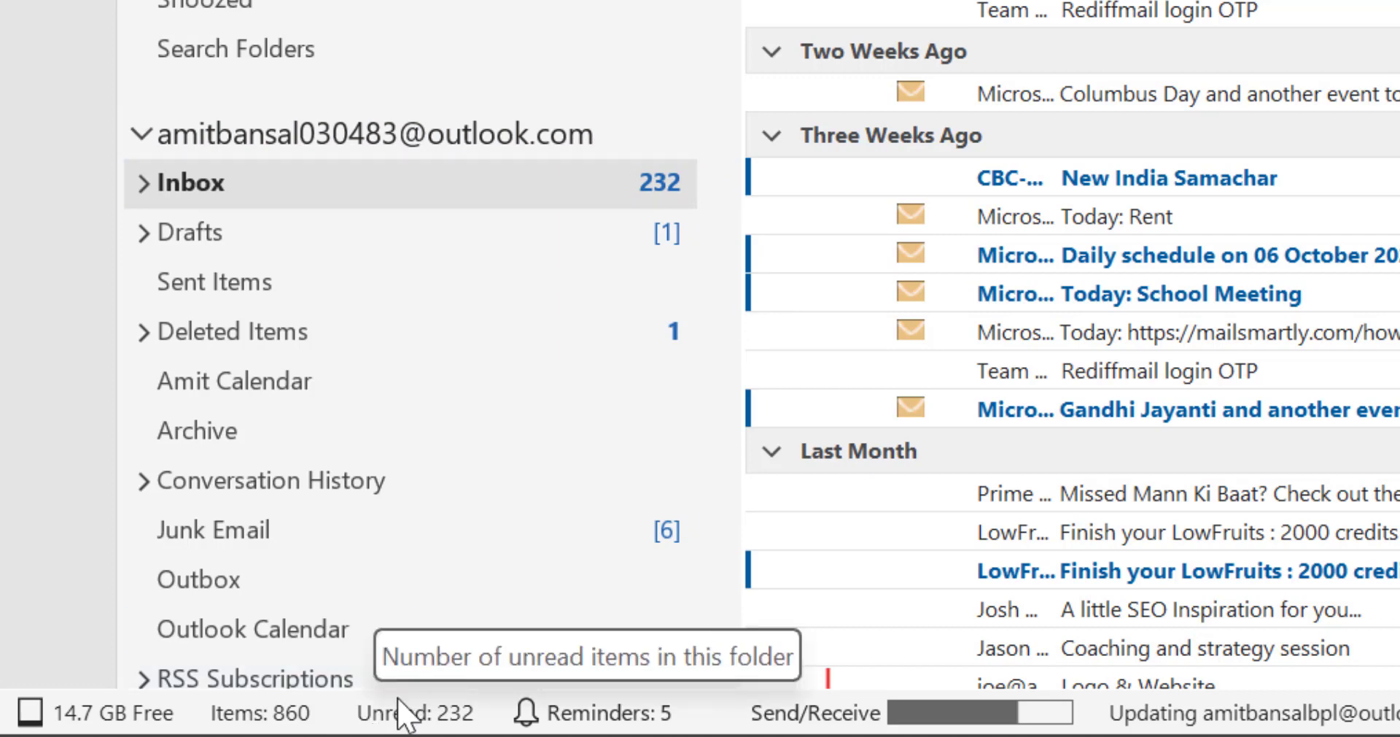
mouse_move(643, 174)
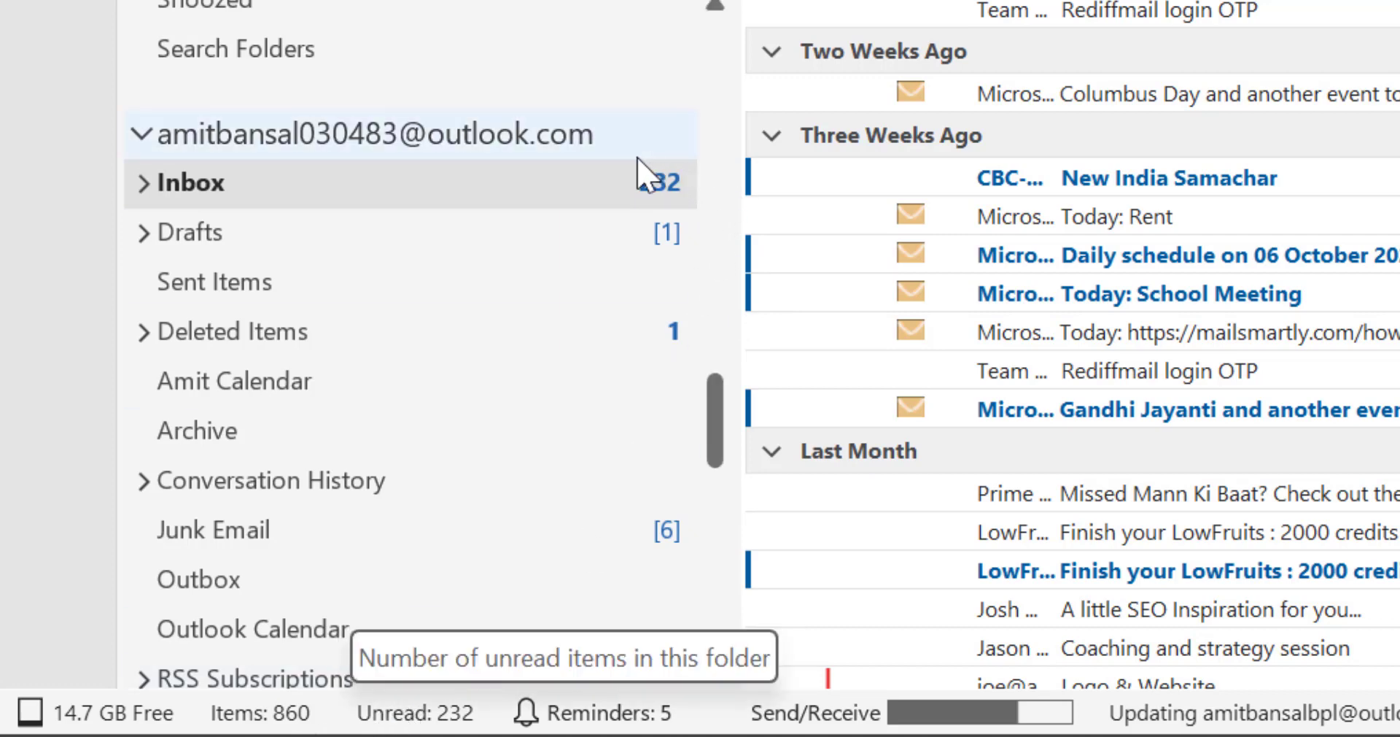
mouse_move(299, 728)
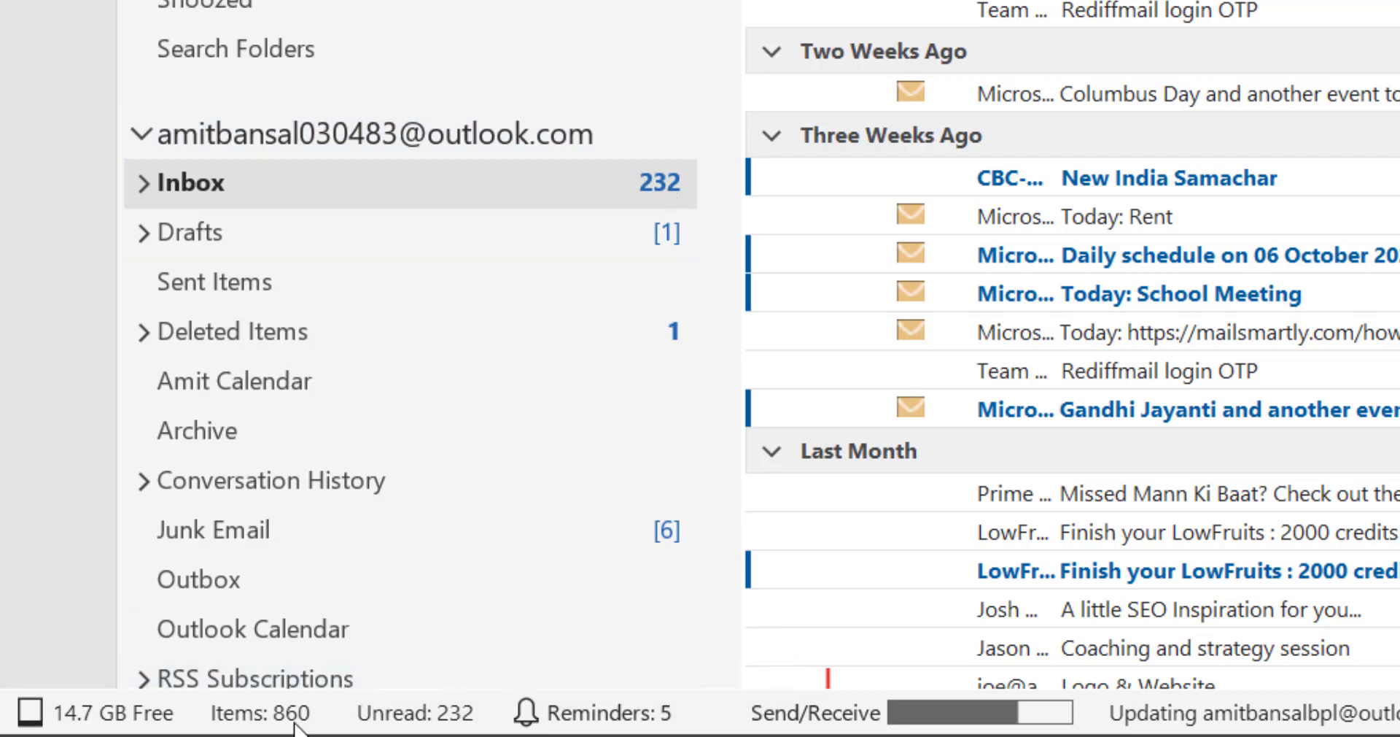
mouse_move(11, 375)
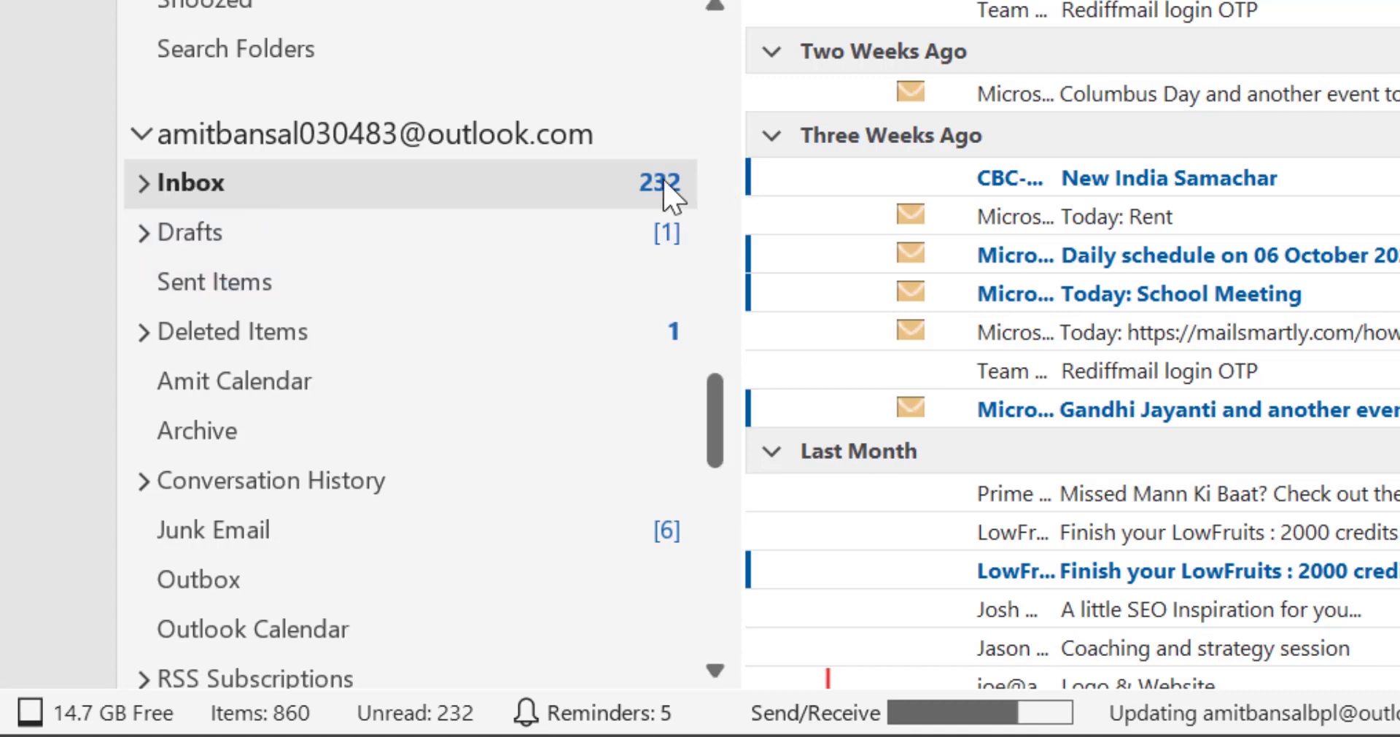
mouse_move(455, 210)
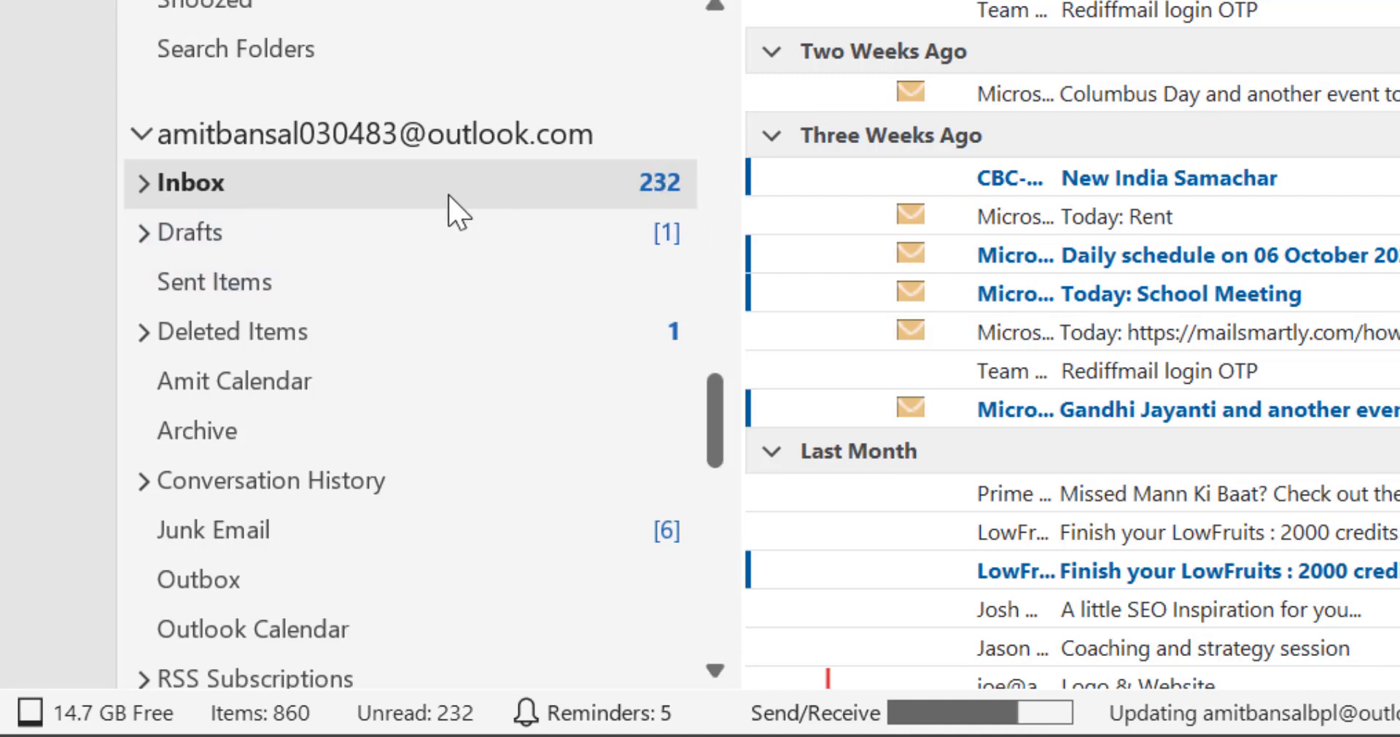
mouse_move(223, 197)
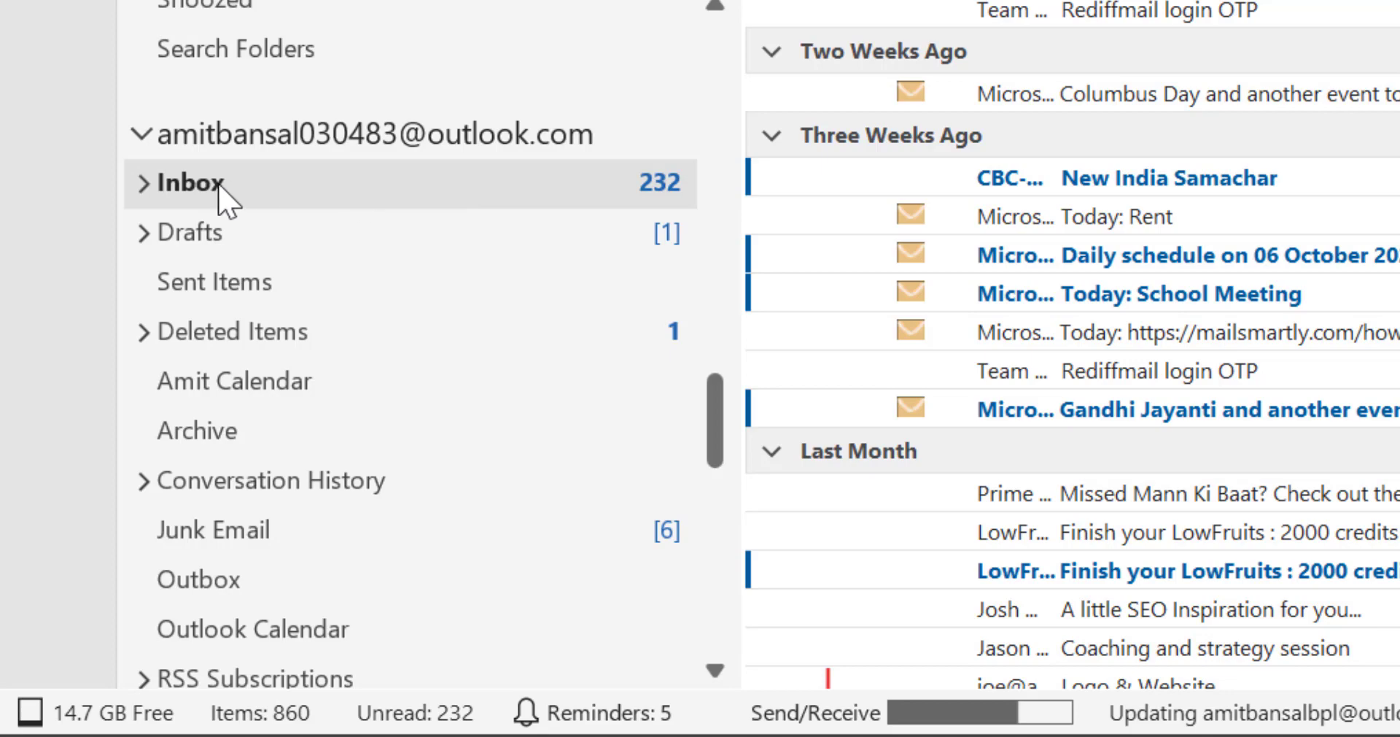
Bring up the Inbox folder's Properties dialog from its right-click menu.
right_click(193, 182)
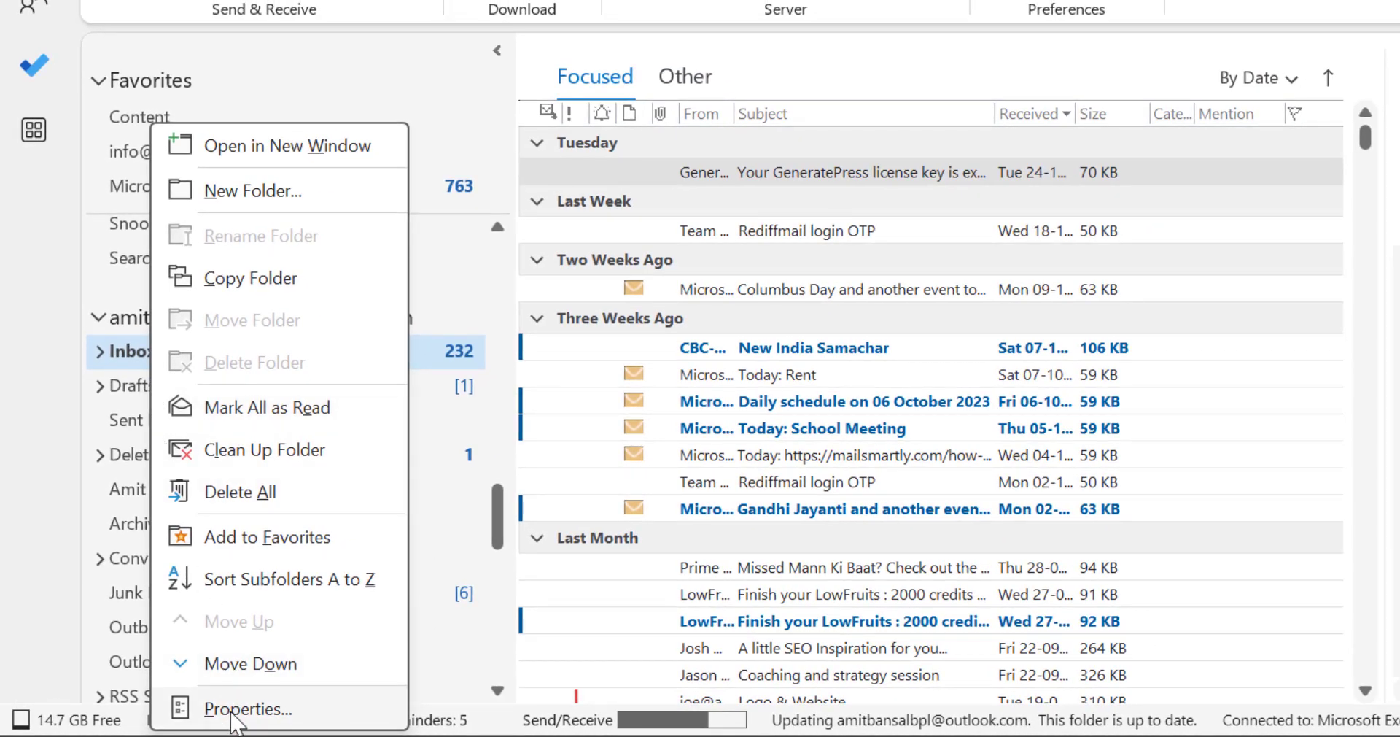
left_click(248, 708)
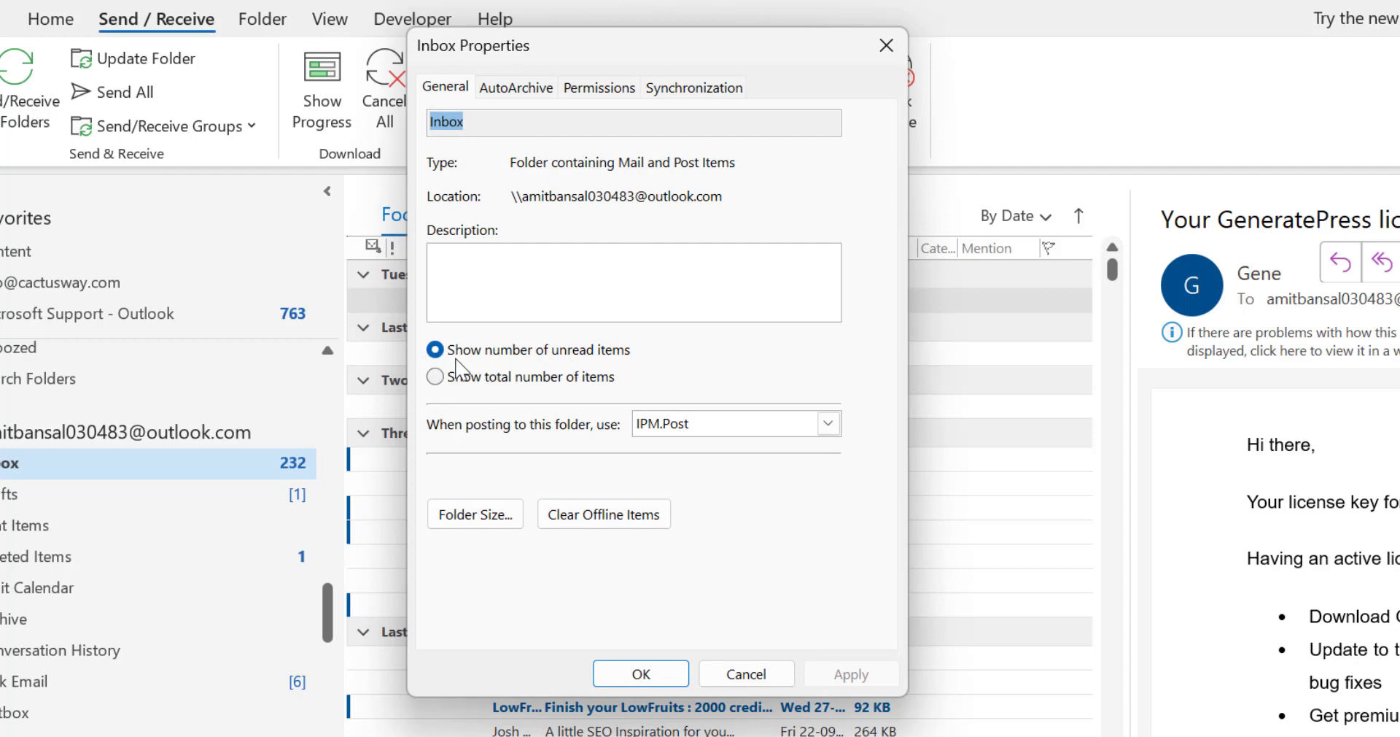
mouse_move(648, 371)
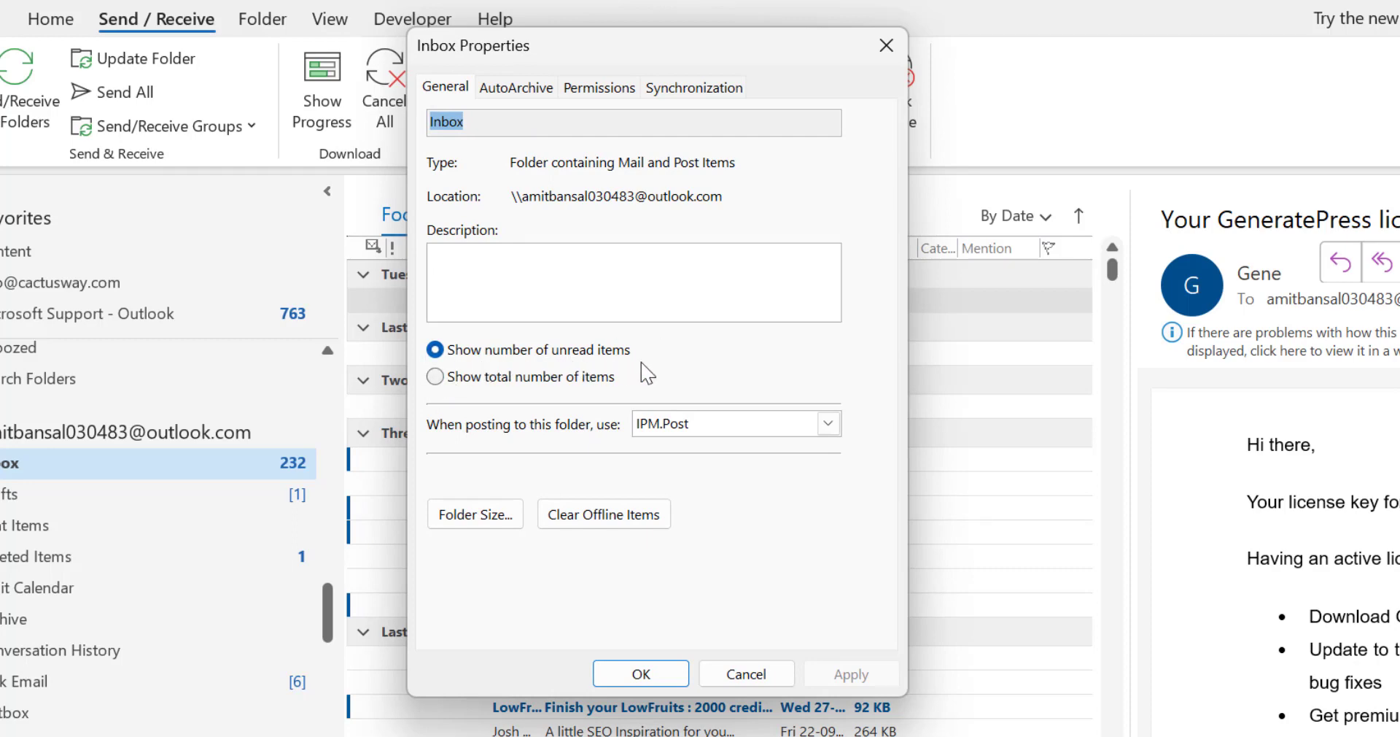
mouse_move(579, 399)
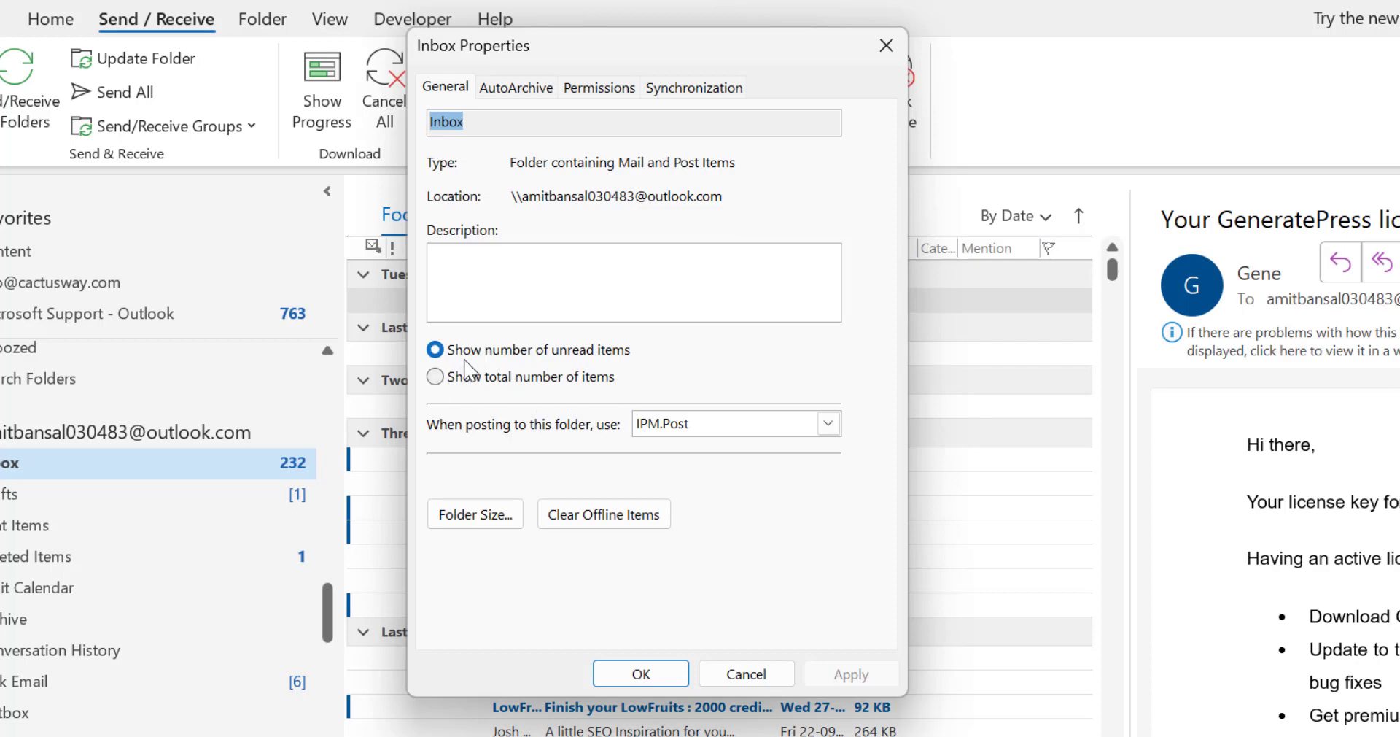
mouse_move(621, 375)
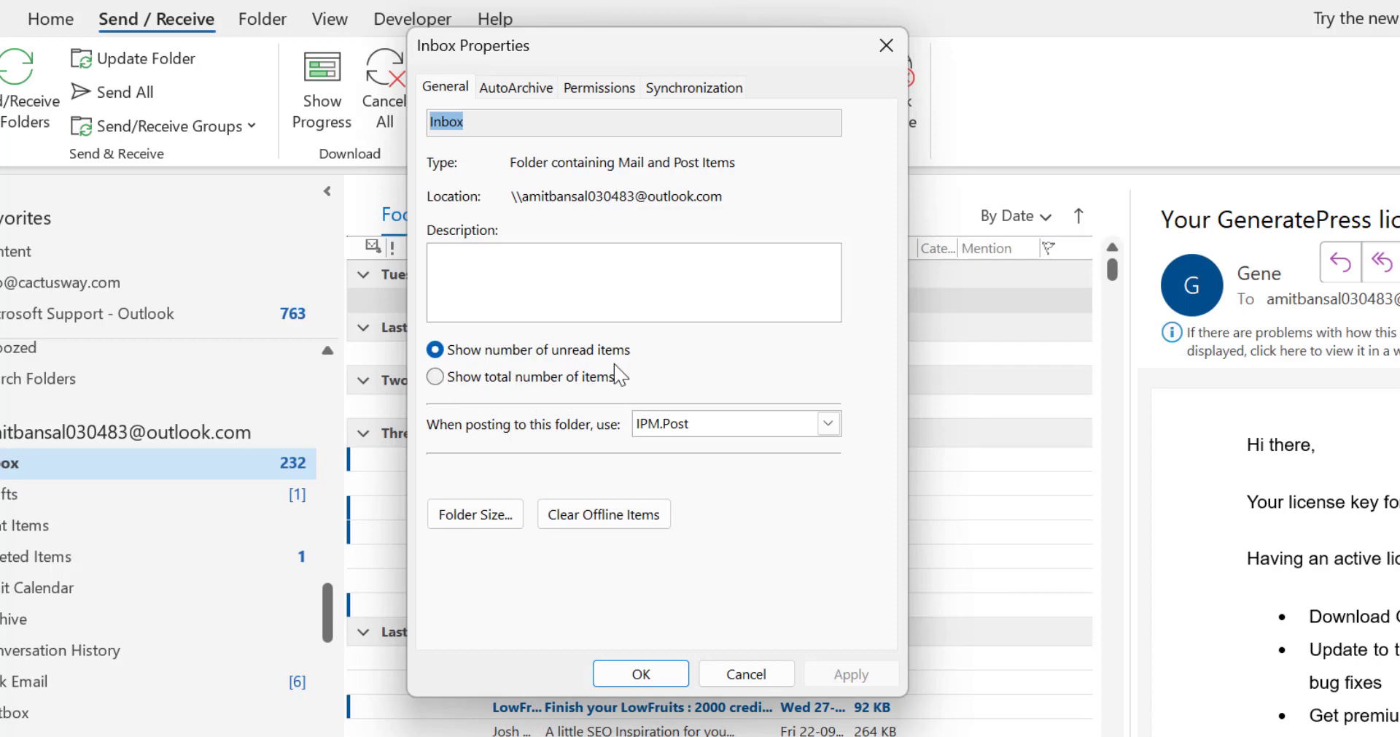
mouse_move(436, 384)
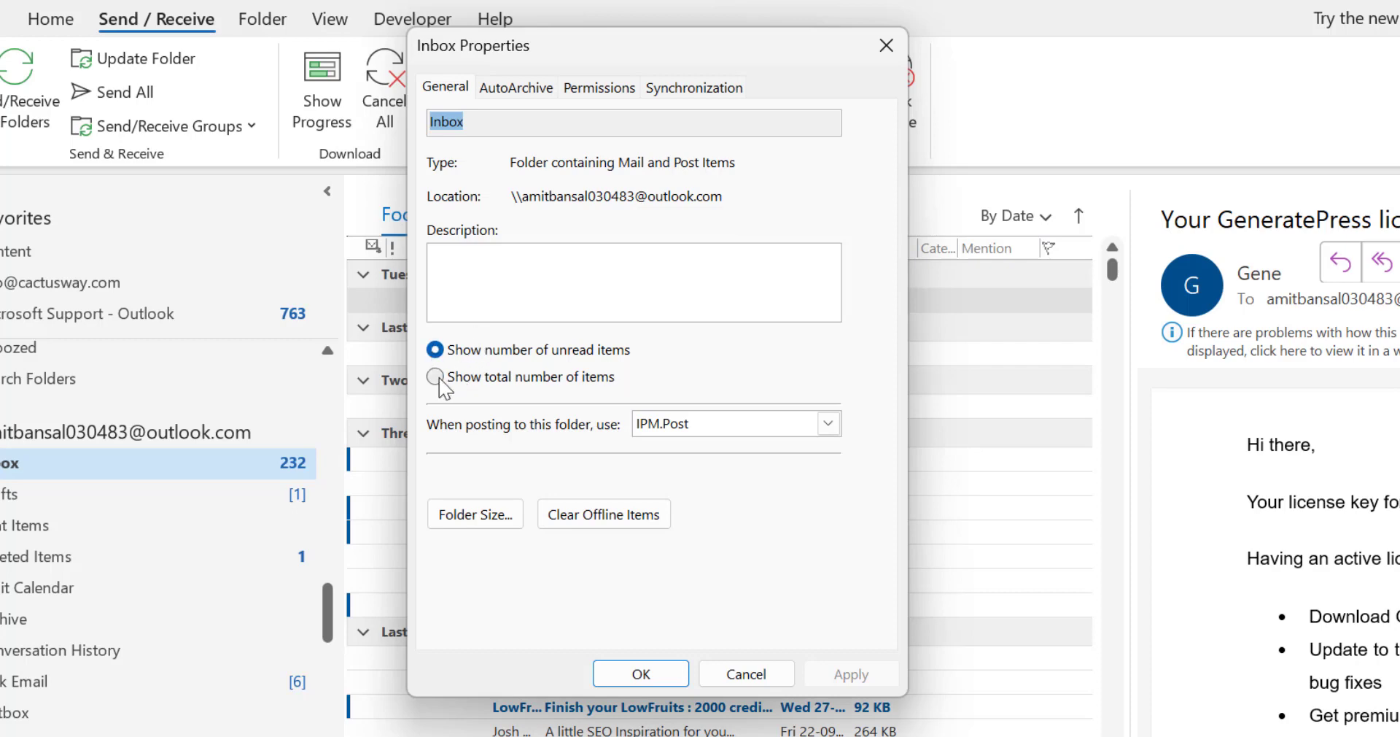
Switch the Inbox to 'Show total number of items' (860) and confirm the change.
left_click(434, 376)
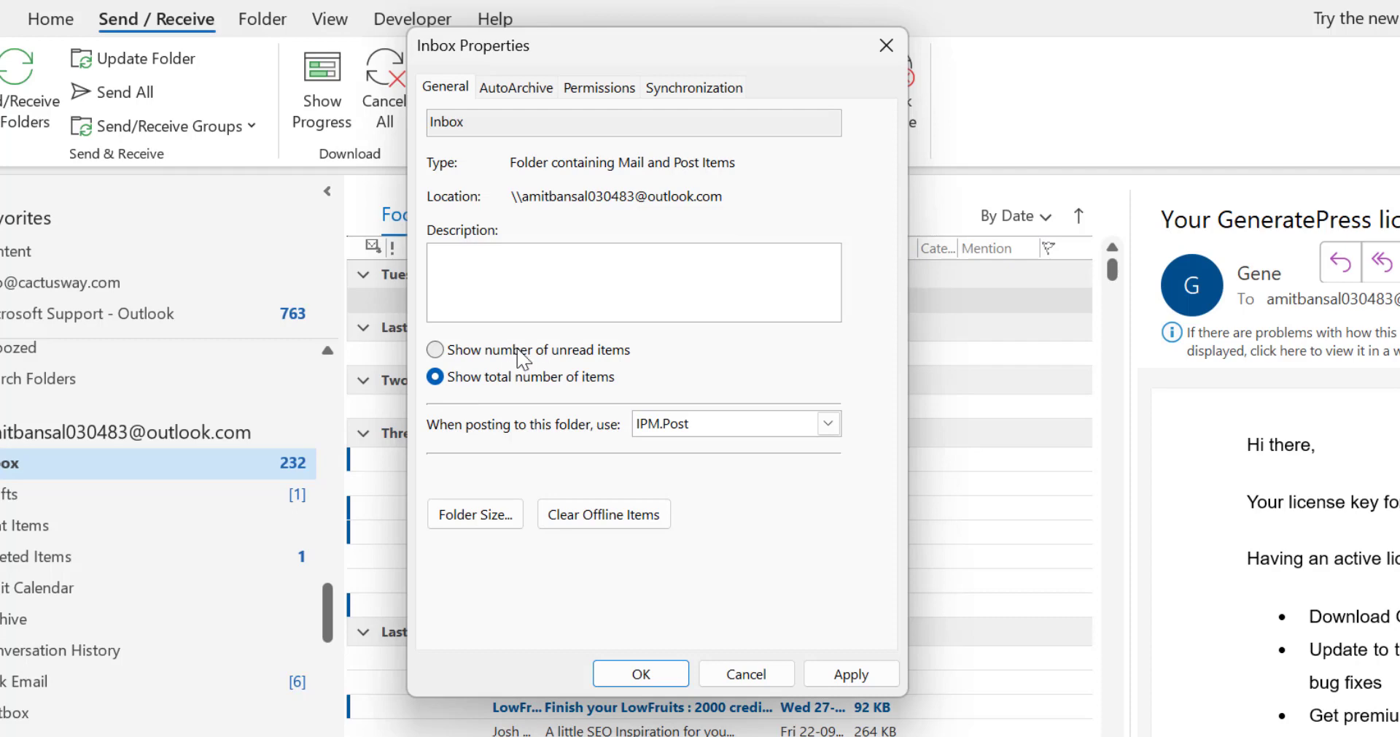
mouse_move(514, 402)
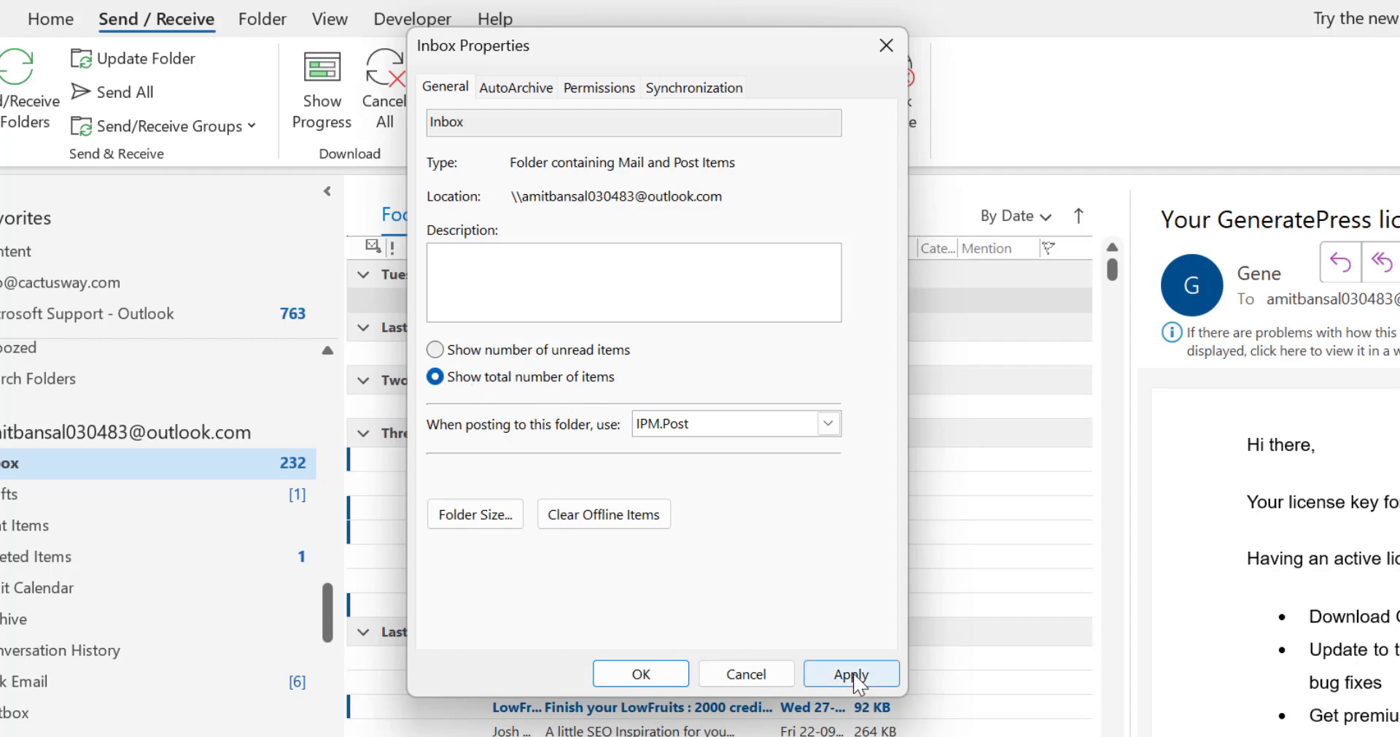
left_click(849, 674)
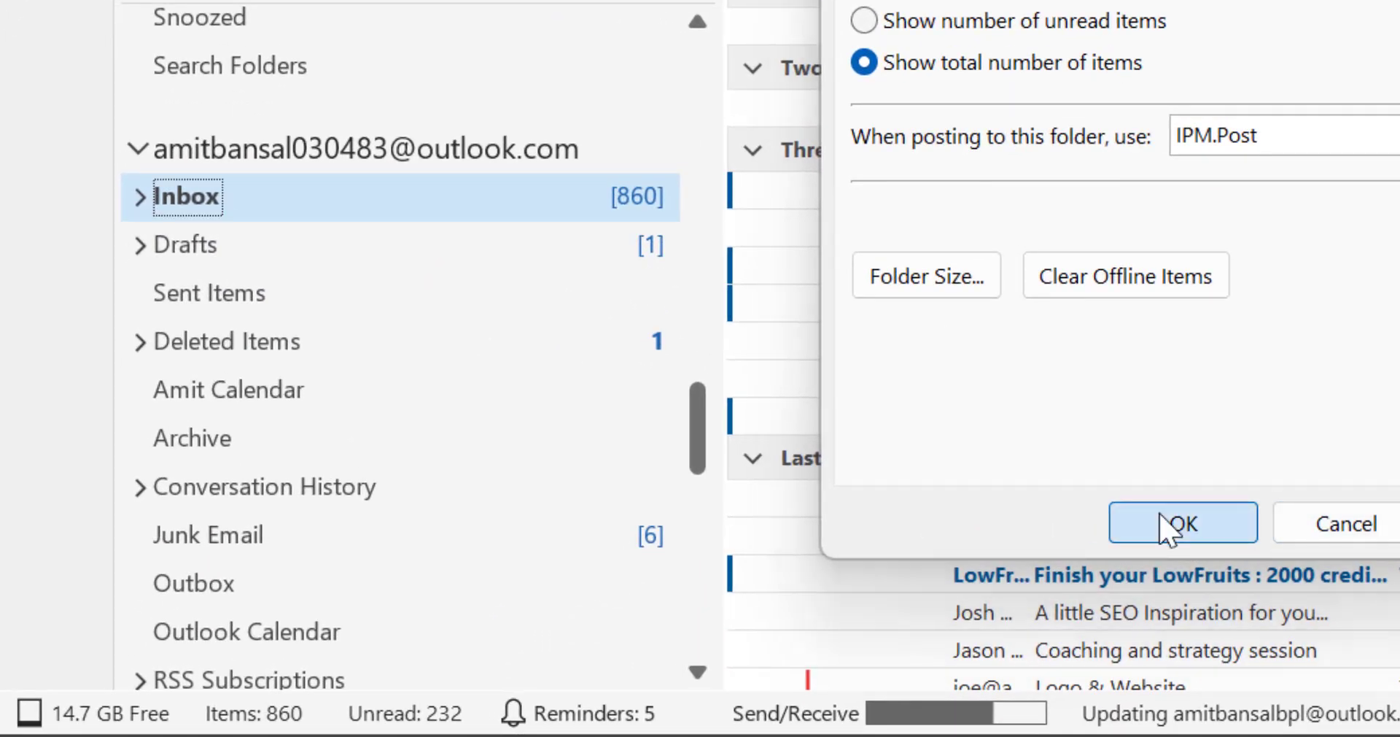
left_click(1183, 522)
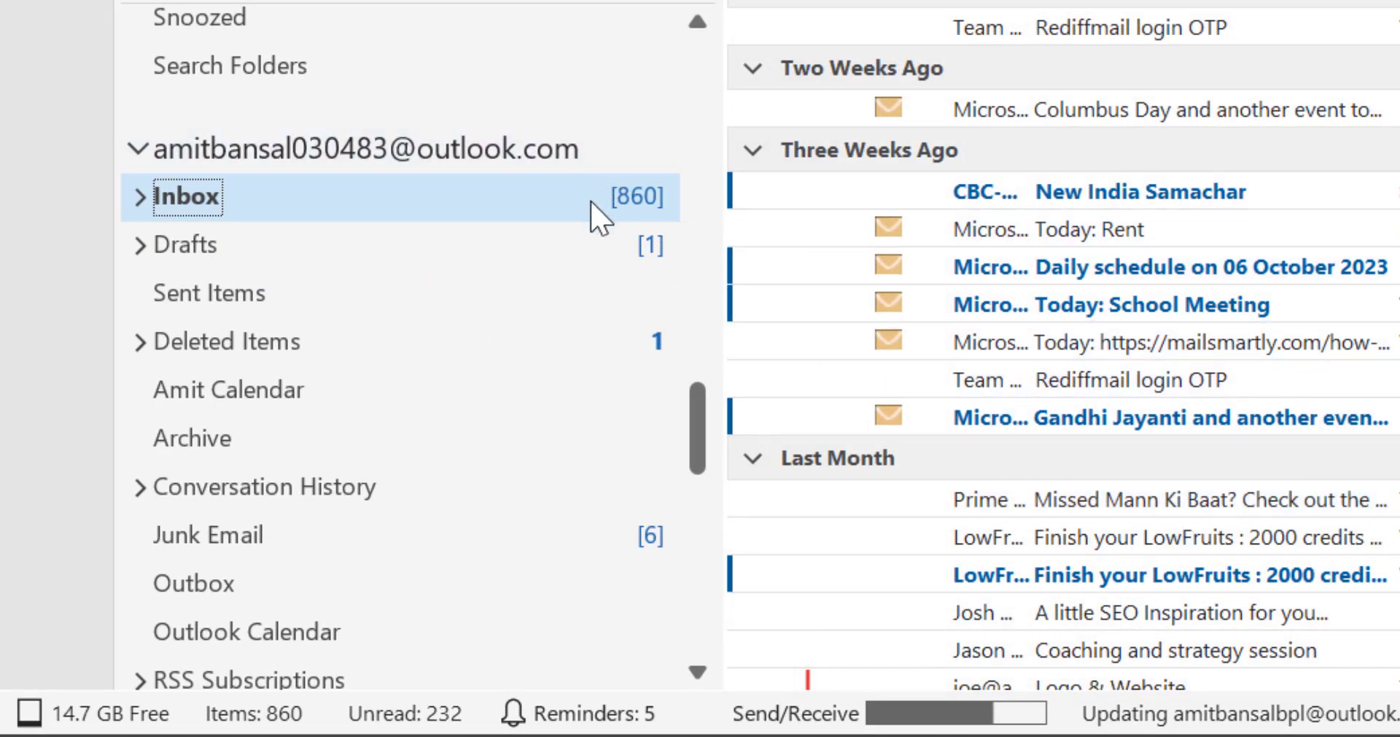
mouse_move(294, 719)
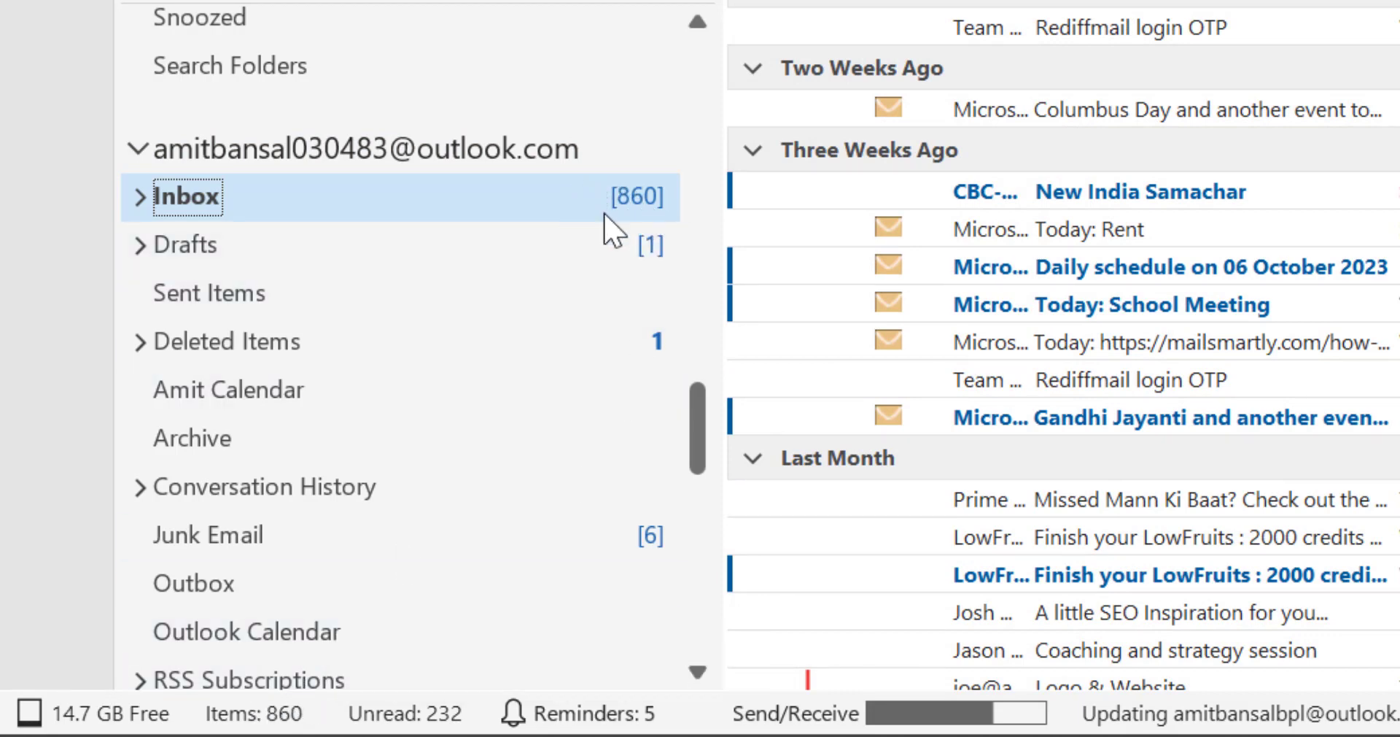
mouse_move(673, 228)
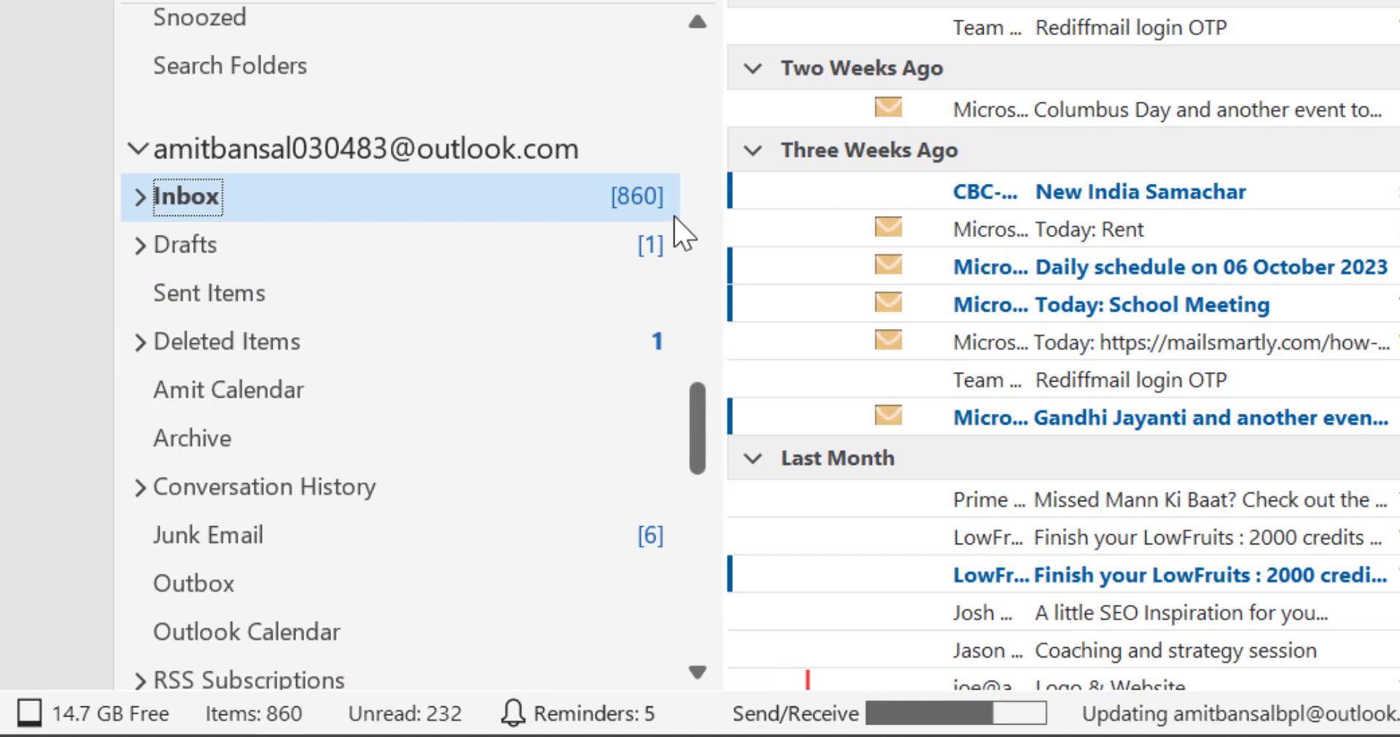
mouse_move(619, 218)
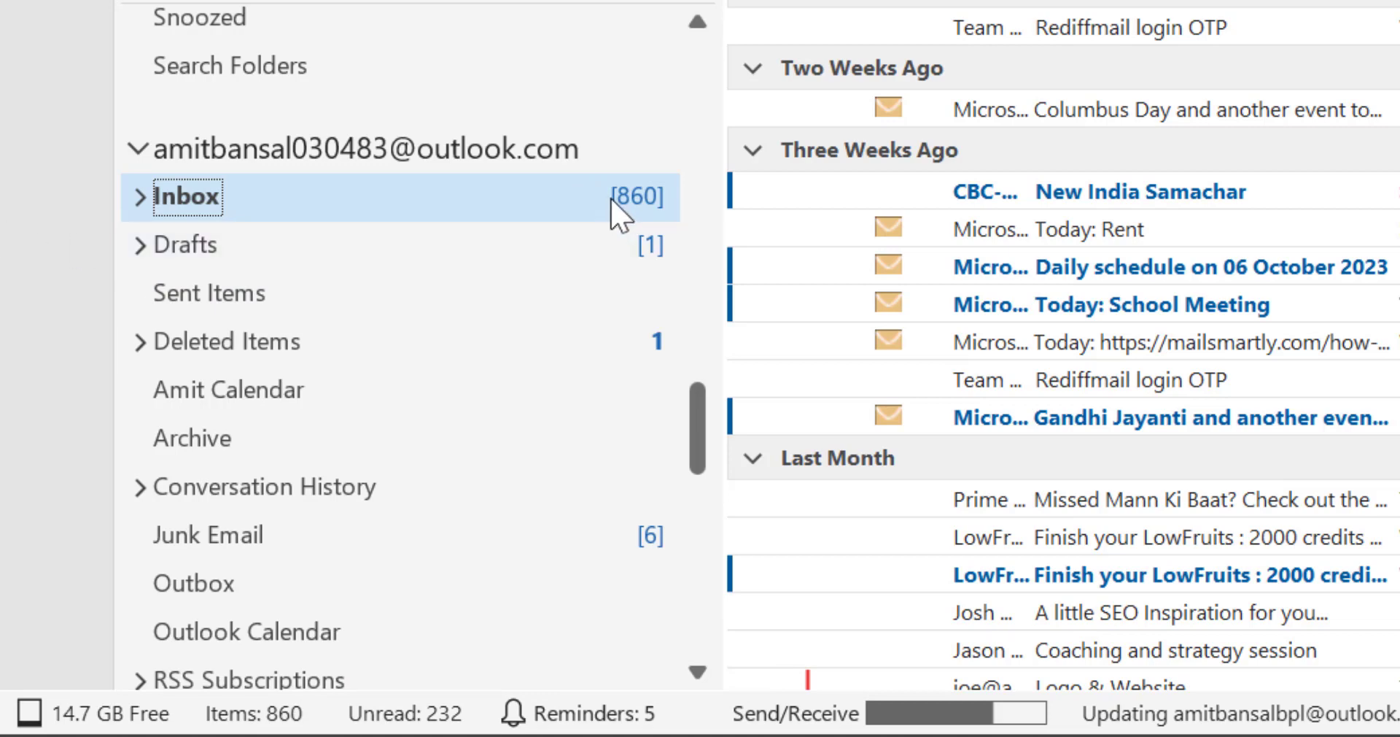
mouse_move(597, 204)
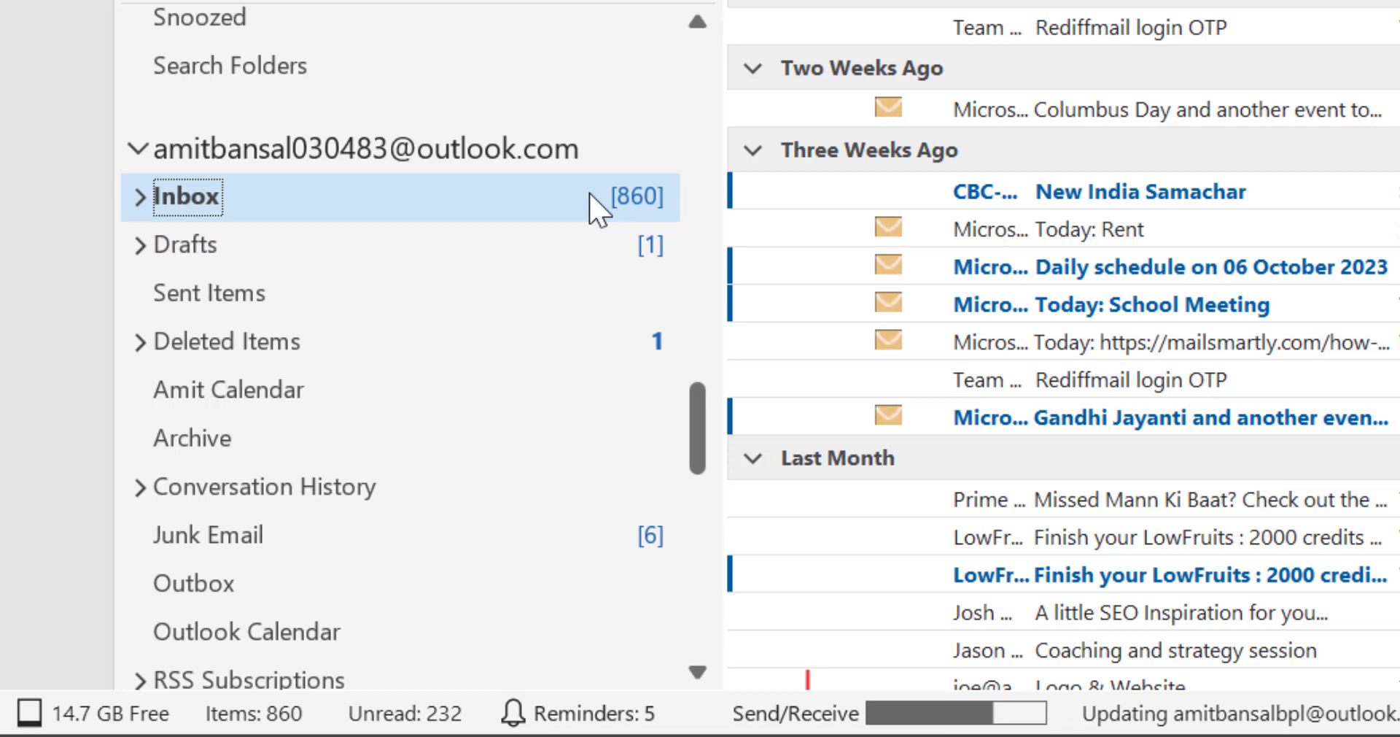
mouse_move(594, 210)
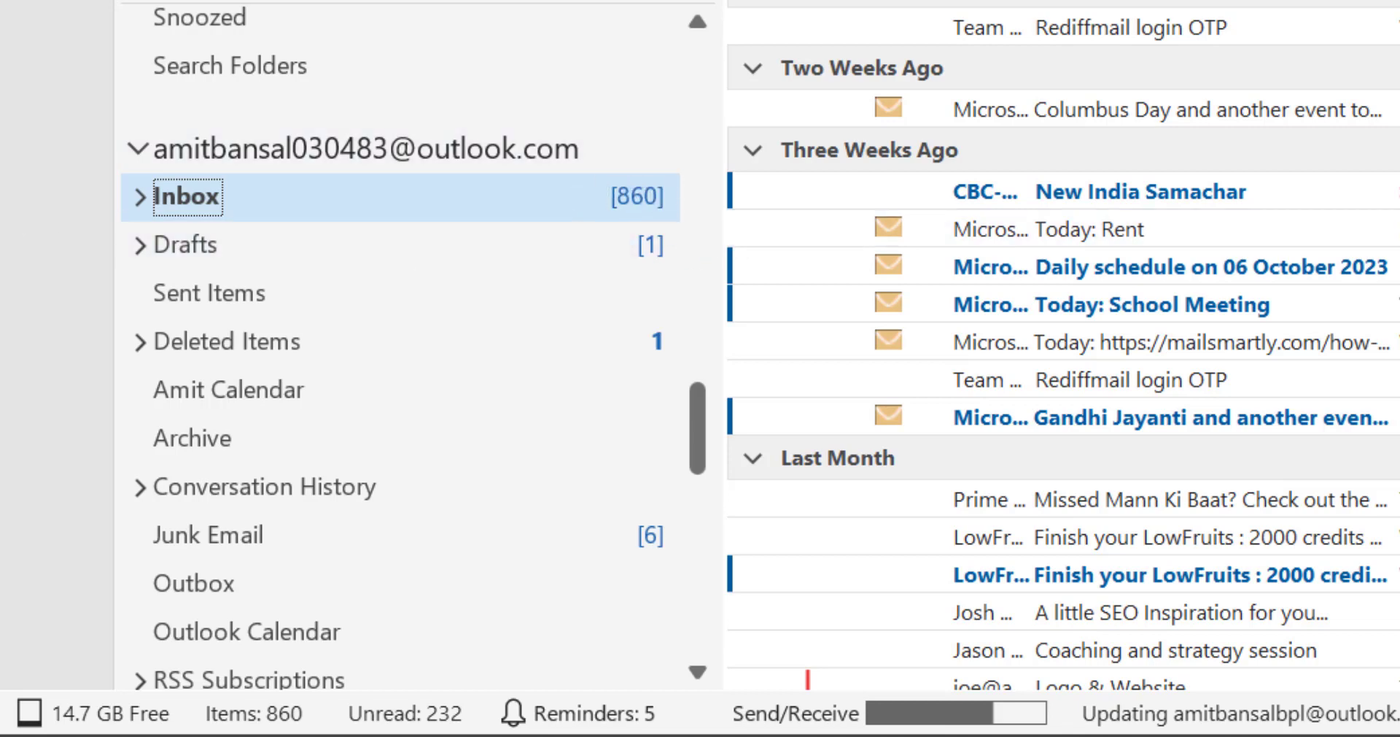
mouse_move(10, 279)
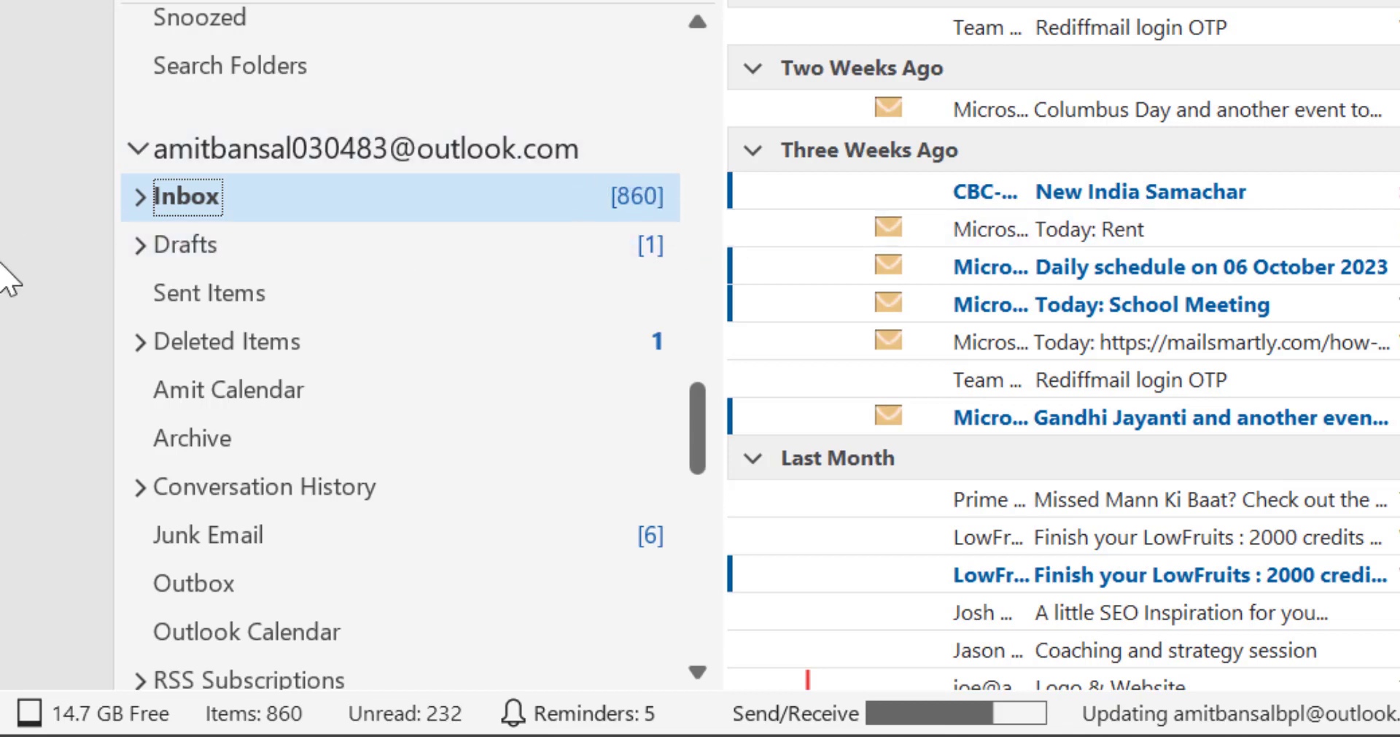
mouse_move(661, 223)
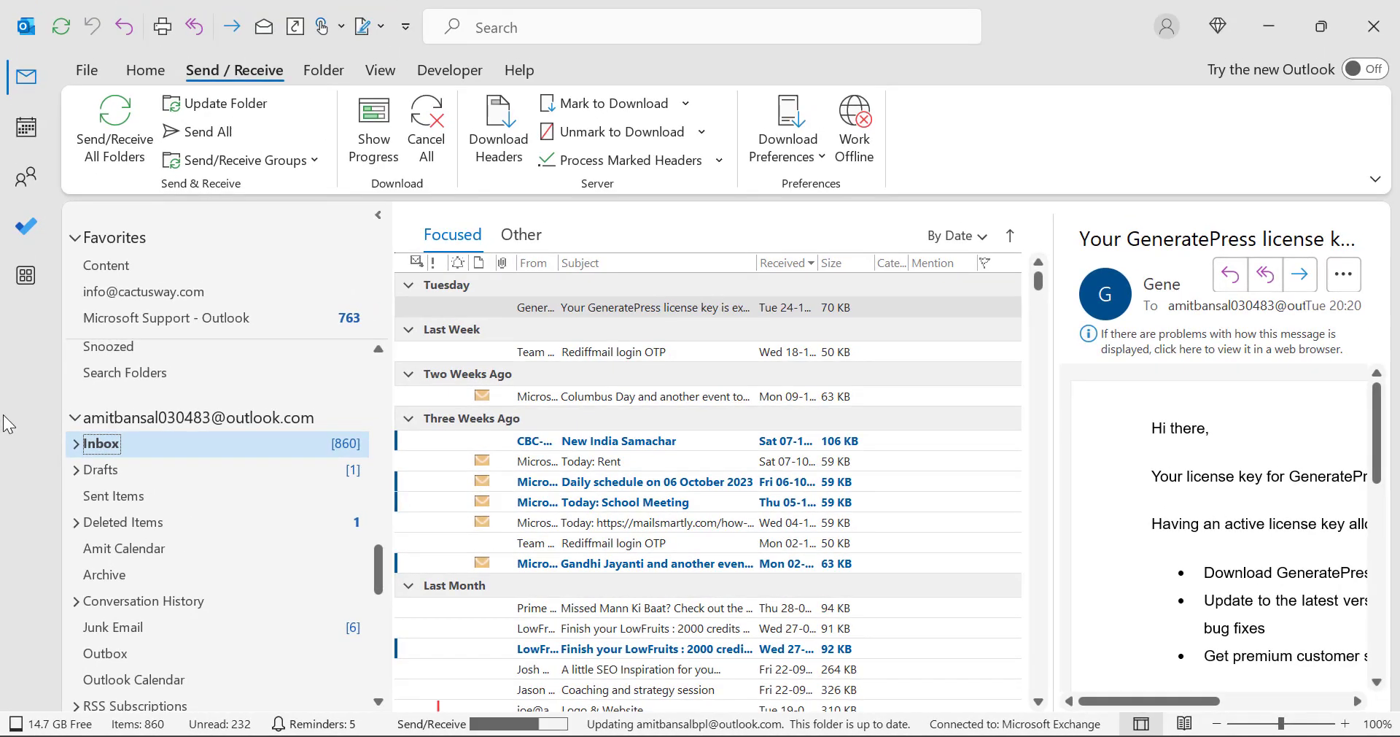
Reveal Search Folders in the folder pane and bring up its right-click options.
scroll("down", 3)
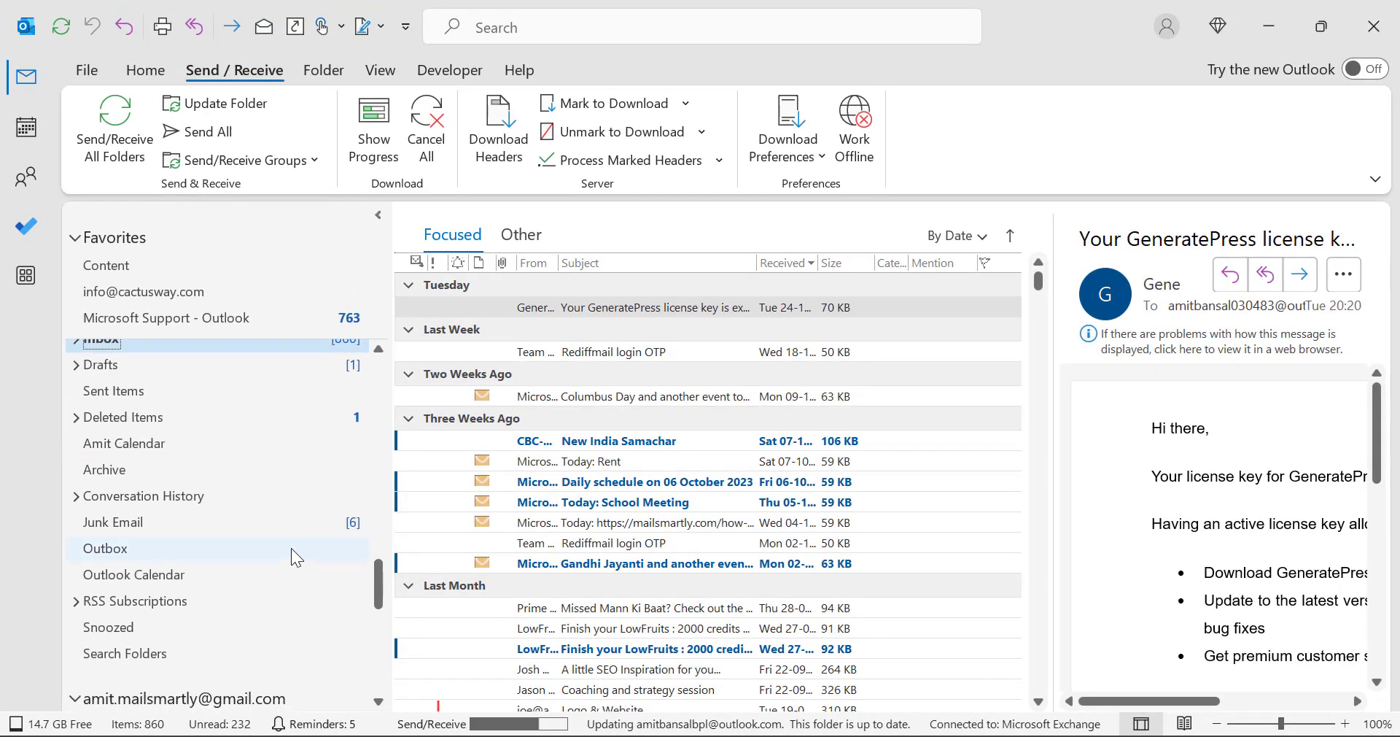
mouse_move(7, 477)
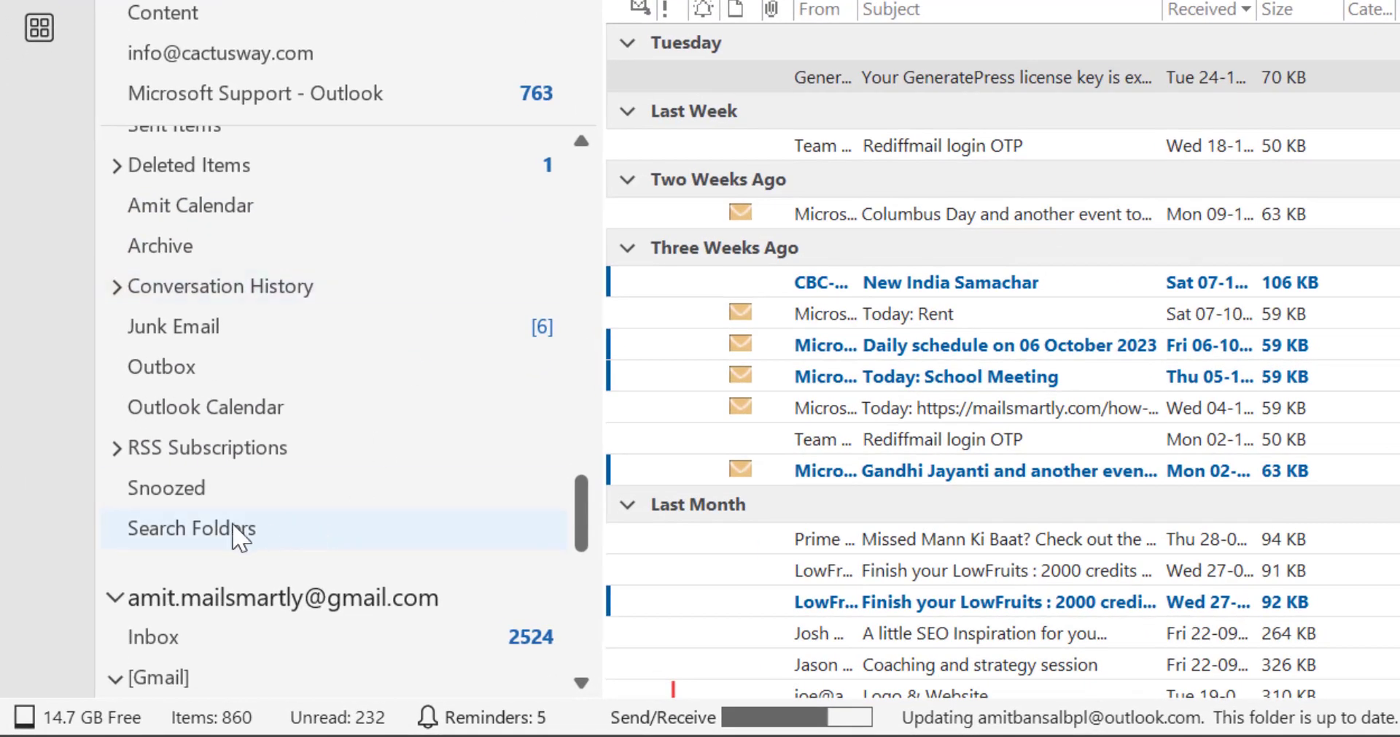
mouse_move(169, 544)
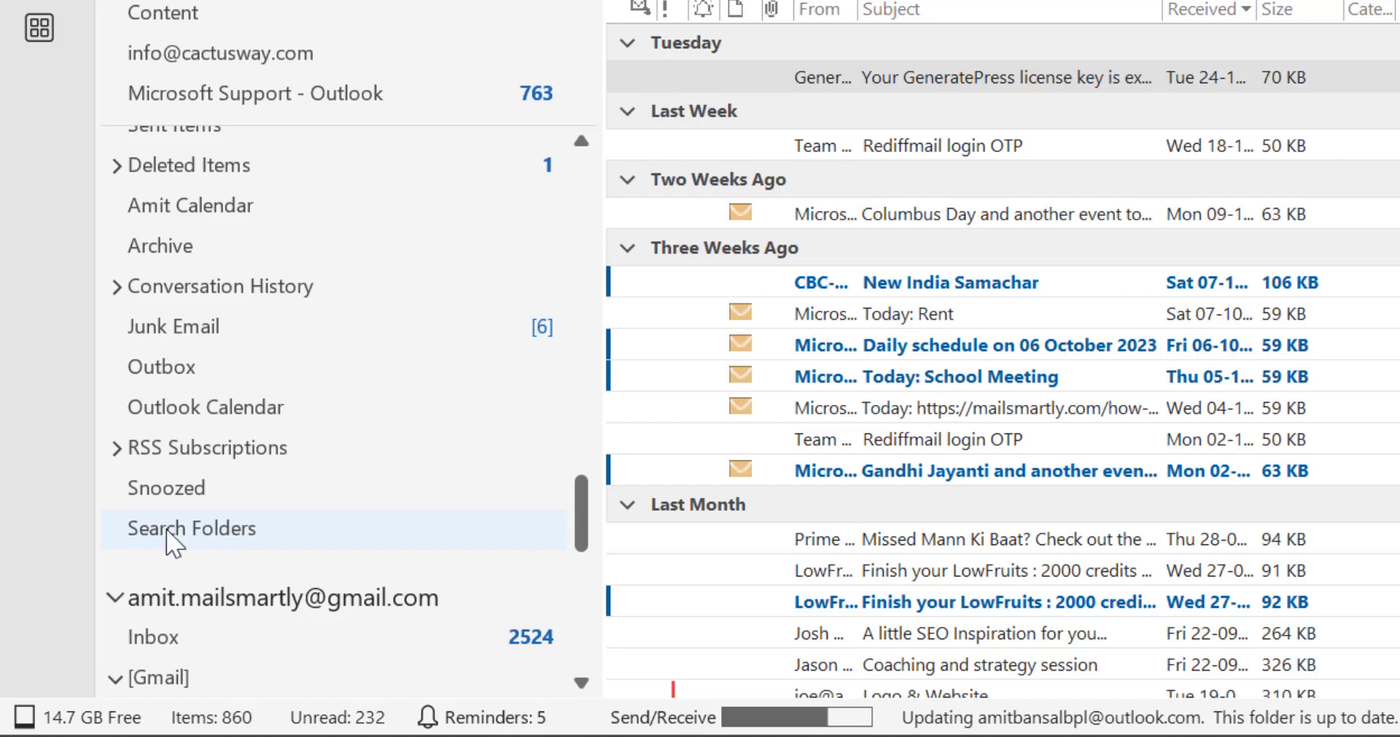
right_click(191, 528)
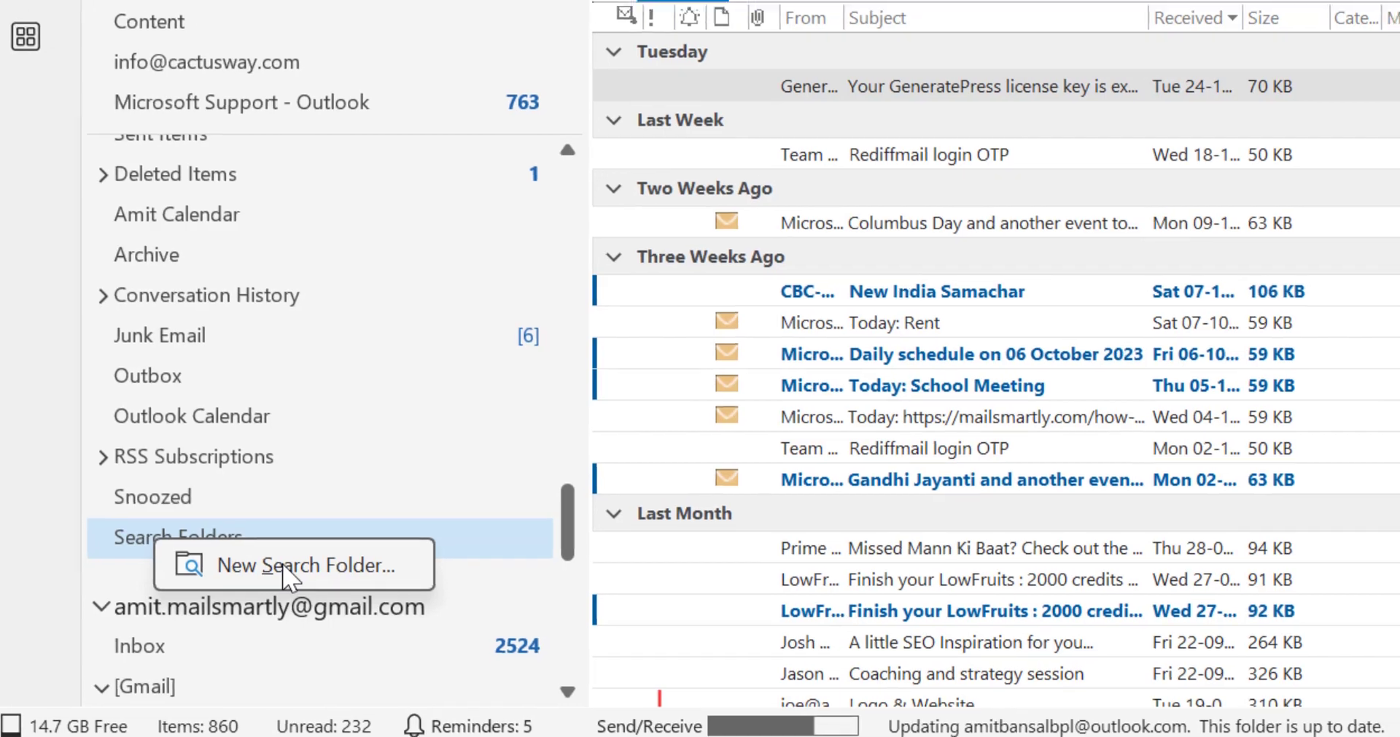
Start a New Search Folder and choose 'Create a custom Search Folder'.
left_click(311, 564)
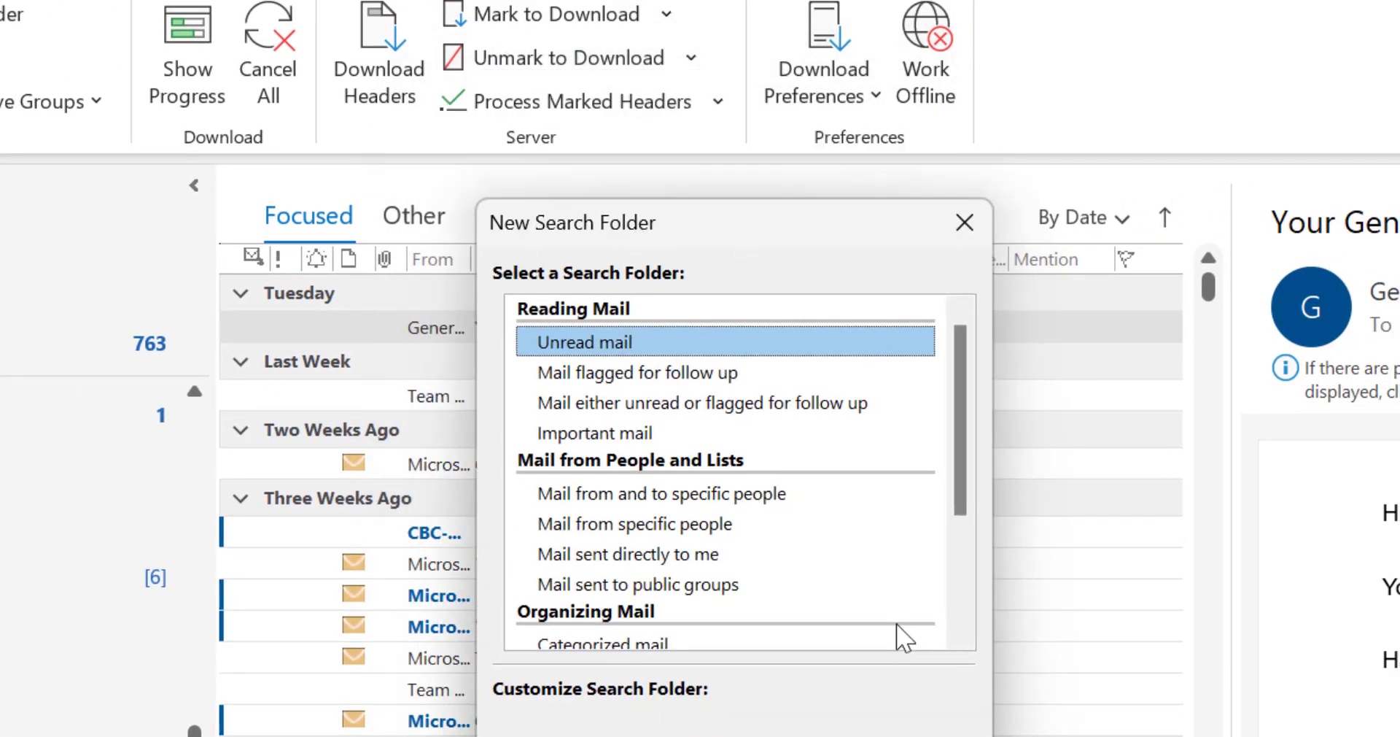
scroll("down", 3)
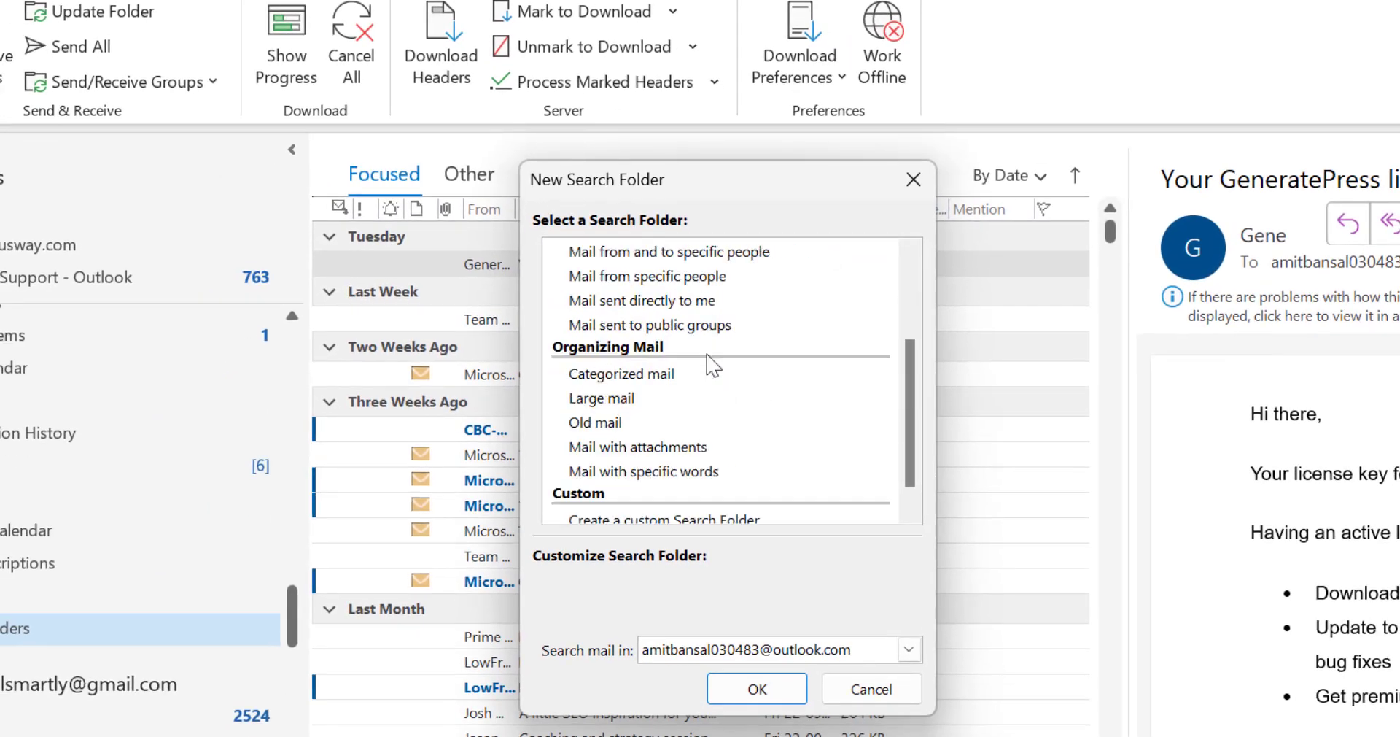
scroll("down", 3)
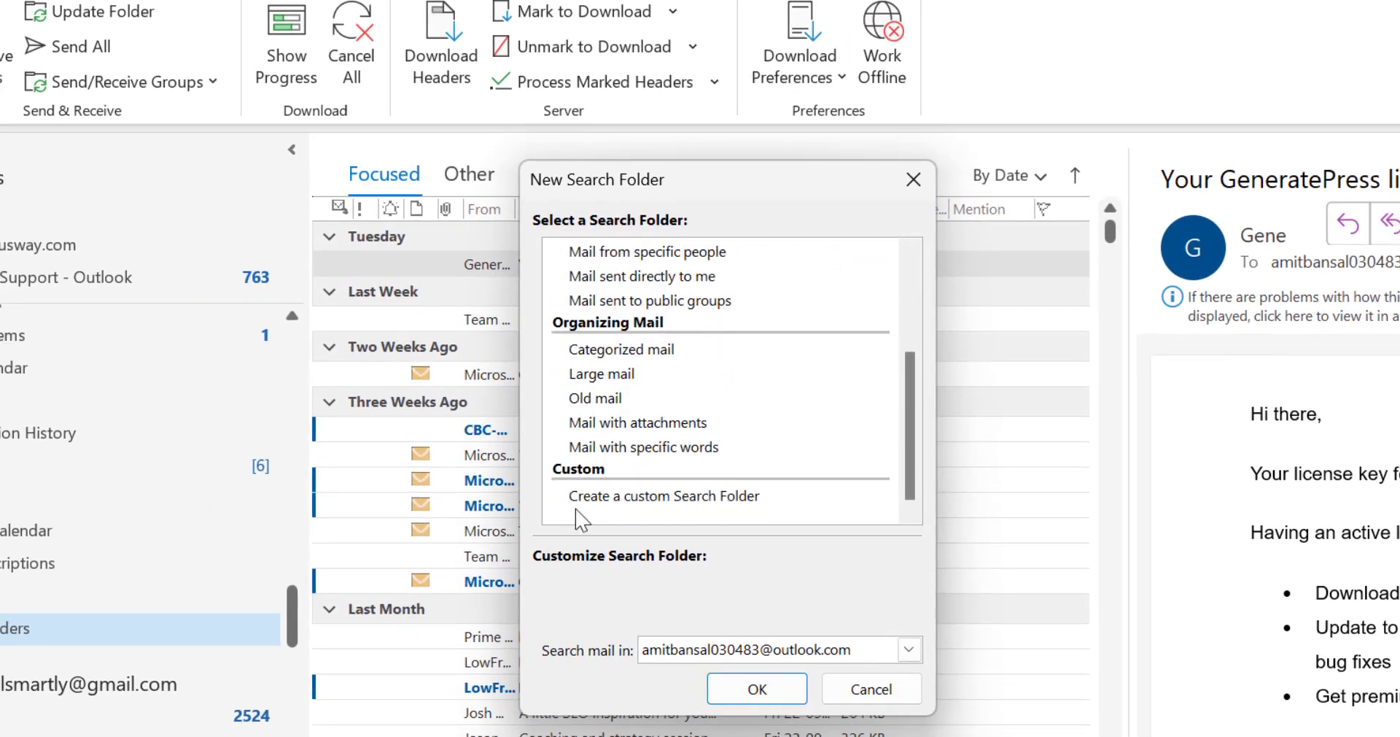
mouse_move(670, 504)
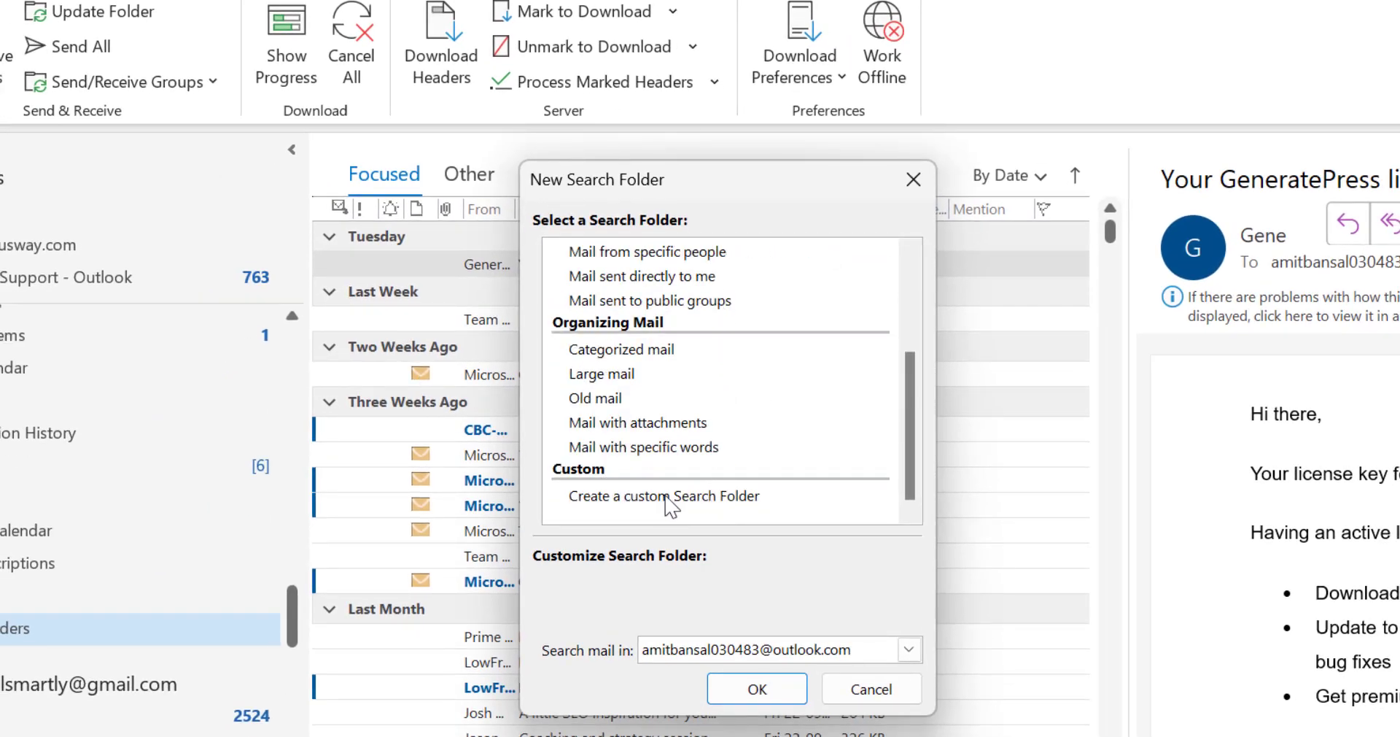
left_click(662, 496)
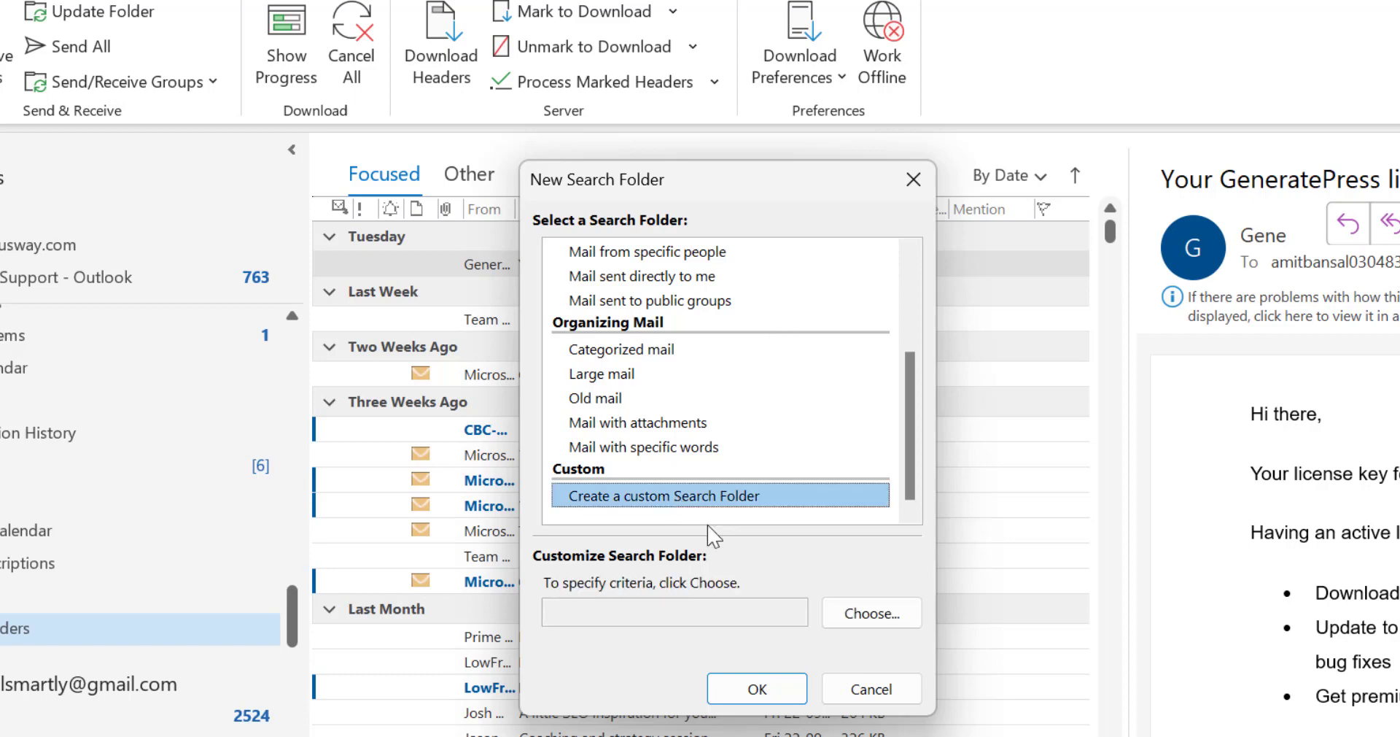
mouse_move(602, 576)
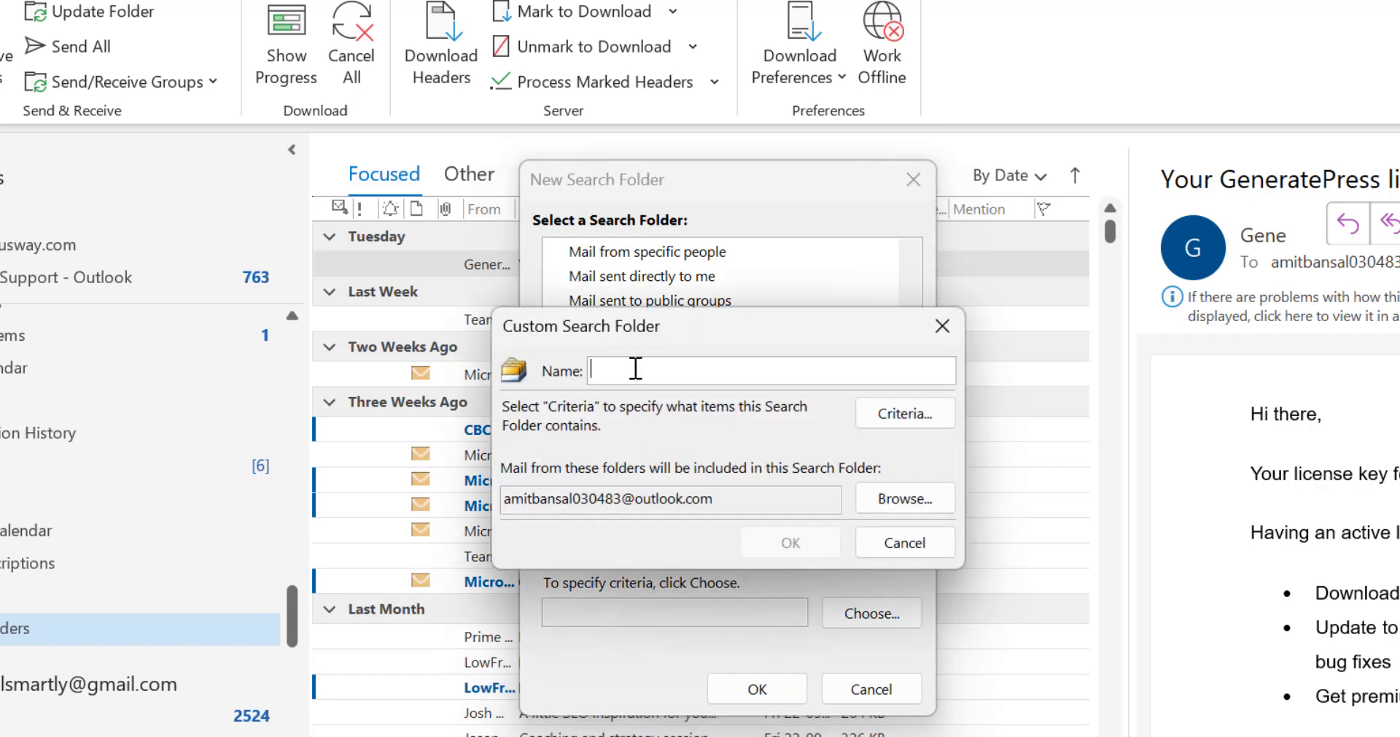
Enter 'Number of Emails' as the custom search folder's name.
type("Numb")
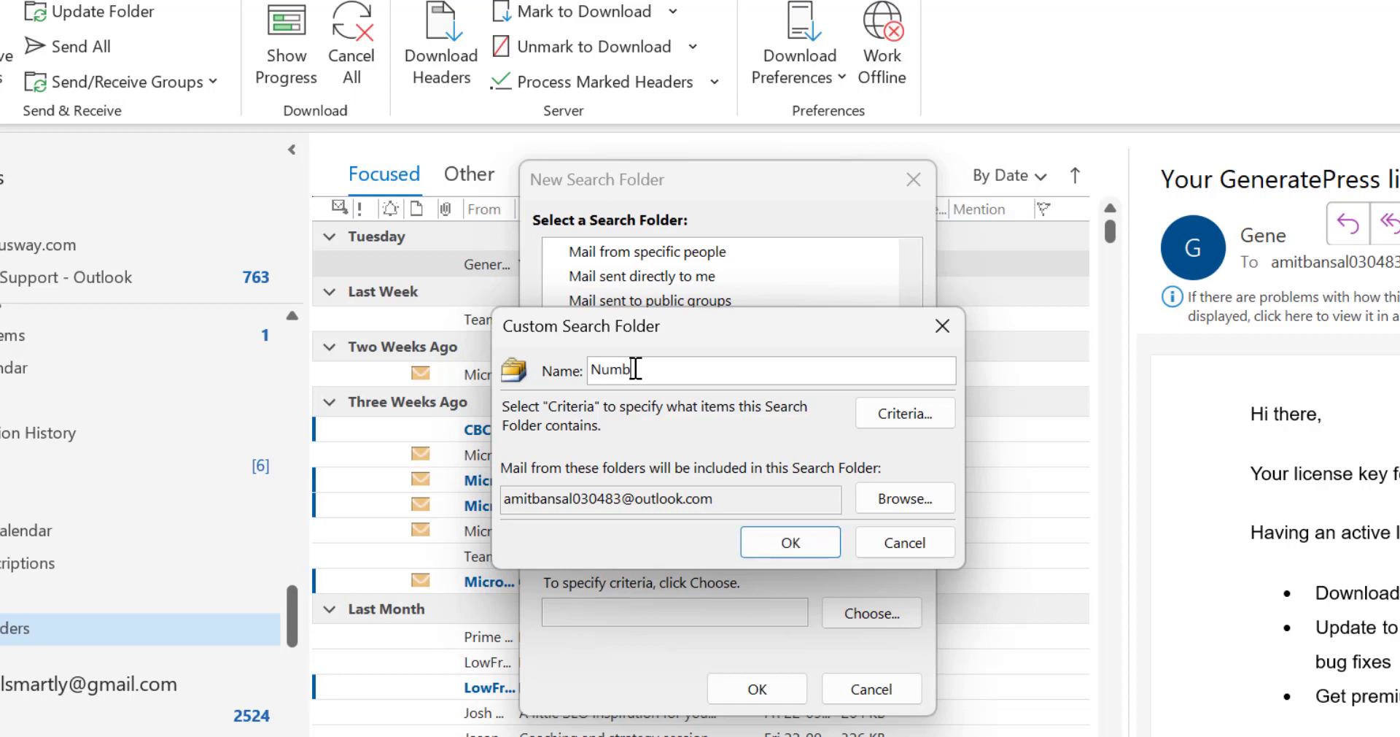
type("er of Emails")
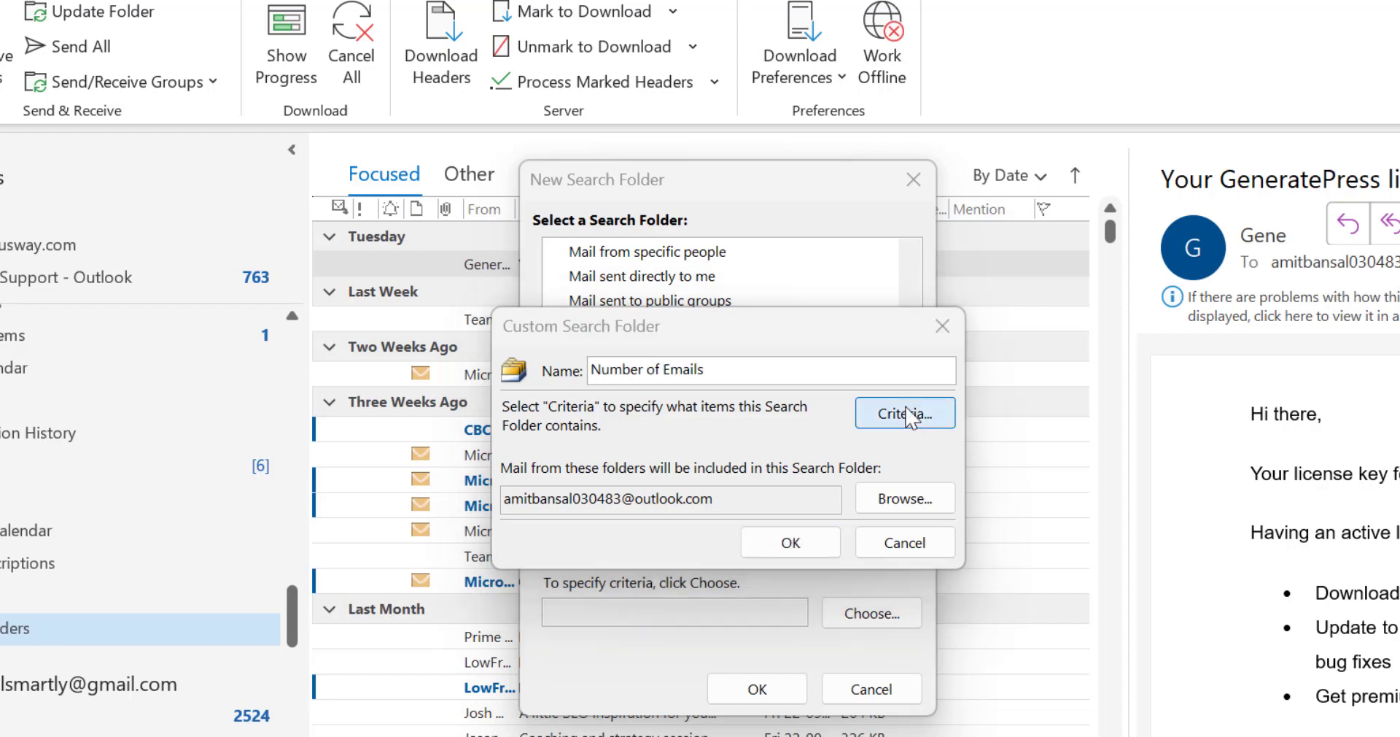
In the folder's criteria, set the Time filter to messages 'received'.
left_click(904, 413)
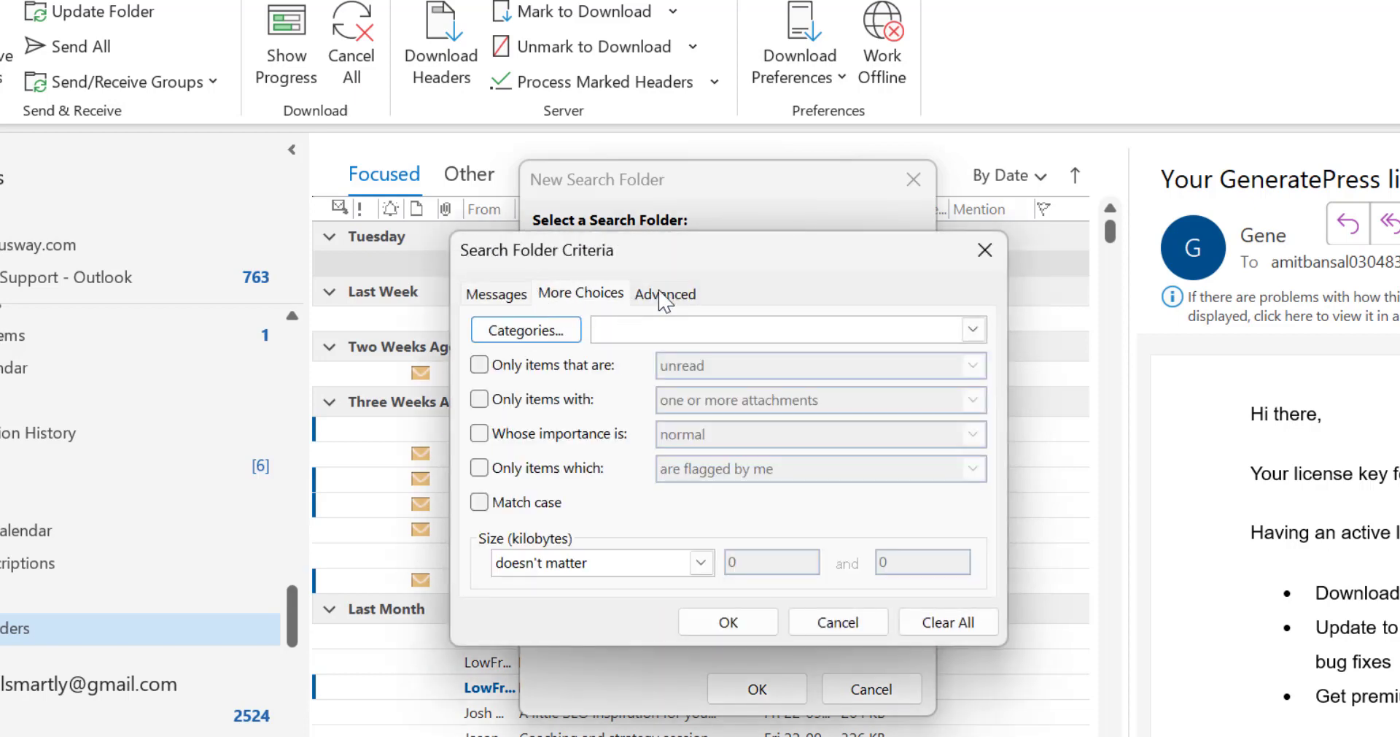
left_click(496, 293)
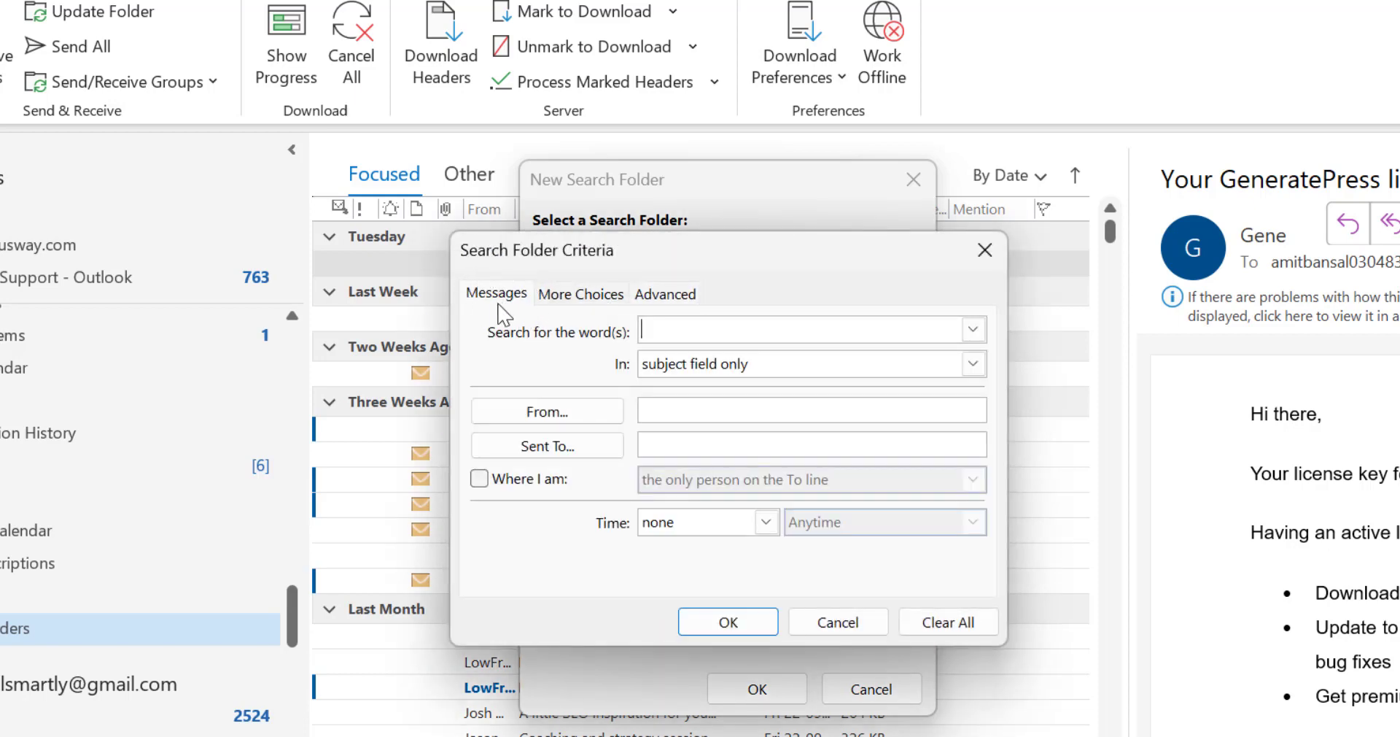
mouse_move(607, 549)
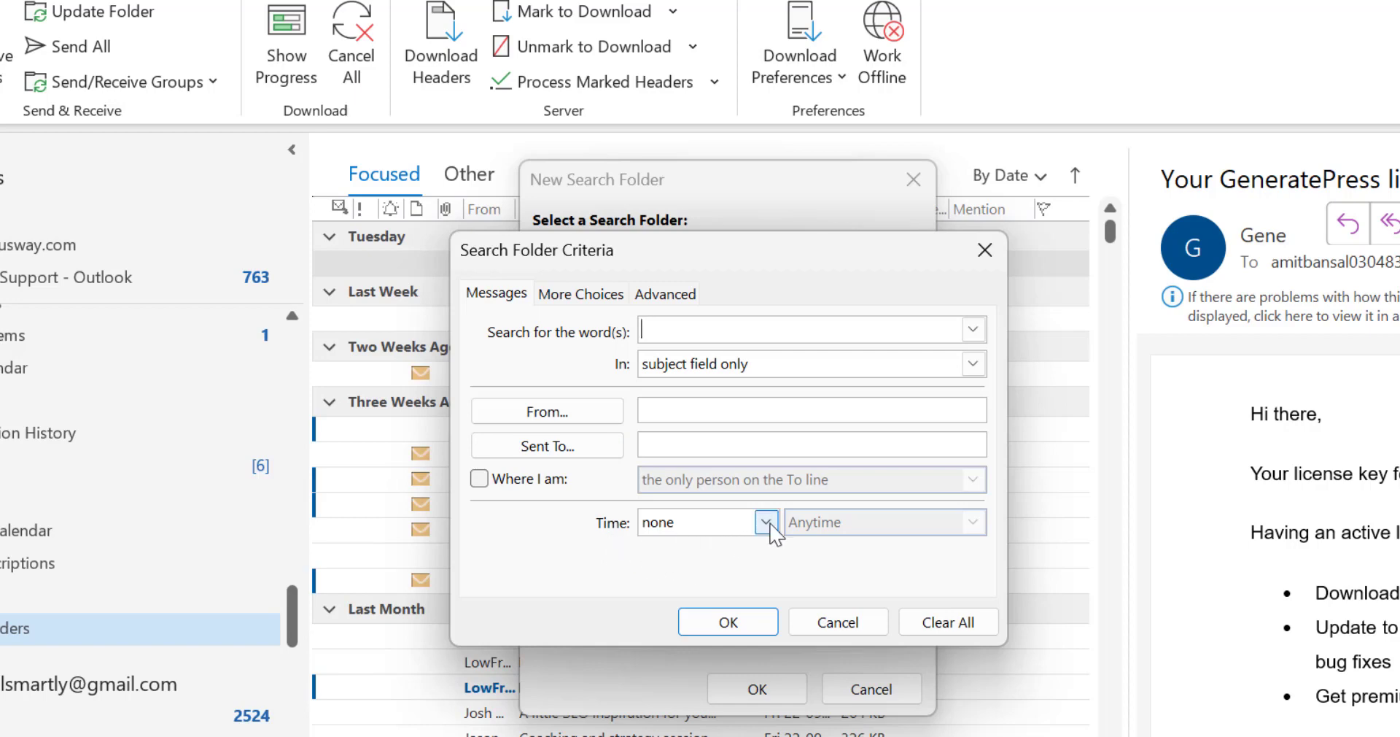
left_click(766, 521)
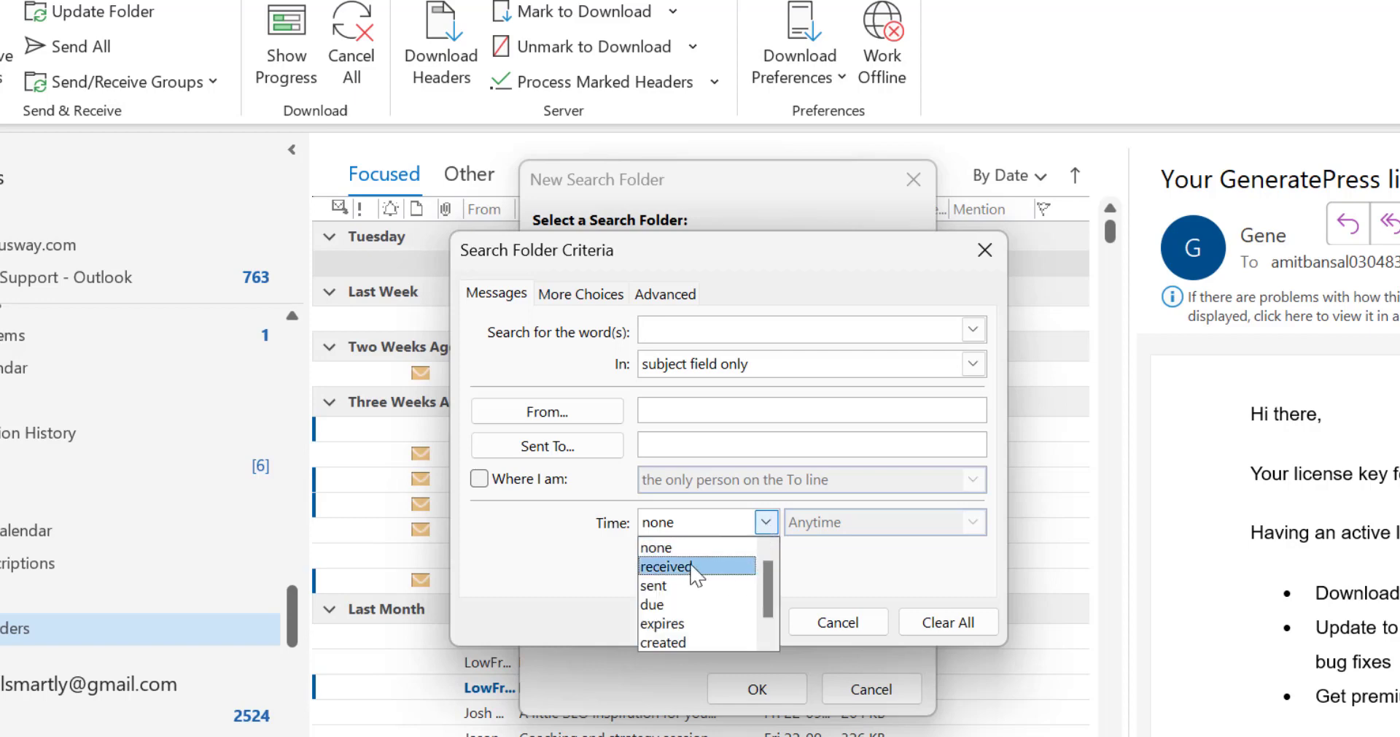
mouse_move(697, 586)
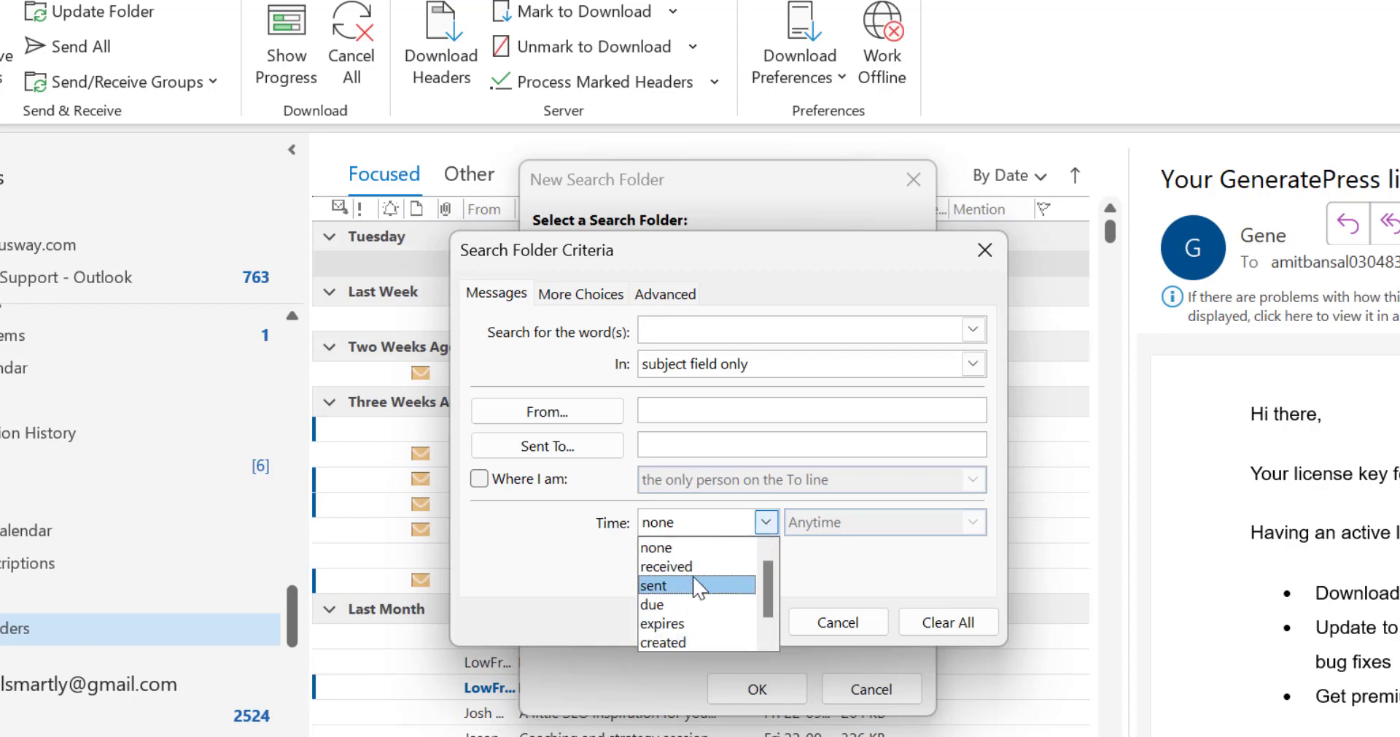
mouse_move(665, 566)
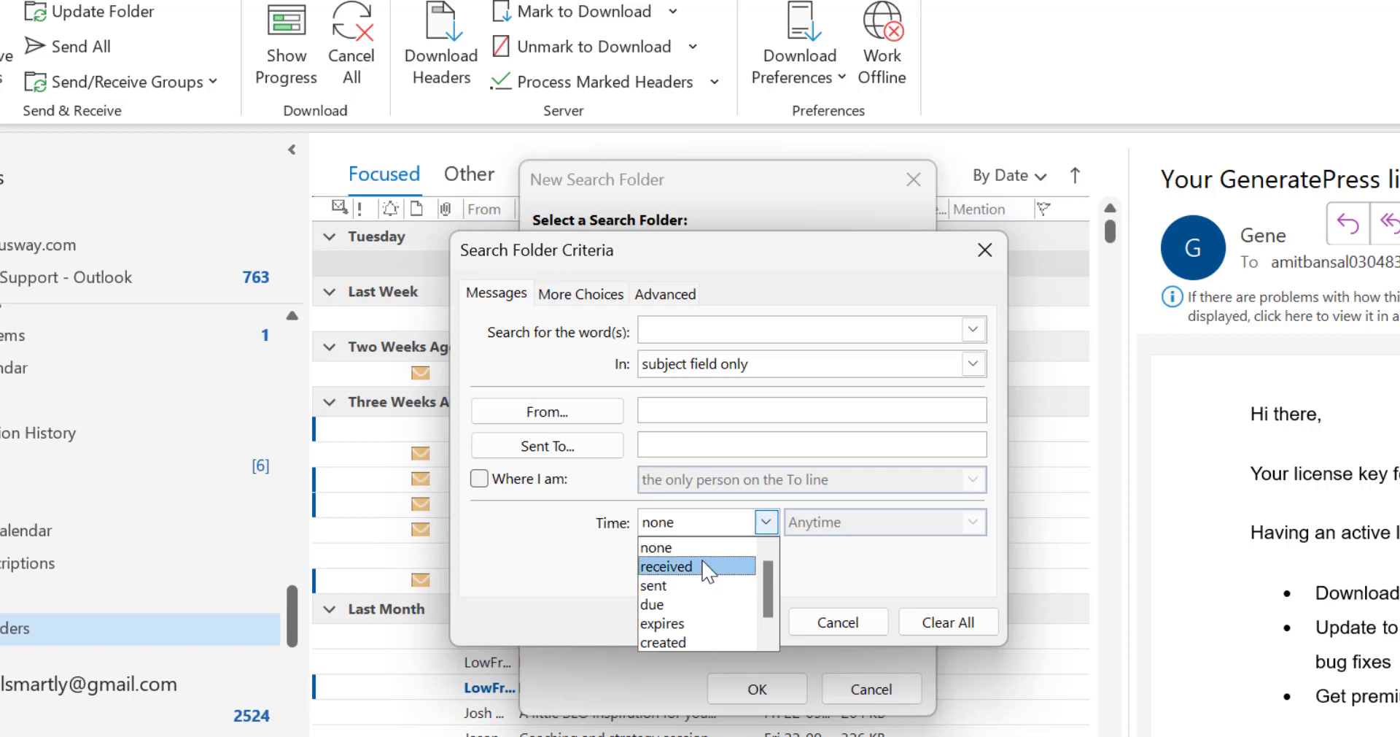
left_click(665, 566)
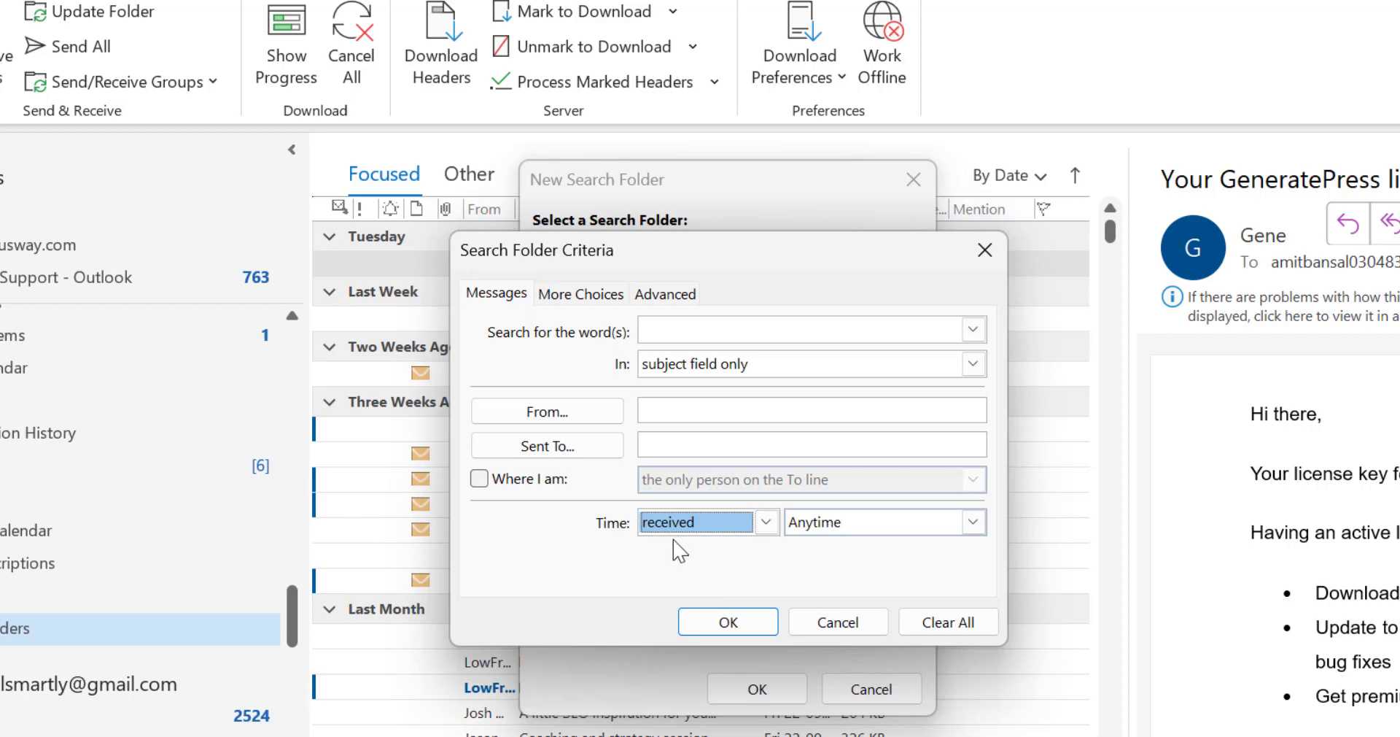
Limit the received period to 'in the last 7 days' and confirm the criteria.
left_click(972, 521)
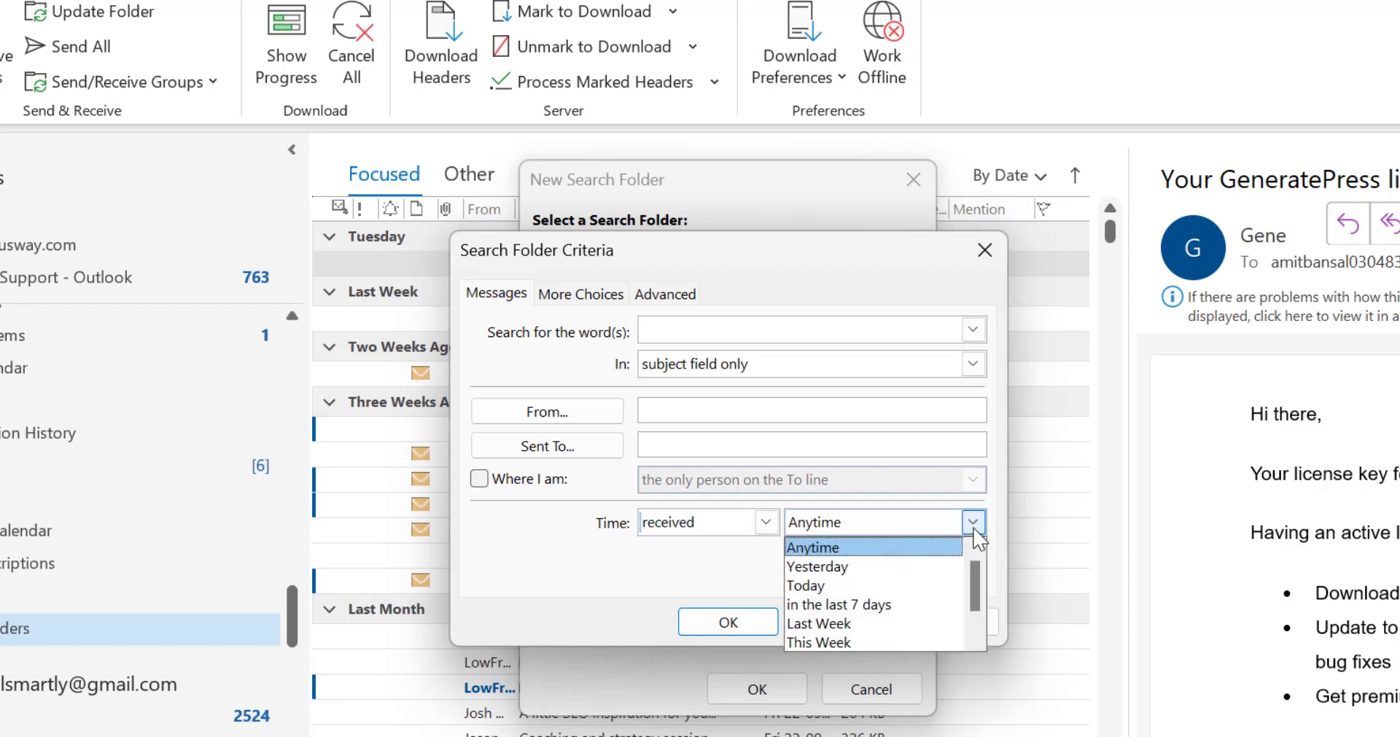
mouse_move(888, 564)
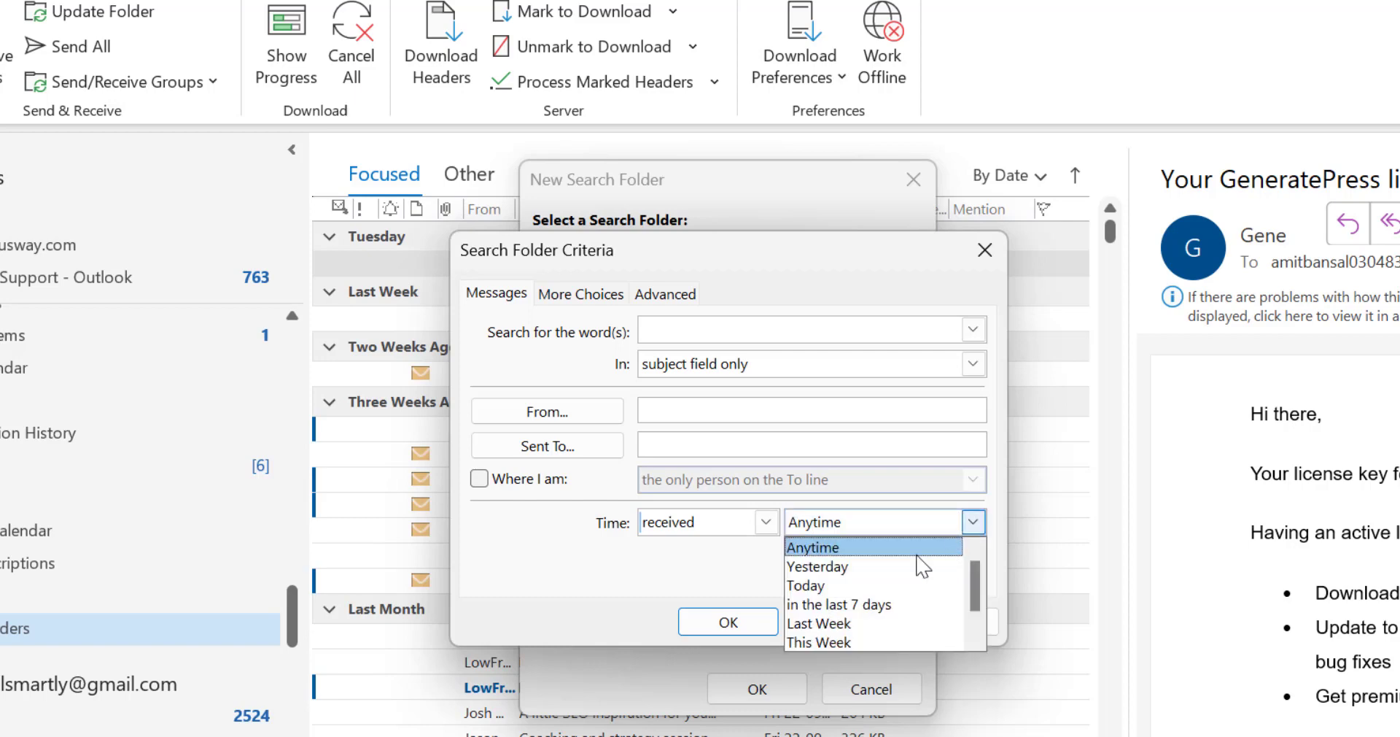
mouse_move(873, 604)
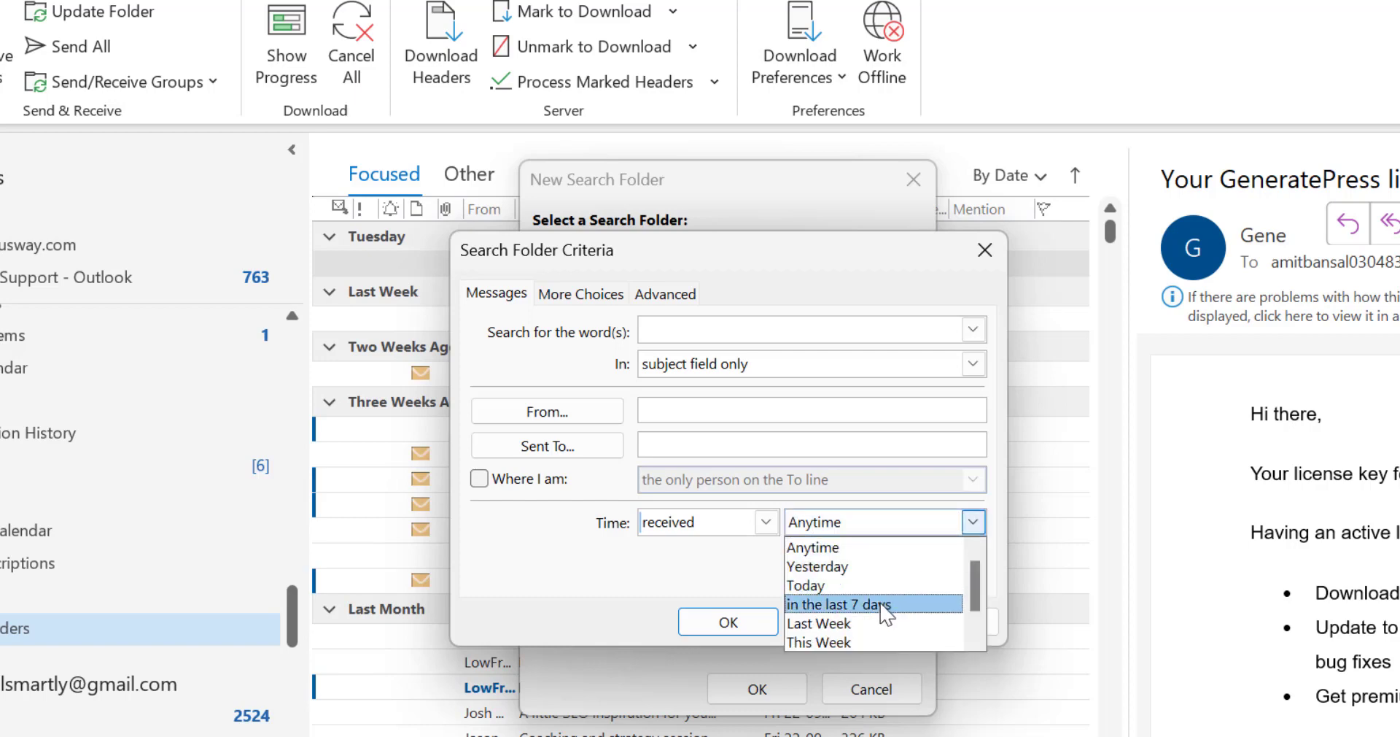
scroll("down", 3)
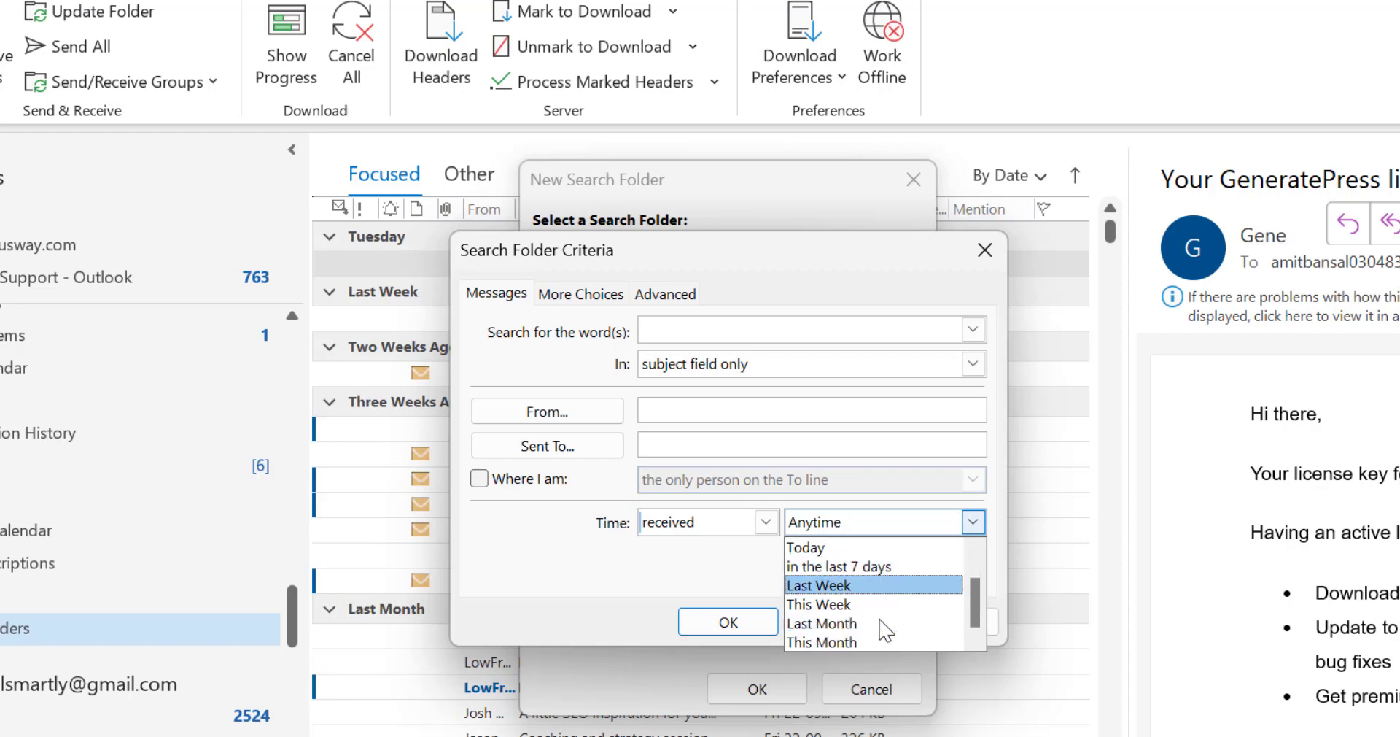
mouse_move(880, 623)
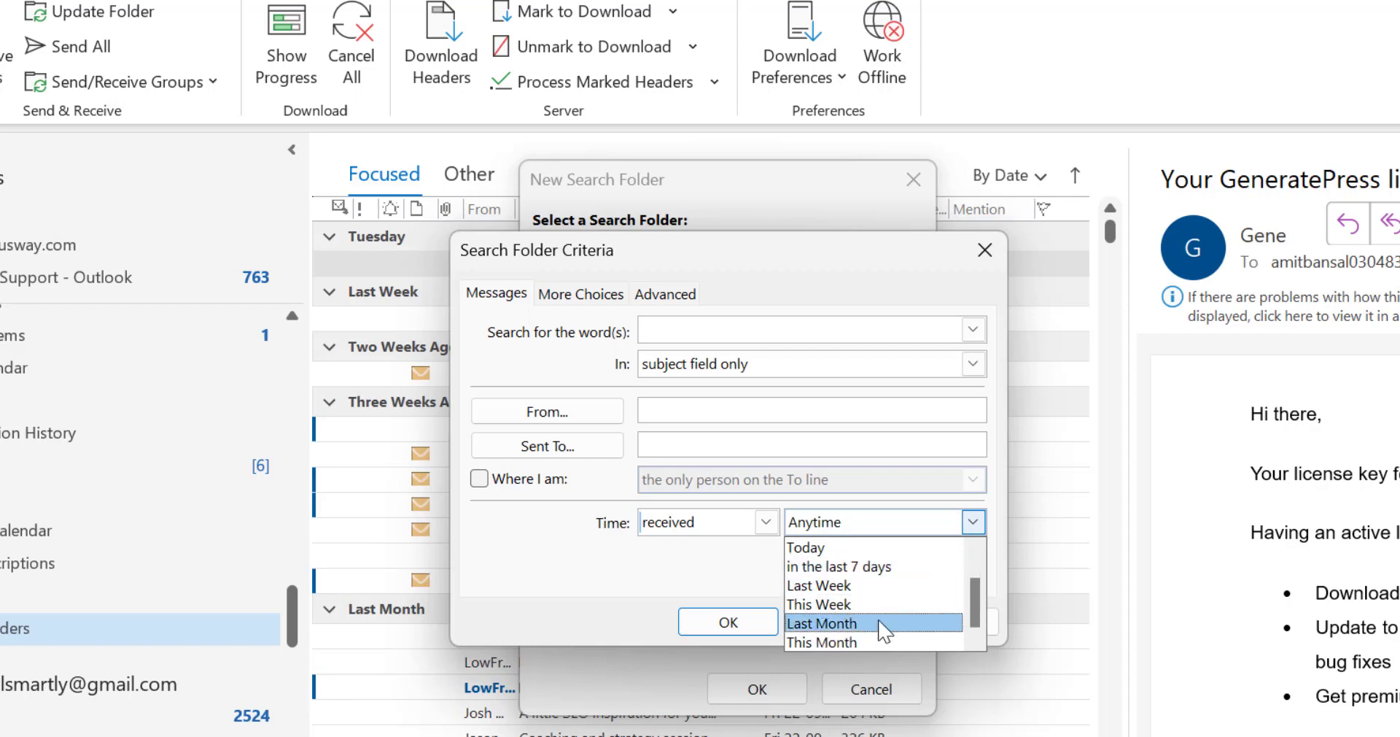
mouse_move(904, 585)
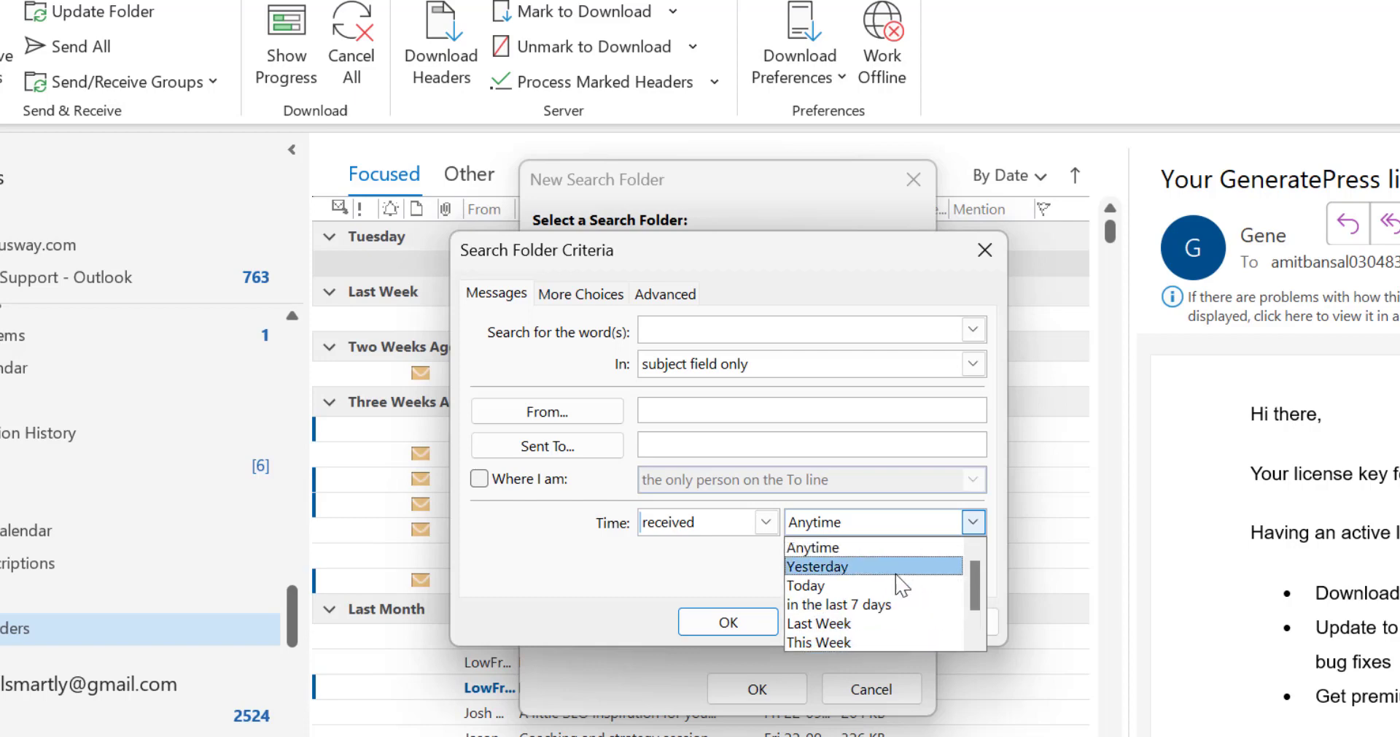
left_click(837, 604)
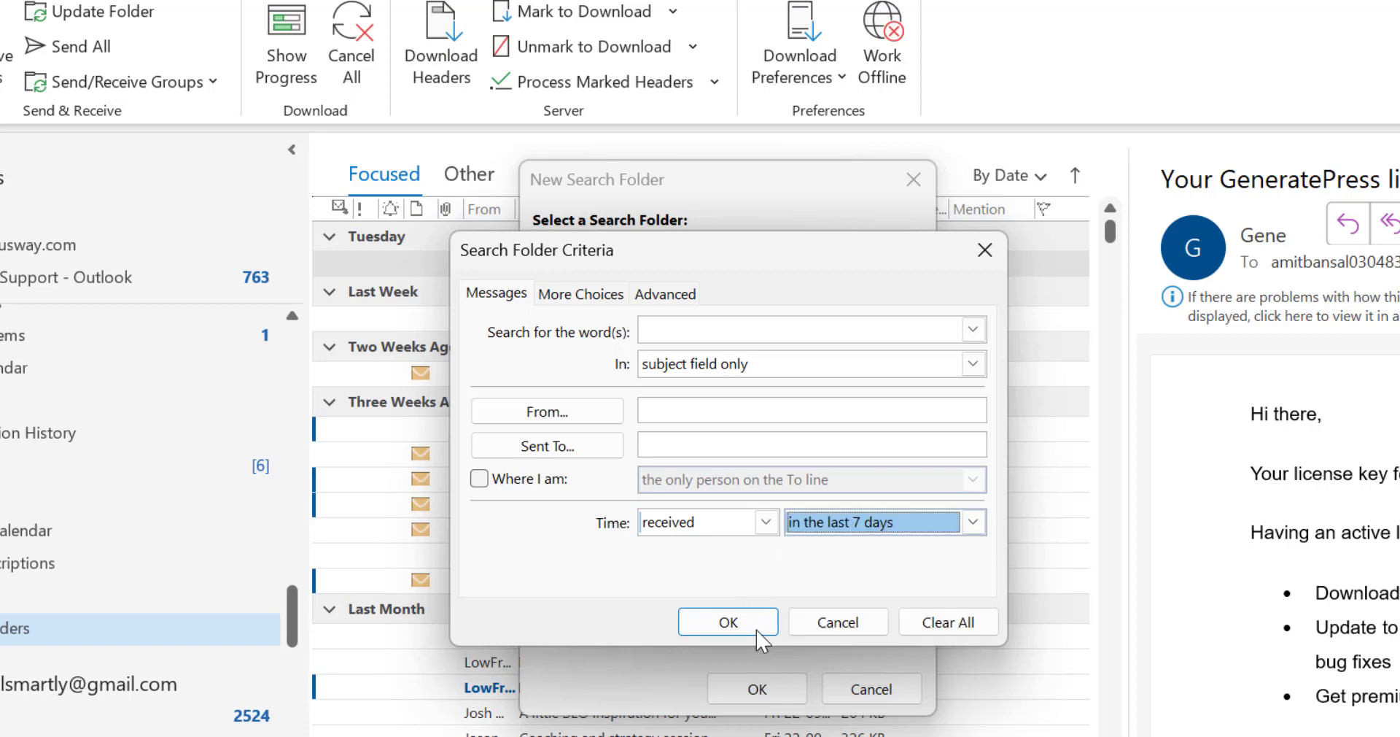
left_click(727, 621)
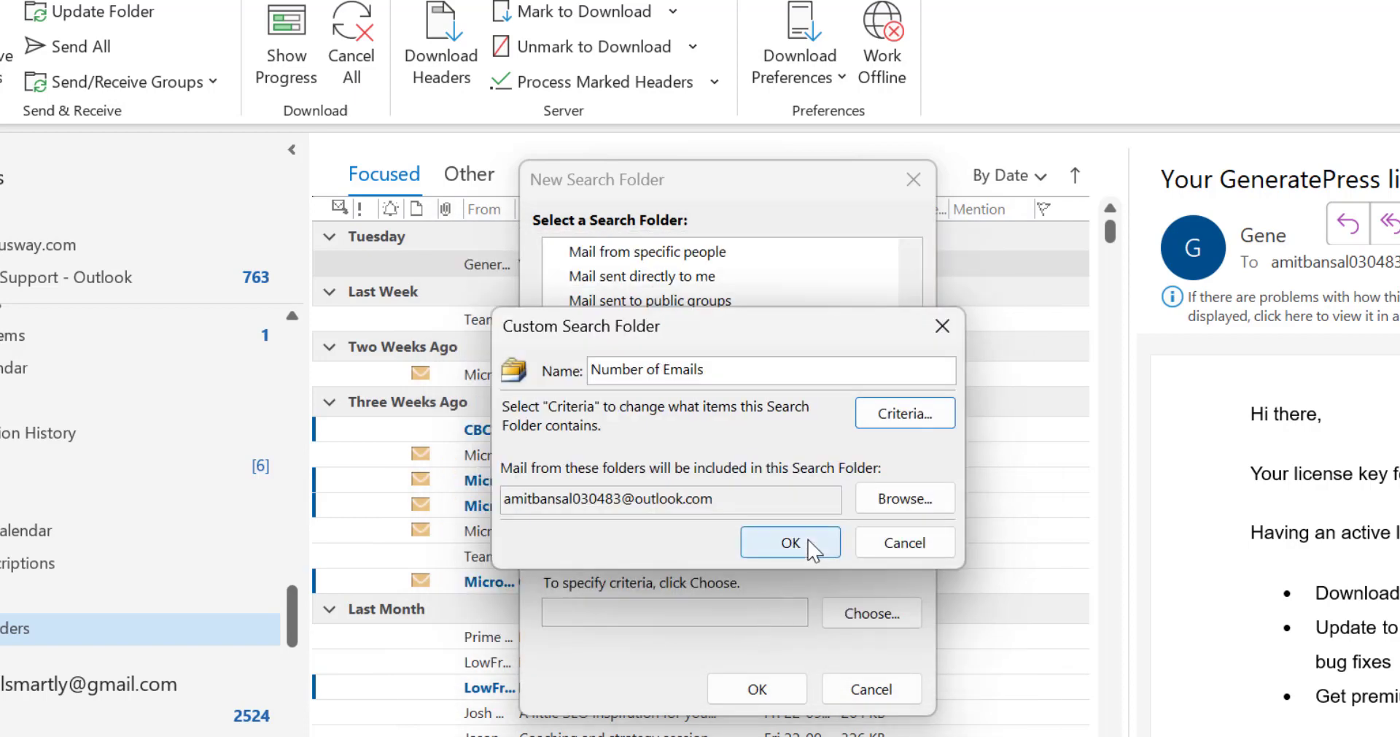
Confirm both dialogs to create the 'Number of Emails' search folder (13 items).
left_click(789, 543)
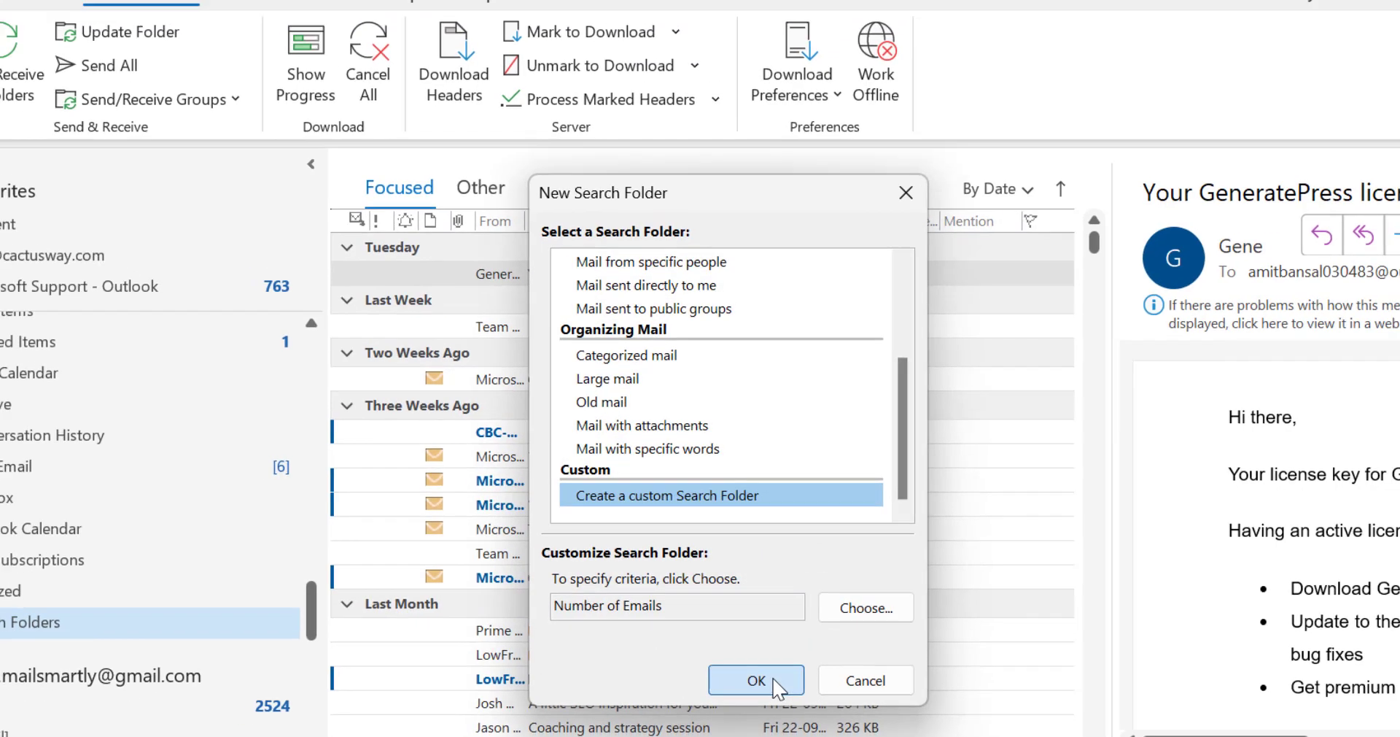
left_click(755, 680)
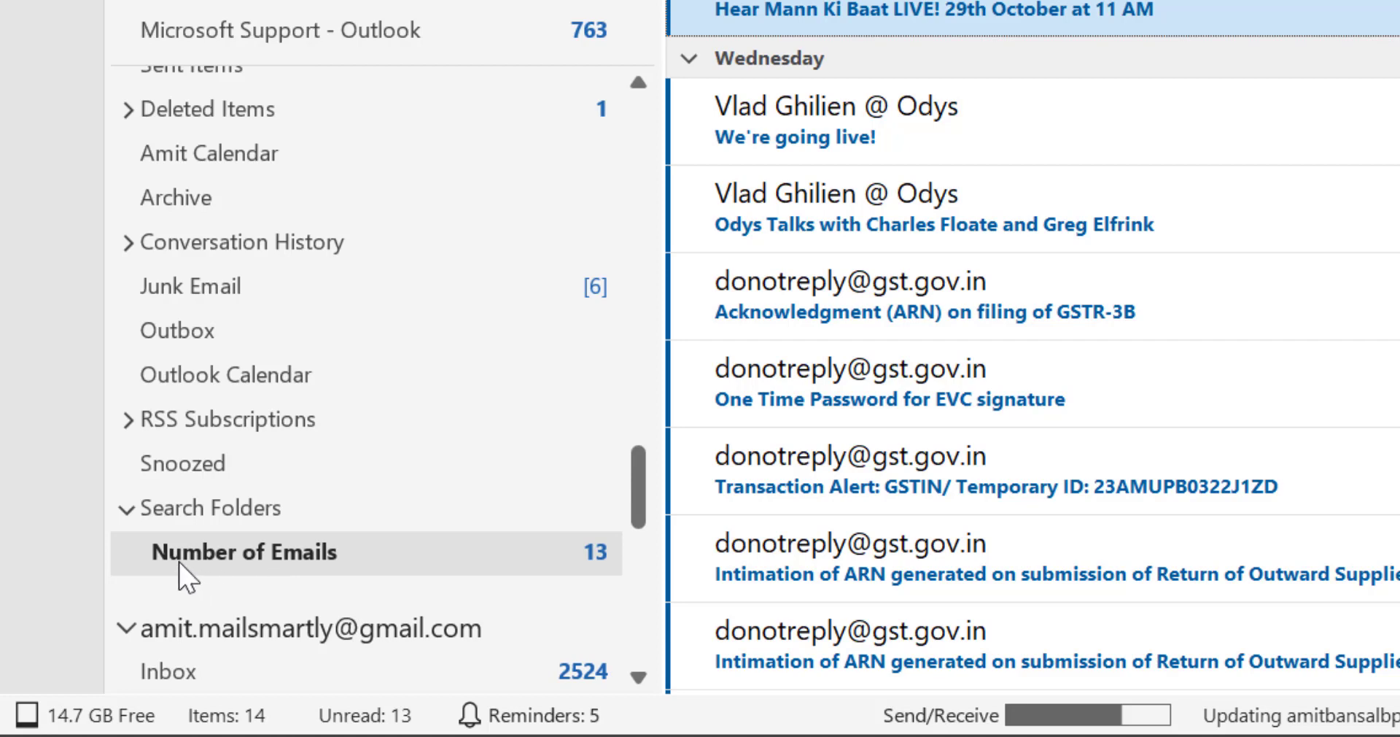
mouse_move(598, 576)
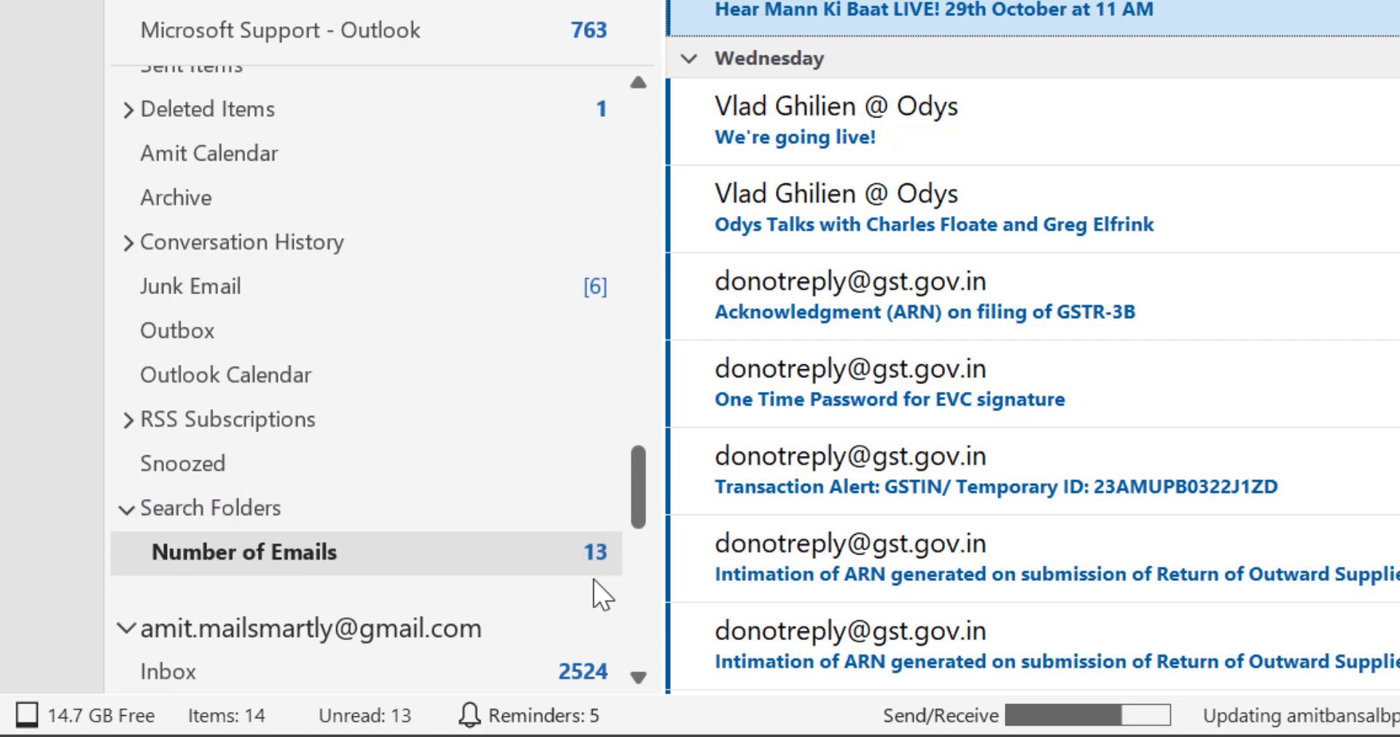
mouse_move(606, 555)
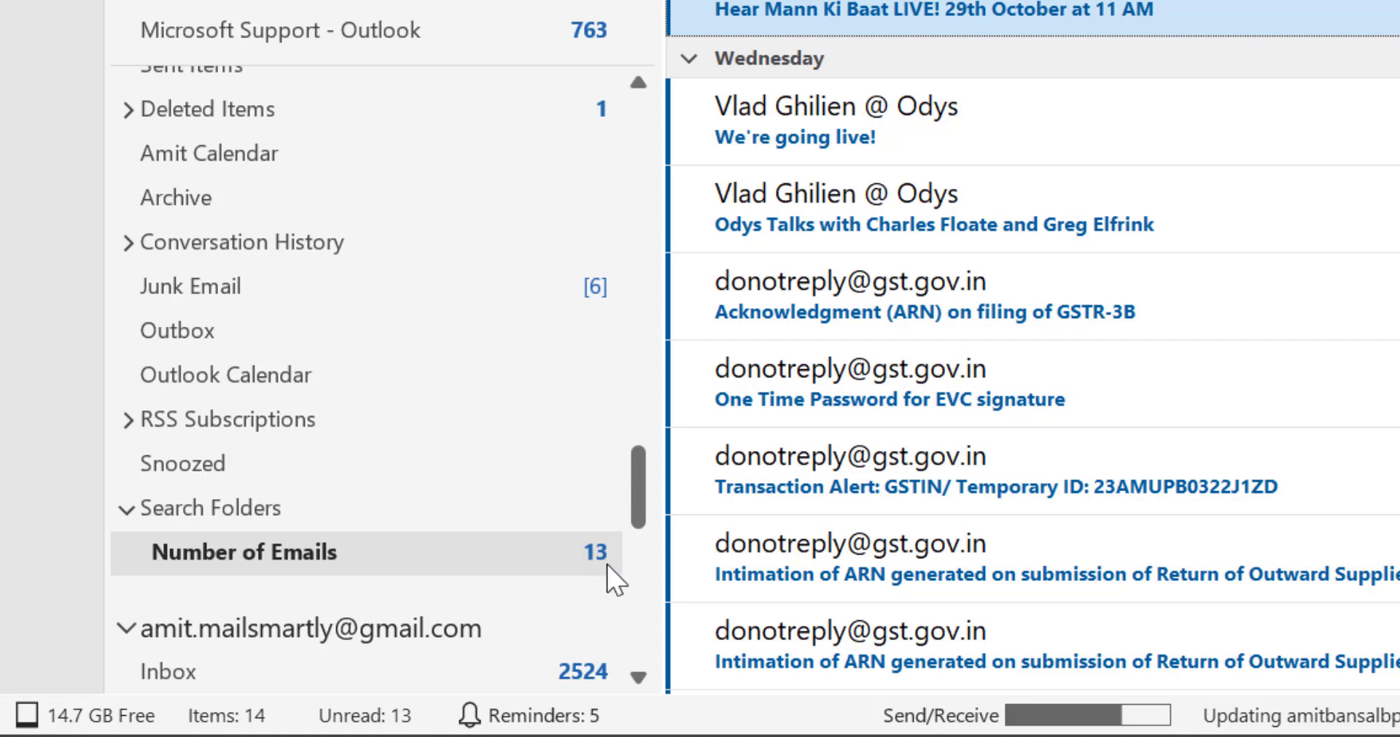
Set the Number of Emails folder to show its total item count, 14.
right_click(241, 552)
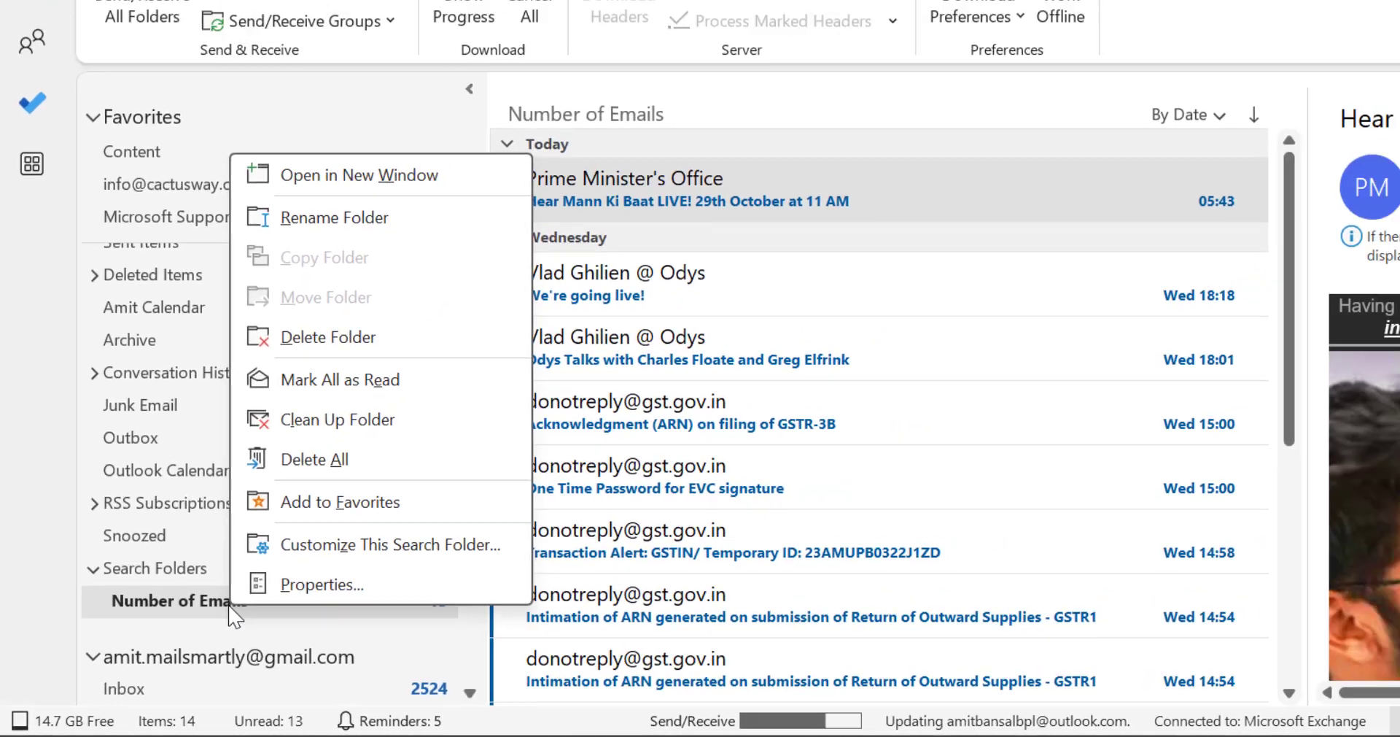
left_click(321, 584)
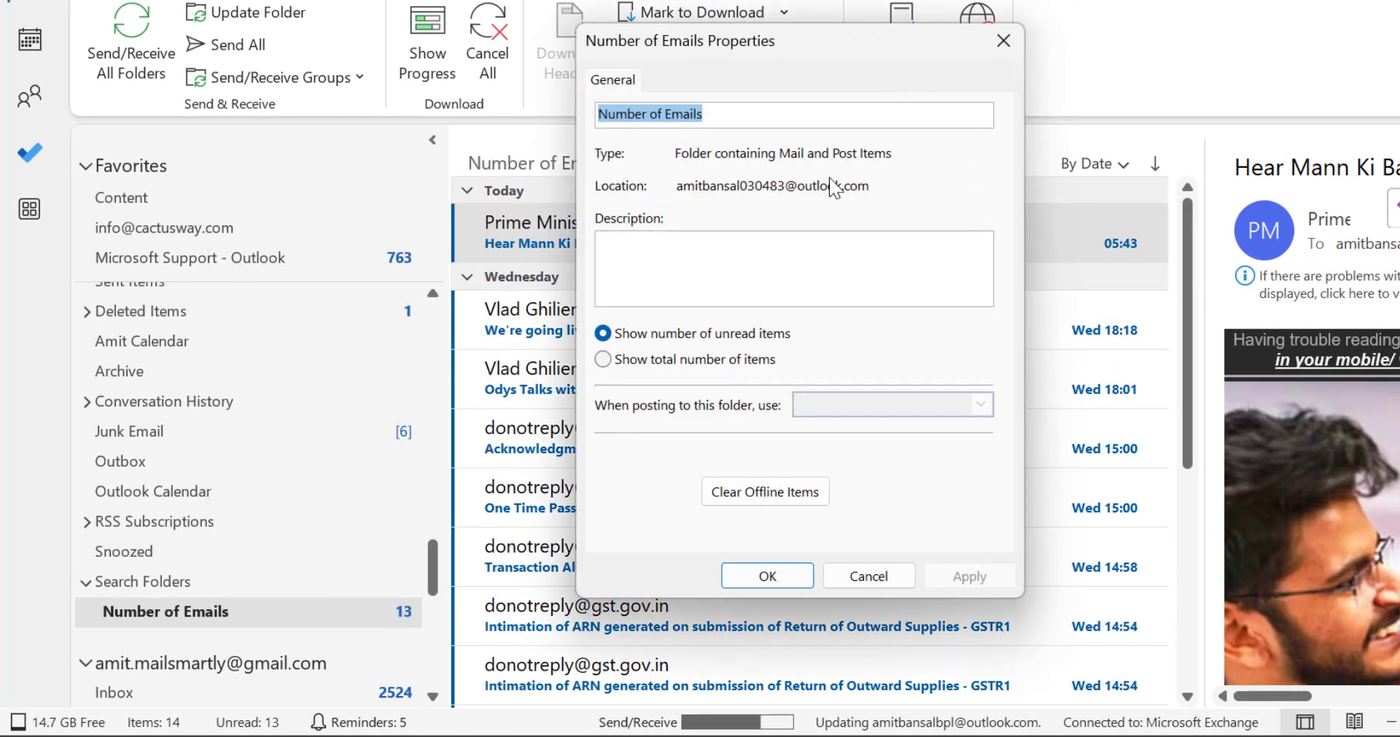
mouse_move(731, 374)
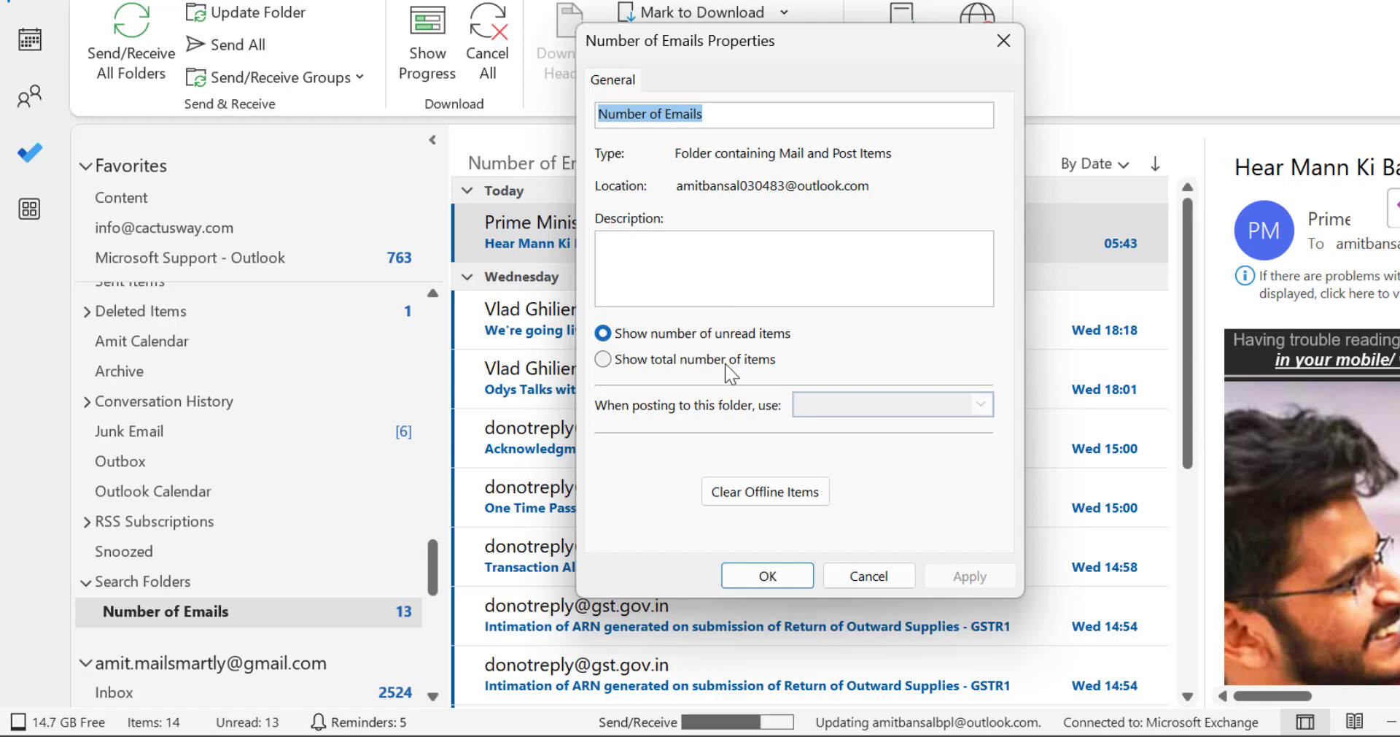
left_click(603, 359)
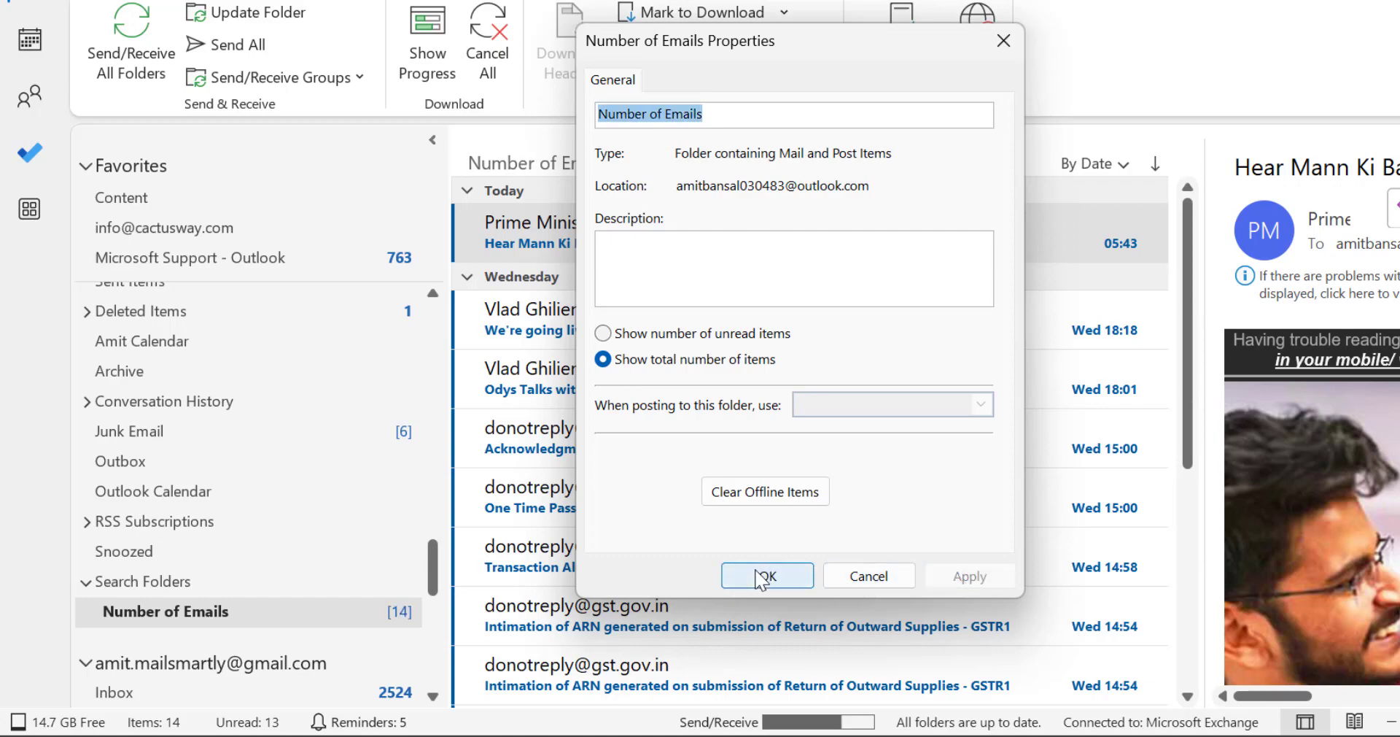
left_click(765, 576)
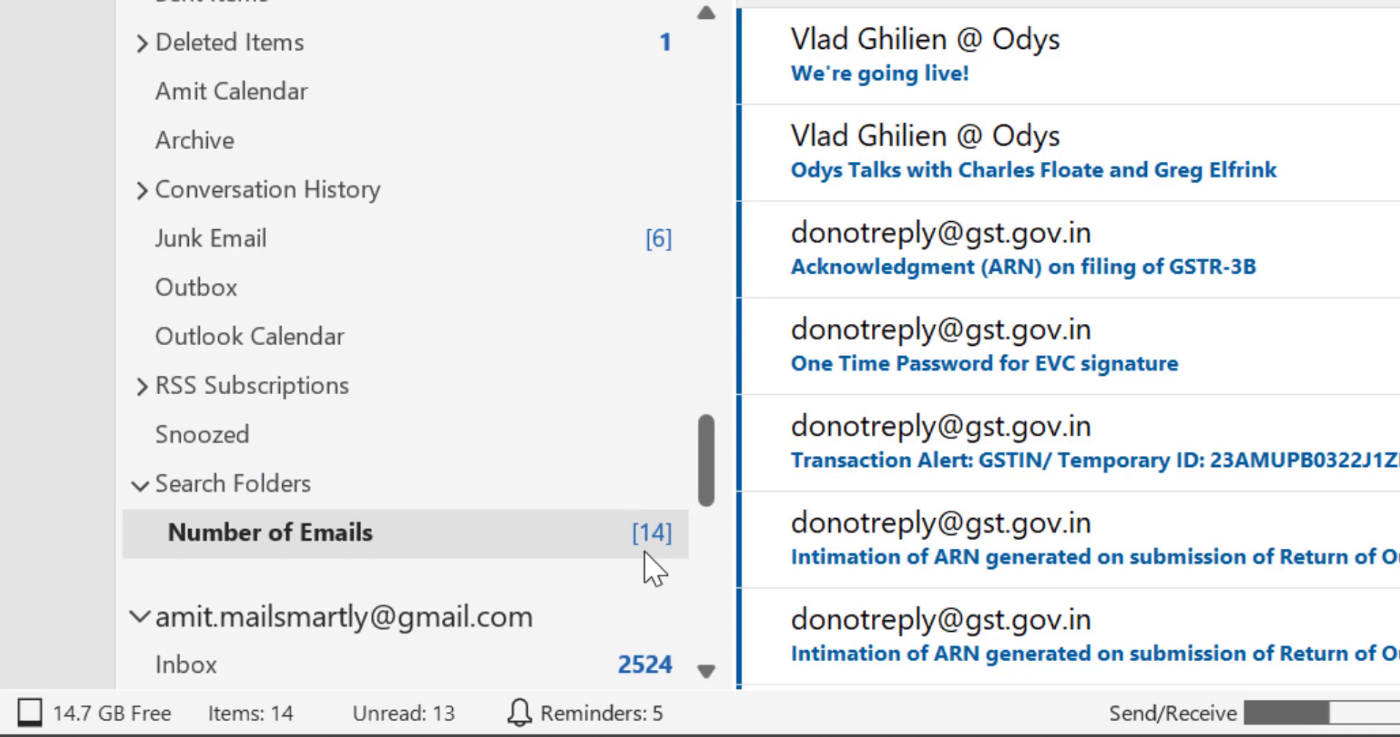
left_click(264, 531)
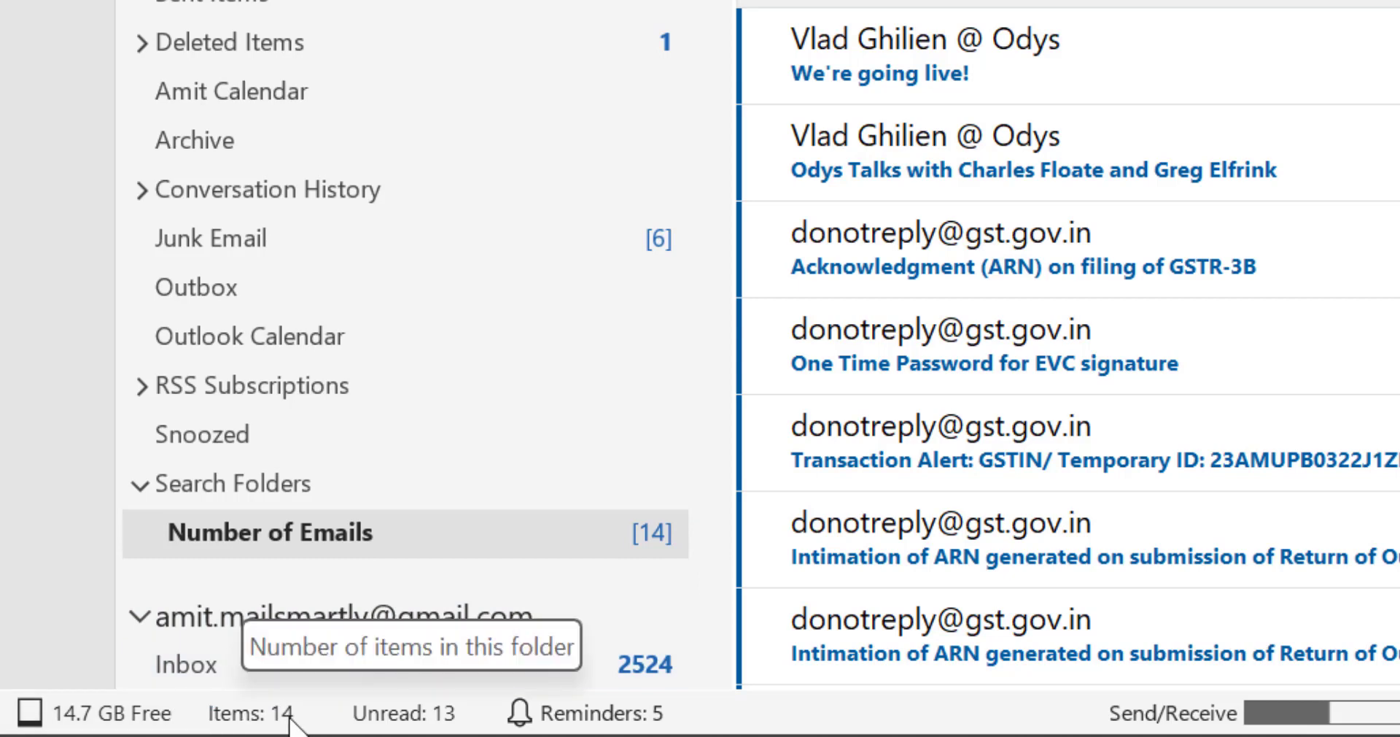
mouse_move(80, 635)
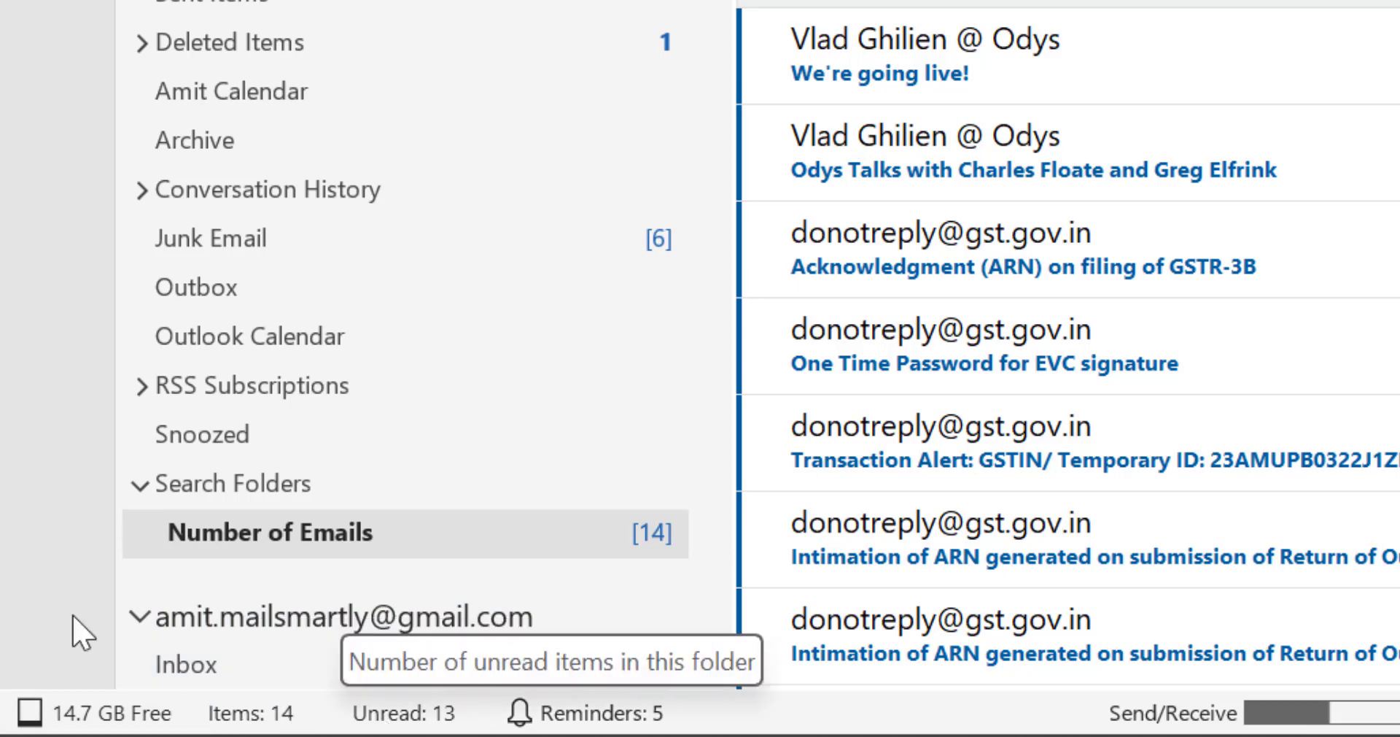
mouse_move(8, 531)
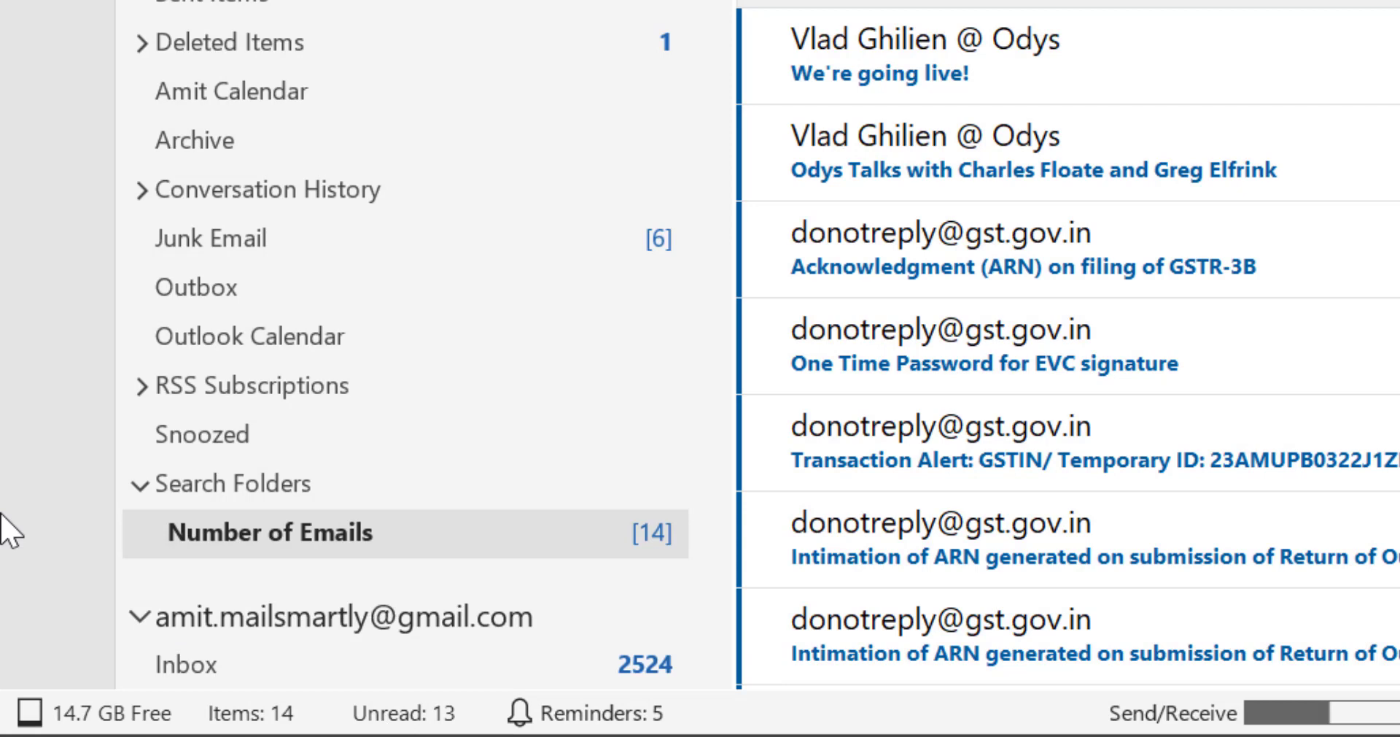